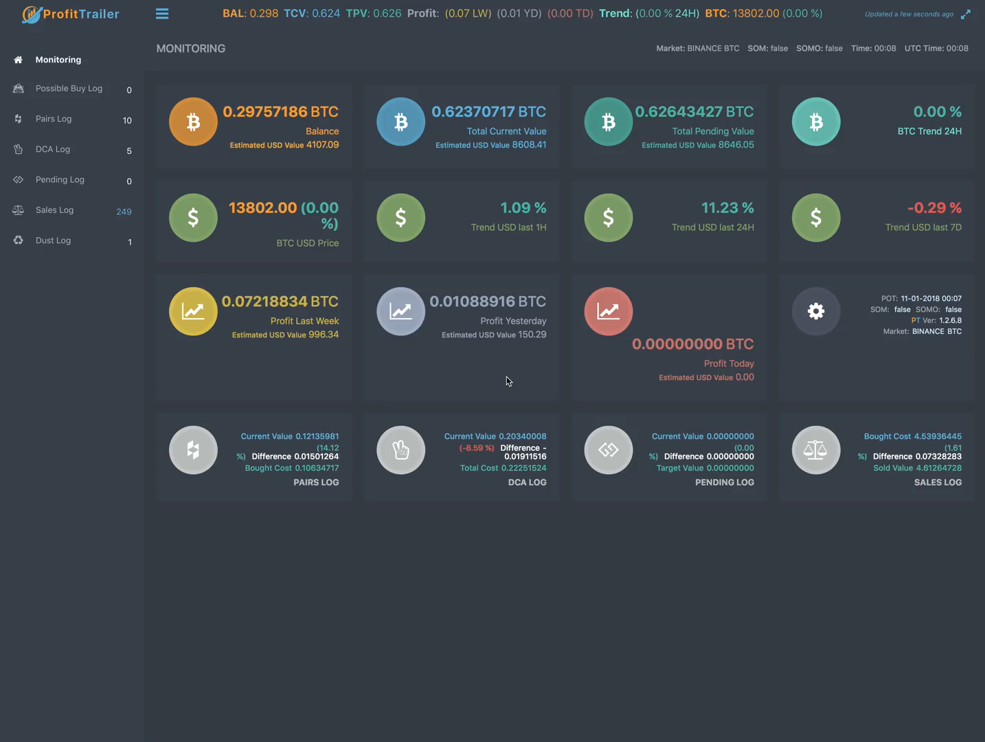
mouse_move(393, 143)
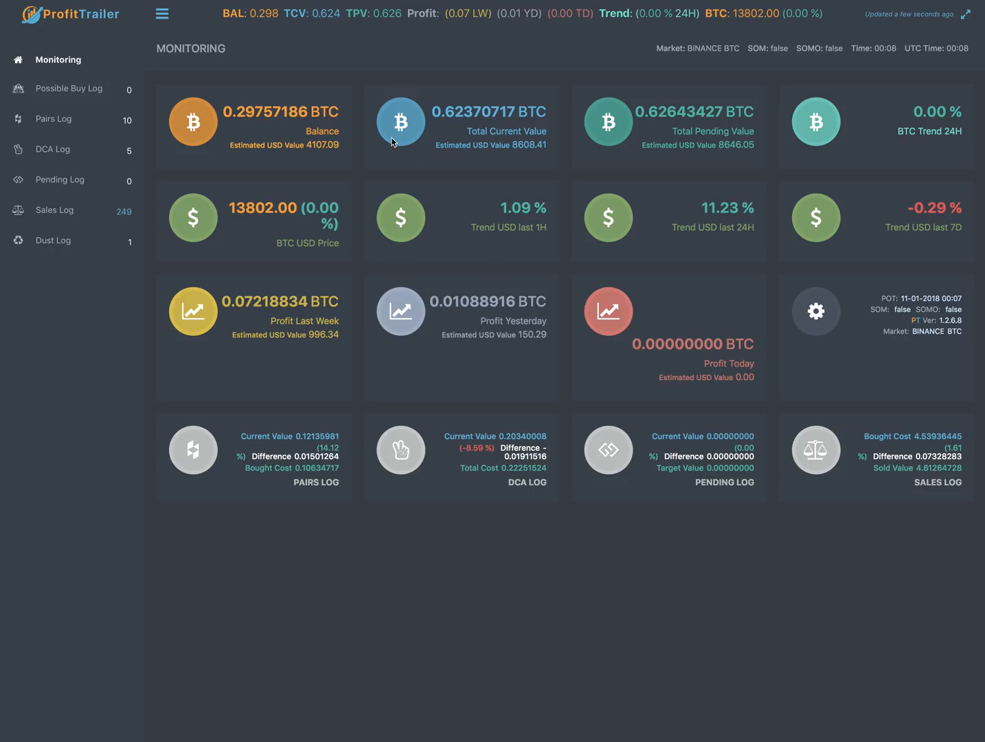
mouse_move(365, 110)
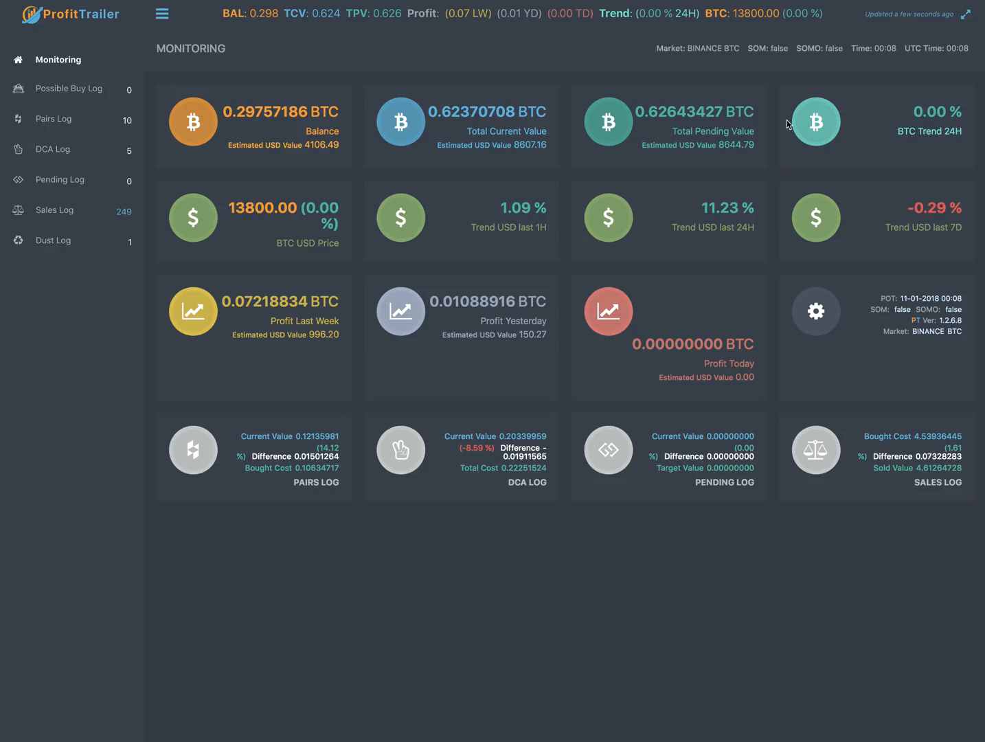
mouse_move(815, 325)
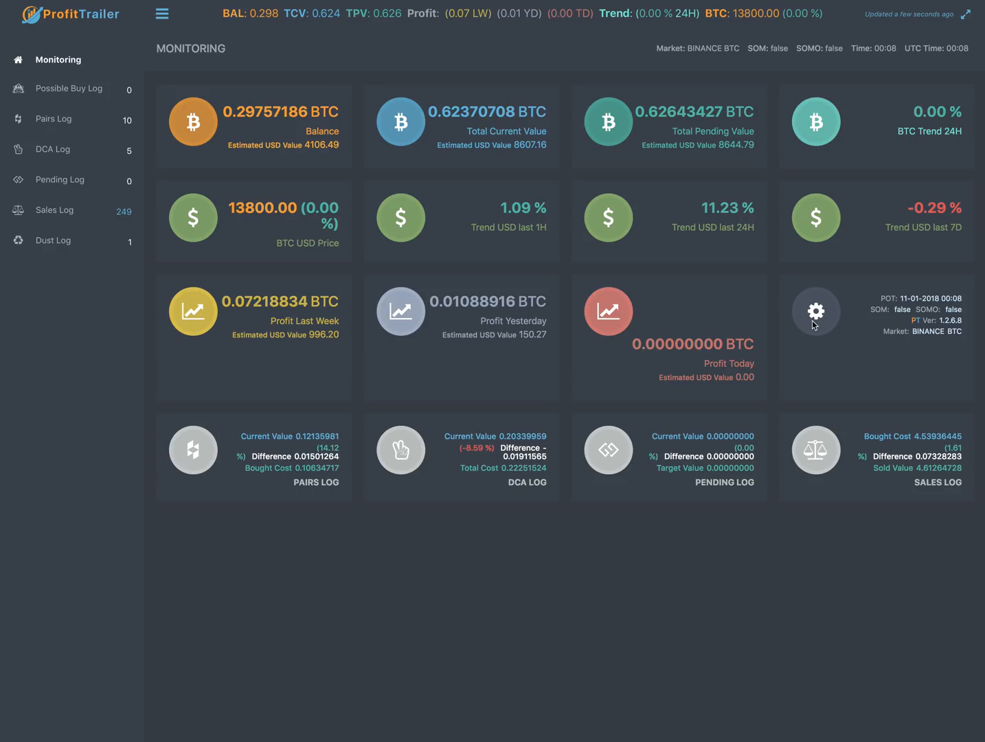
mouse_move(813, 354)
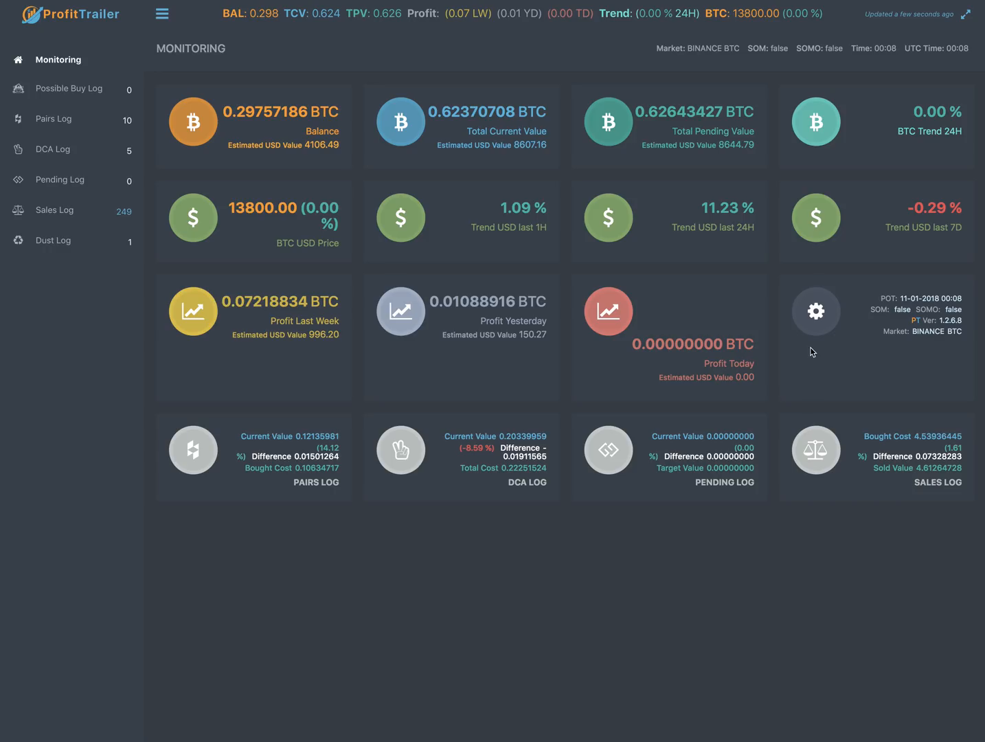
mouse_move(736, 368)
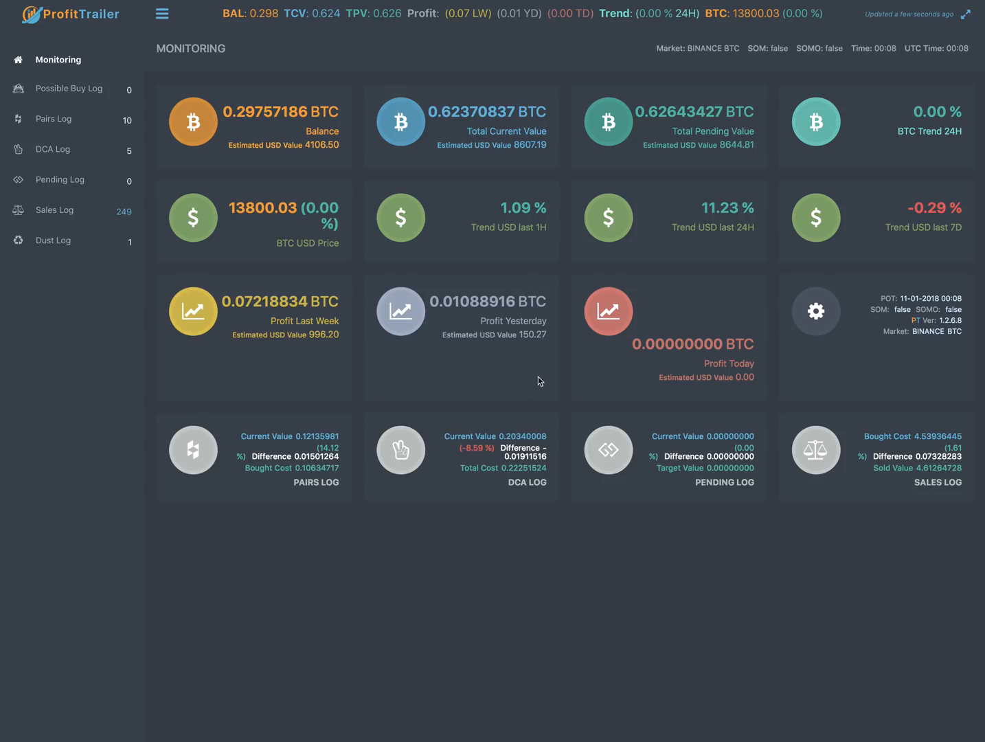
mouse_move(500, 371)
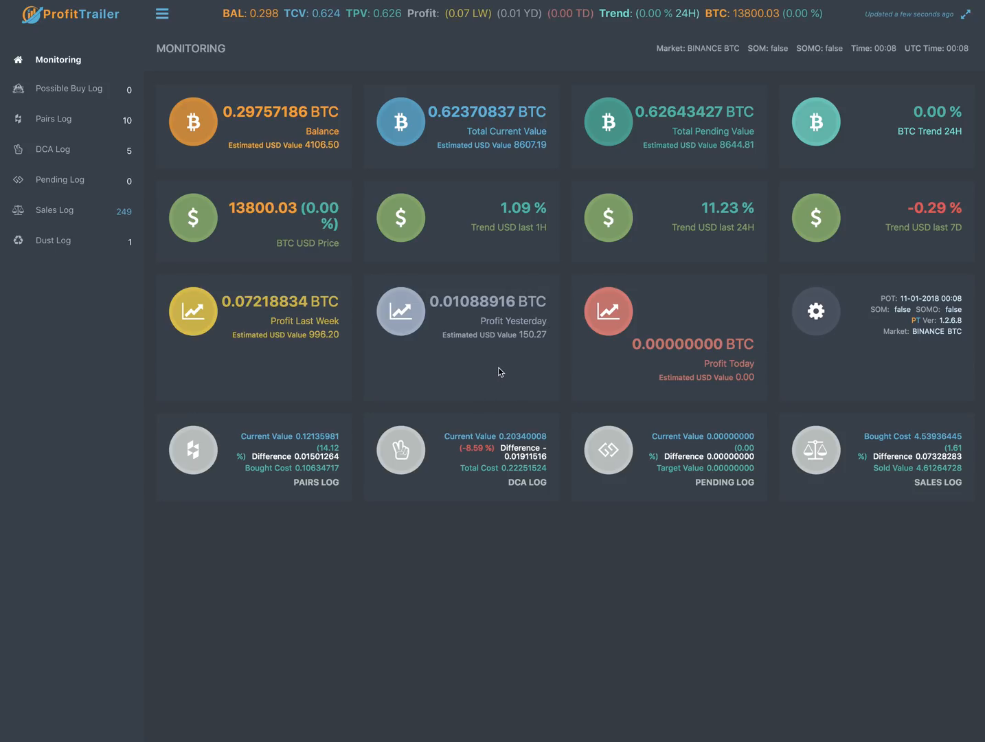
mouse_move(539, 348)
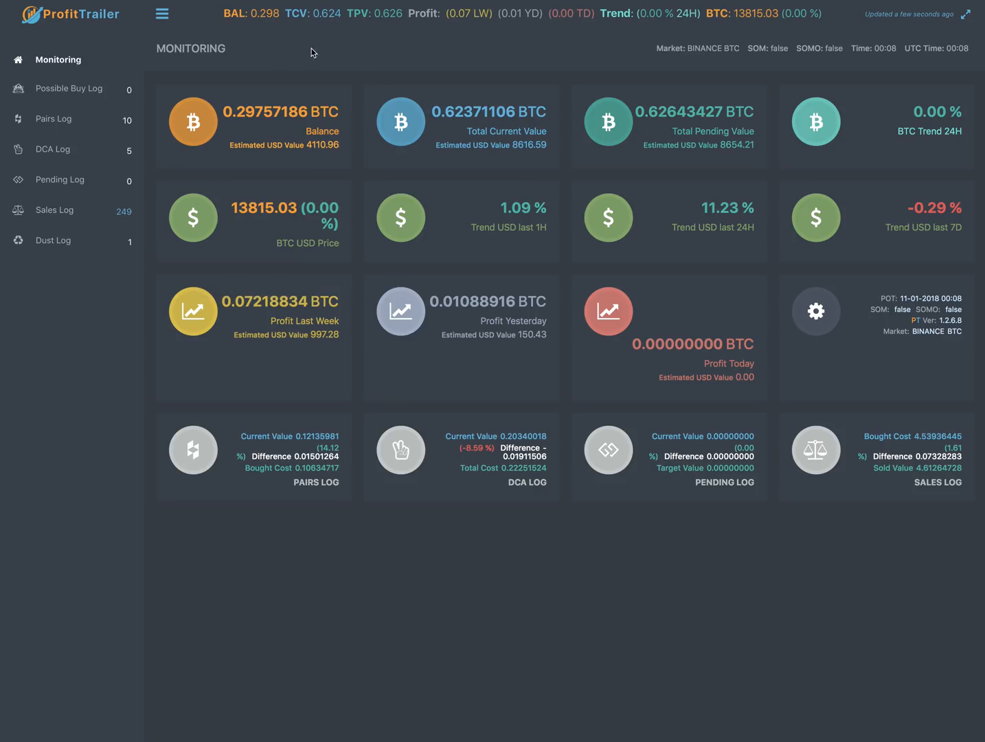
mouse_move(507, 77)
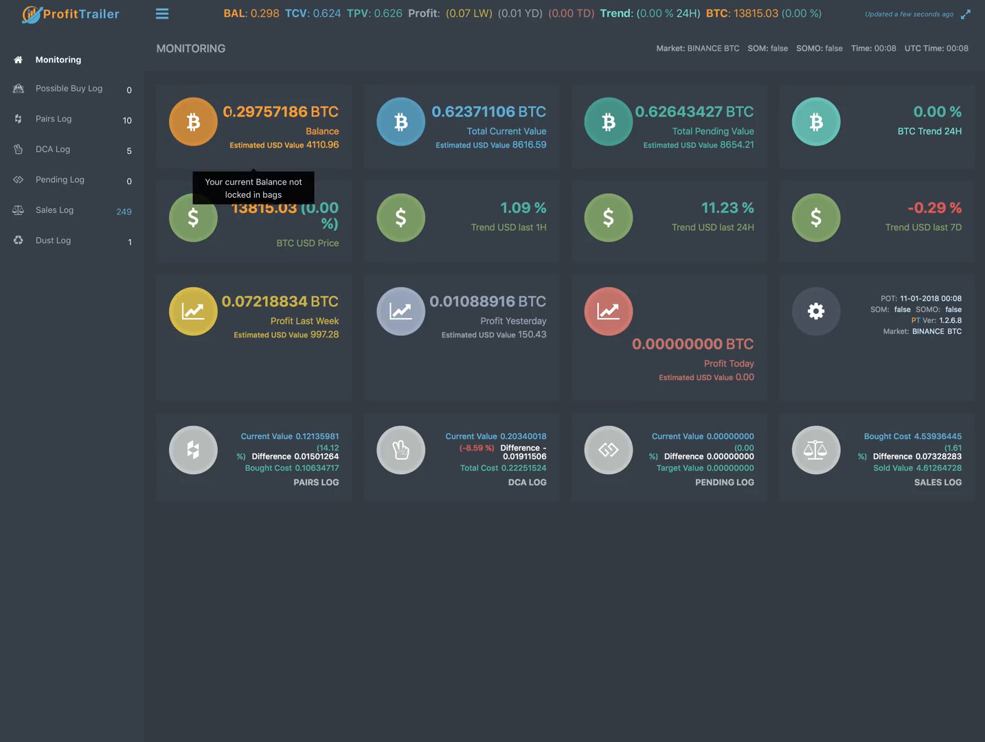
mouse_move(66, 346)
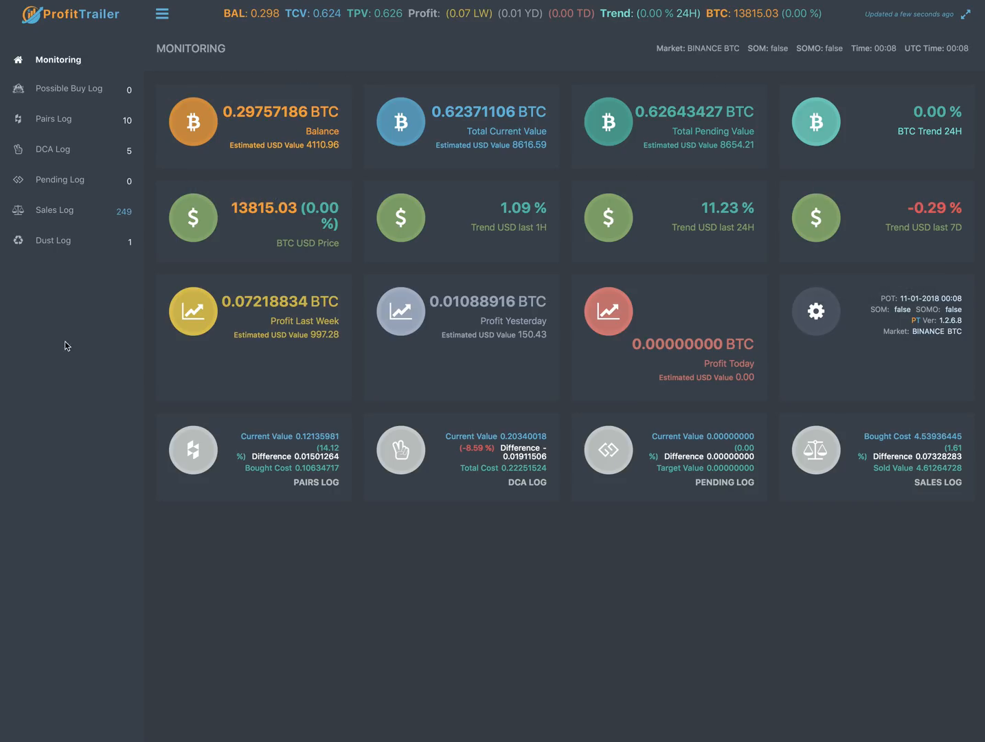
mouse_move(607, 302)
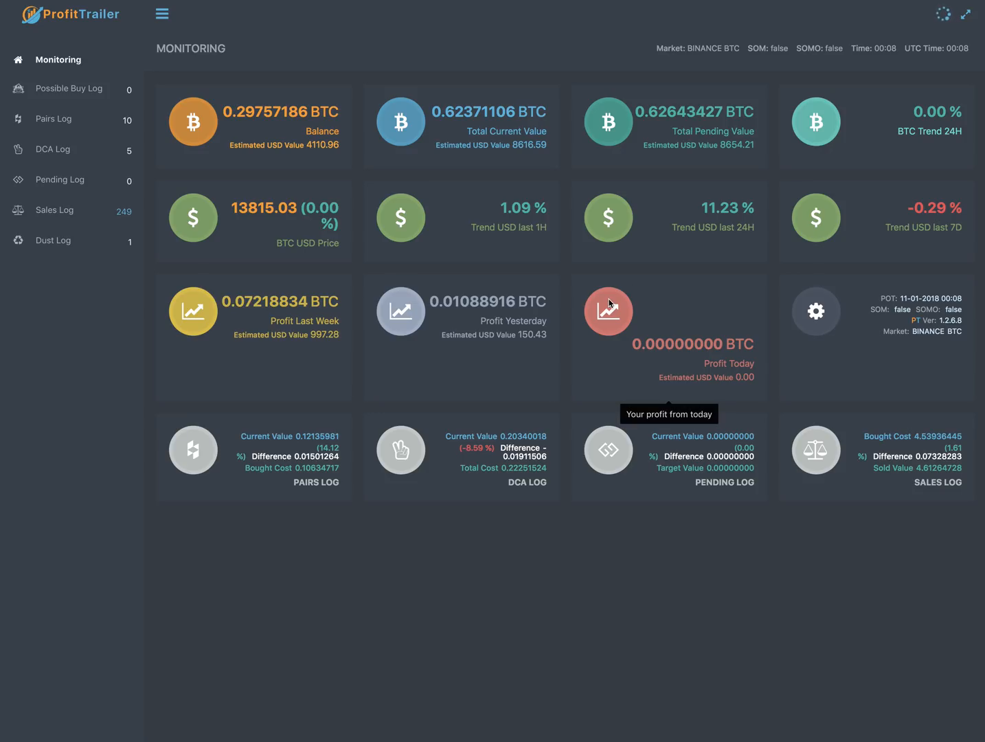
mouse_move(401, 217)
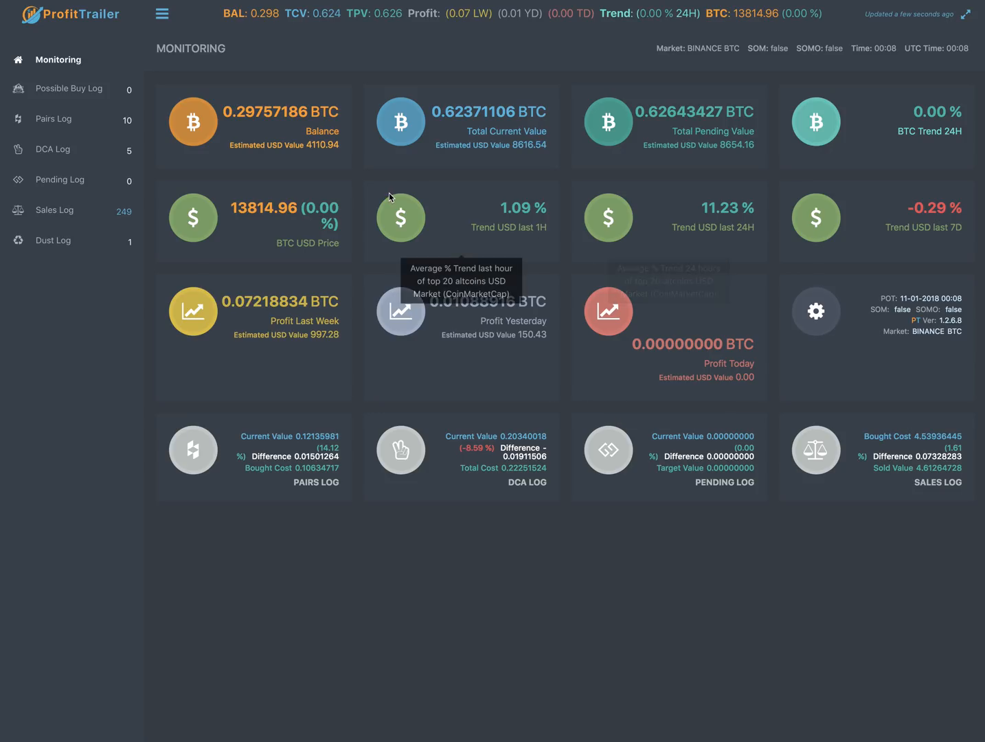
mouse_move(292, 130)
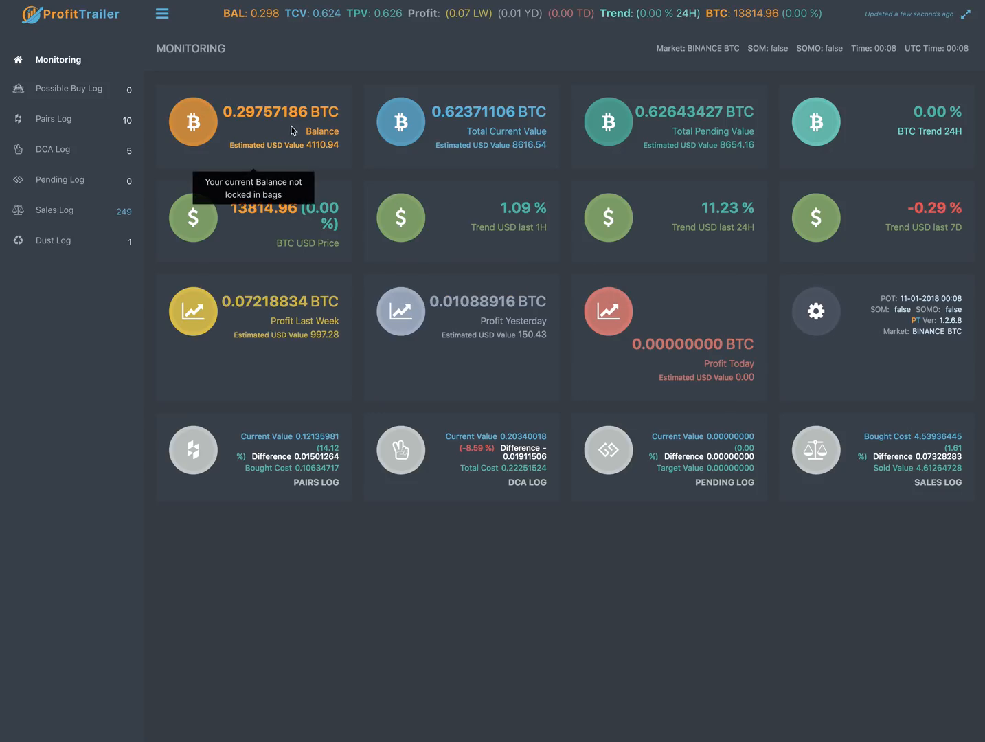
mouse_move(264, 131)
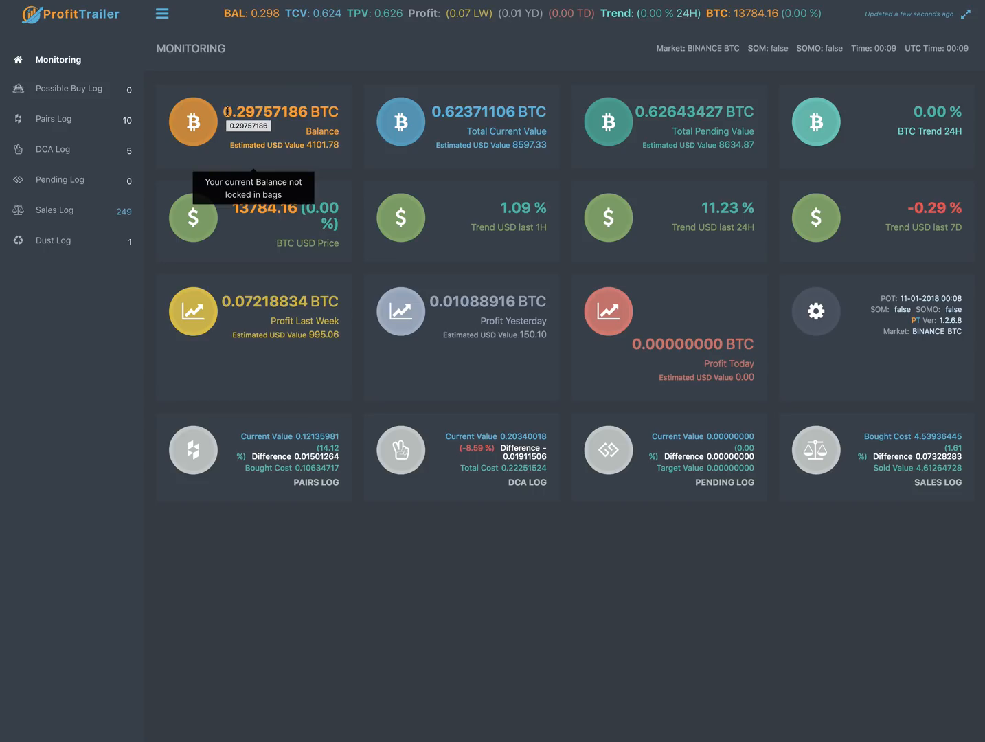
mouse_move(354, 105)
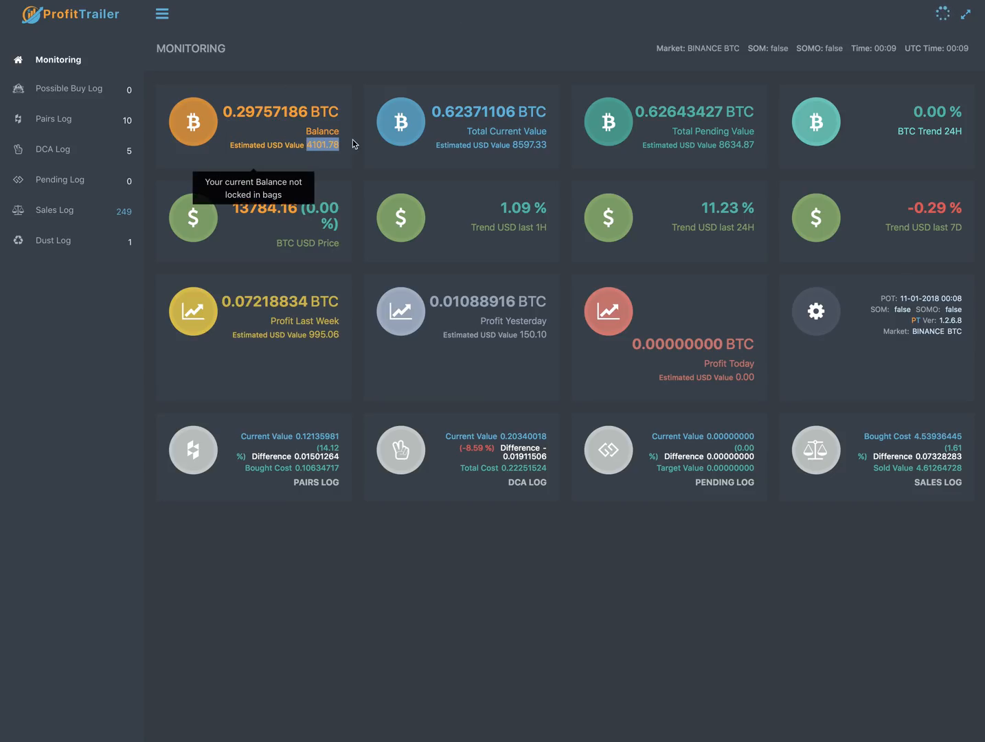
mouse_move(486, 149)
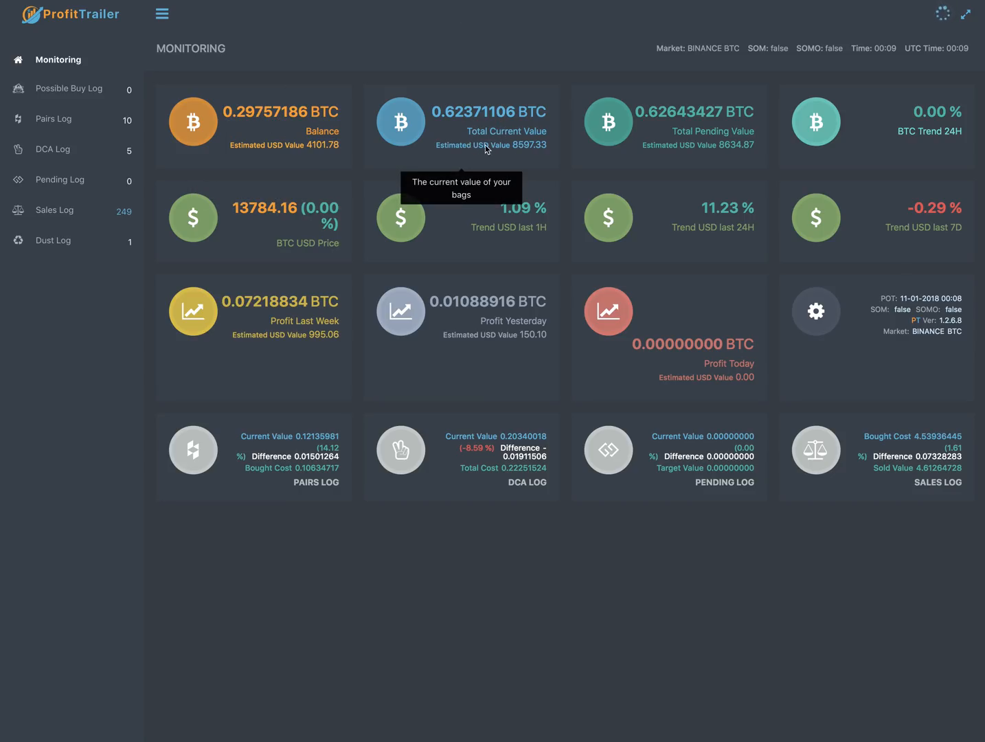
mouse_move(433, 108)
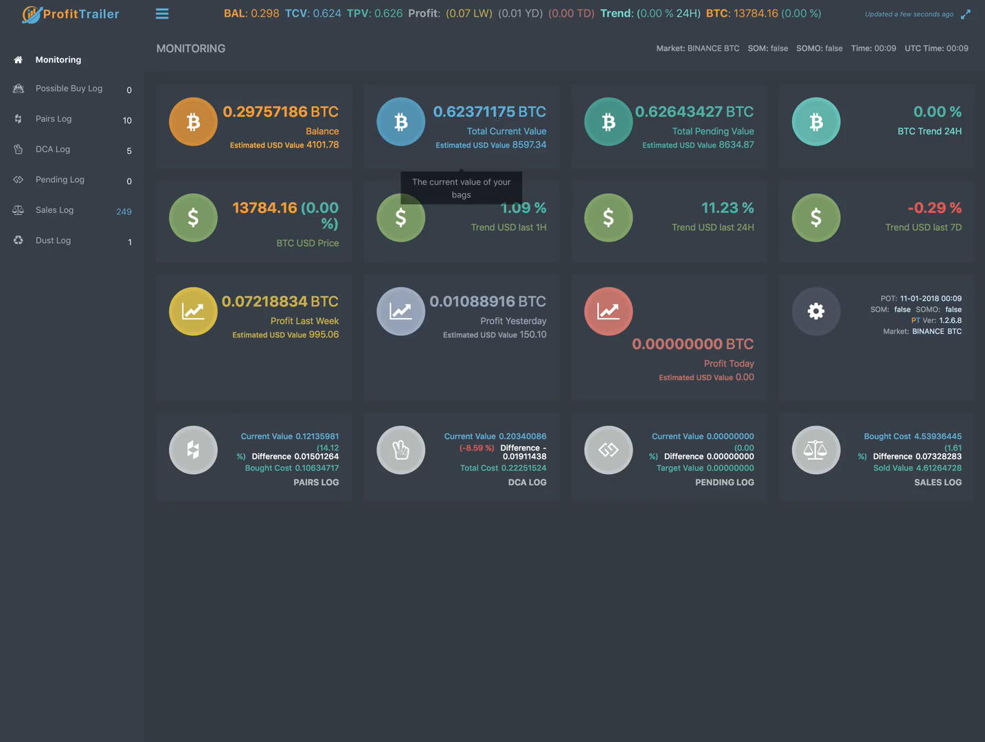
mouse_move(627, 110)
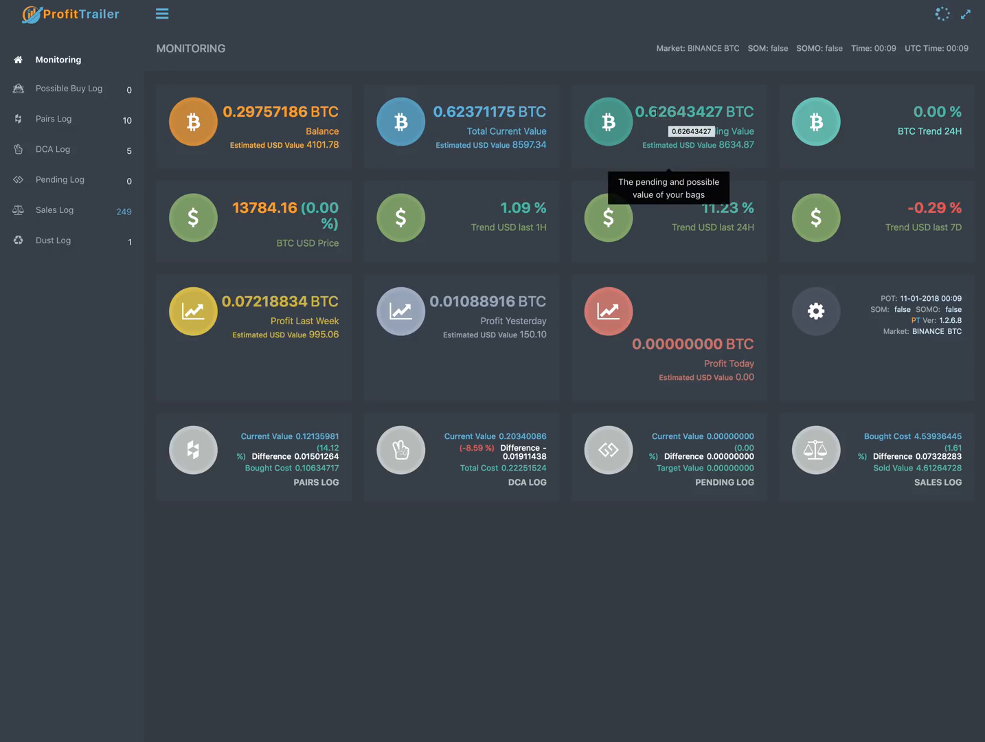
mouse_move(349, 140)
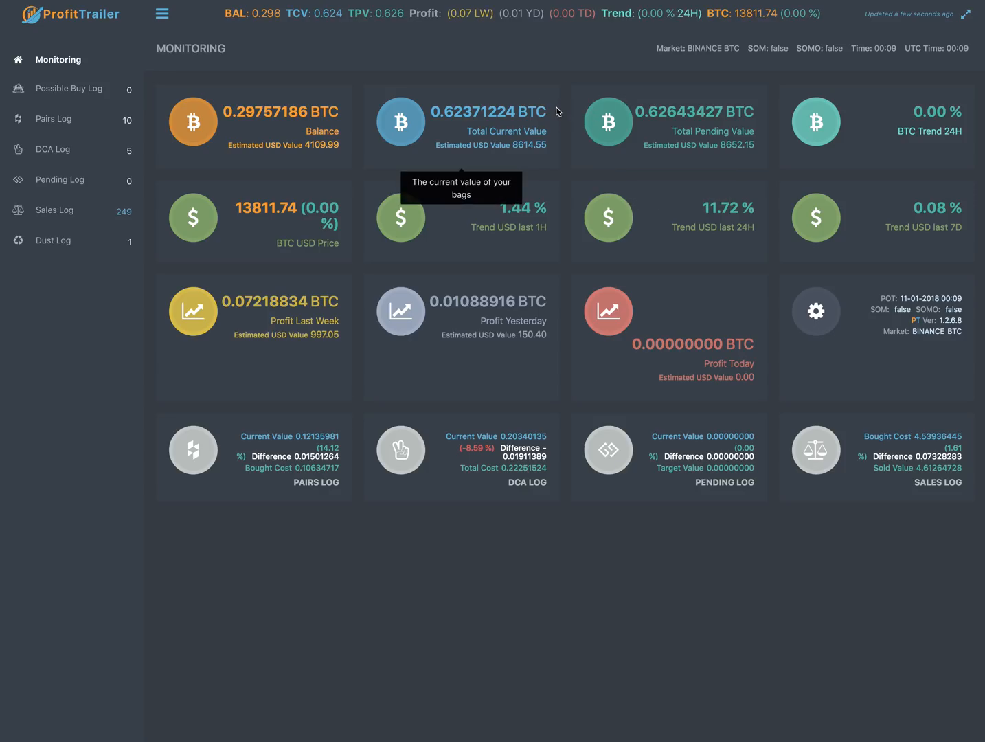
mouse_move(668, 136)
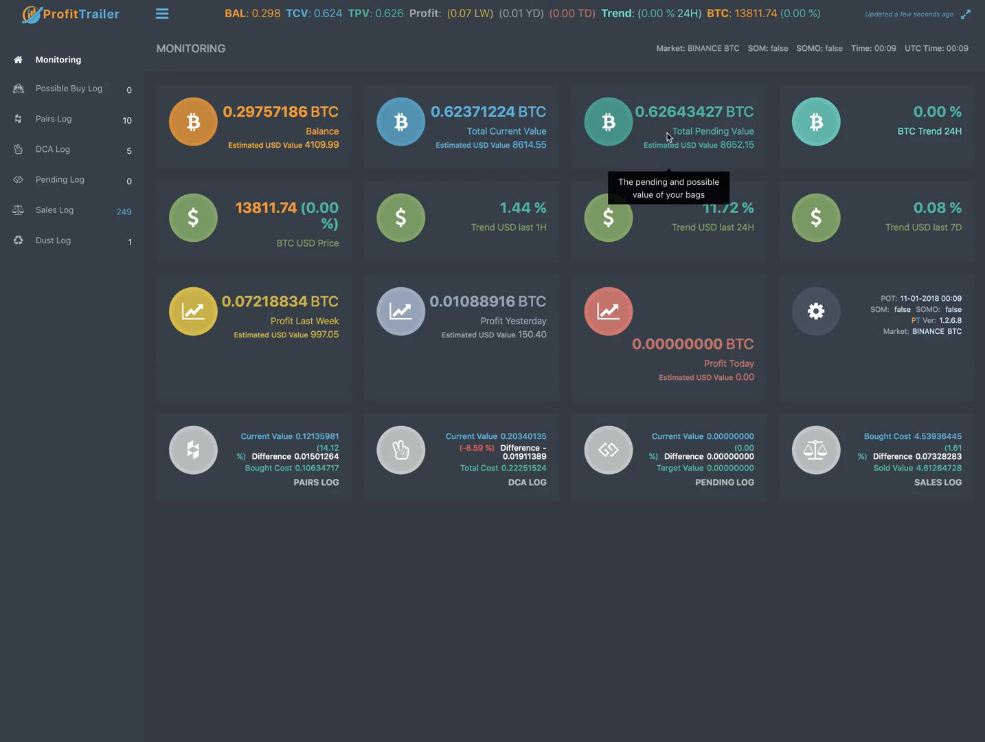
mouse_move(612, 143)
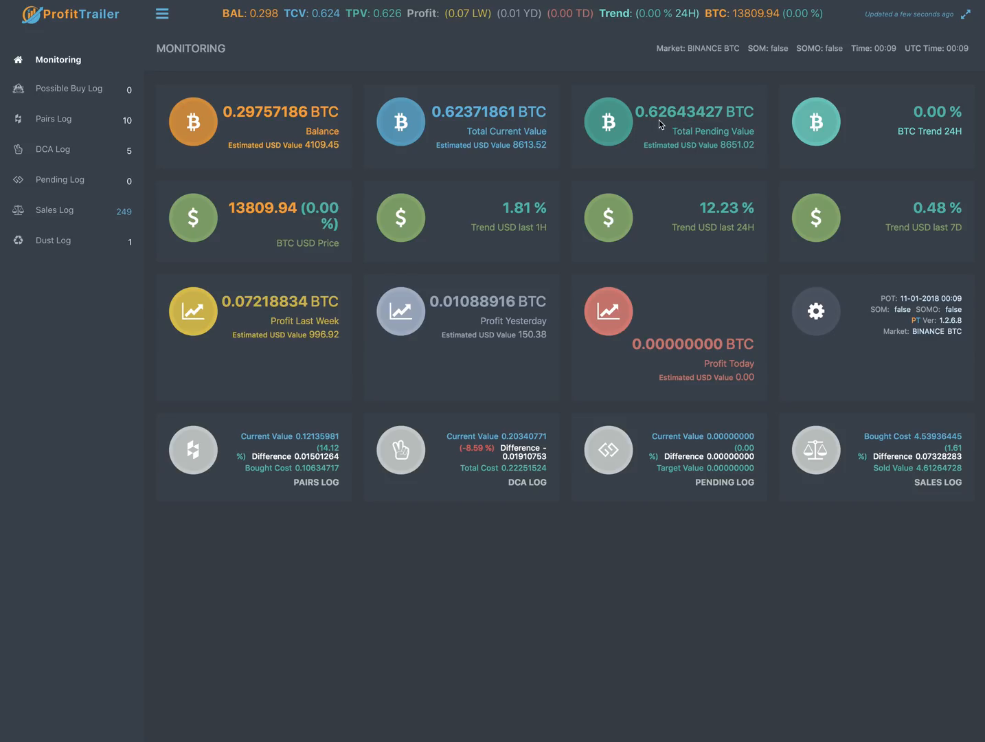
mouse_move(660, 124)
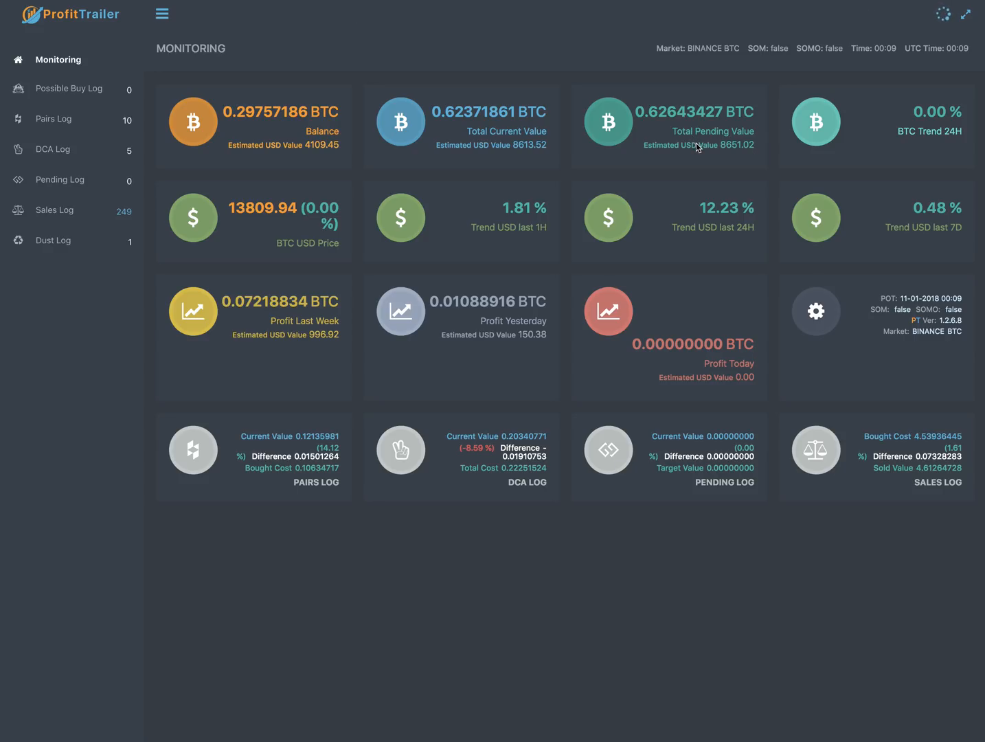
Browse the Monitoring page, dismiss error notices, then show the Pairs Log of ten held coins at 14.12% difference.
double_click(736, 146)
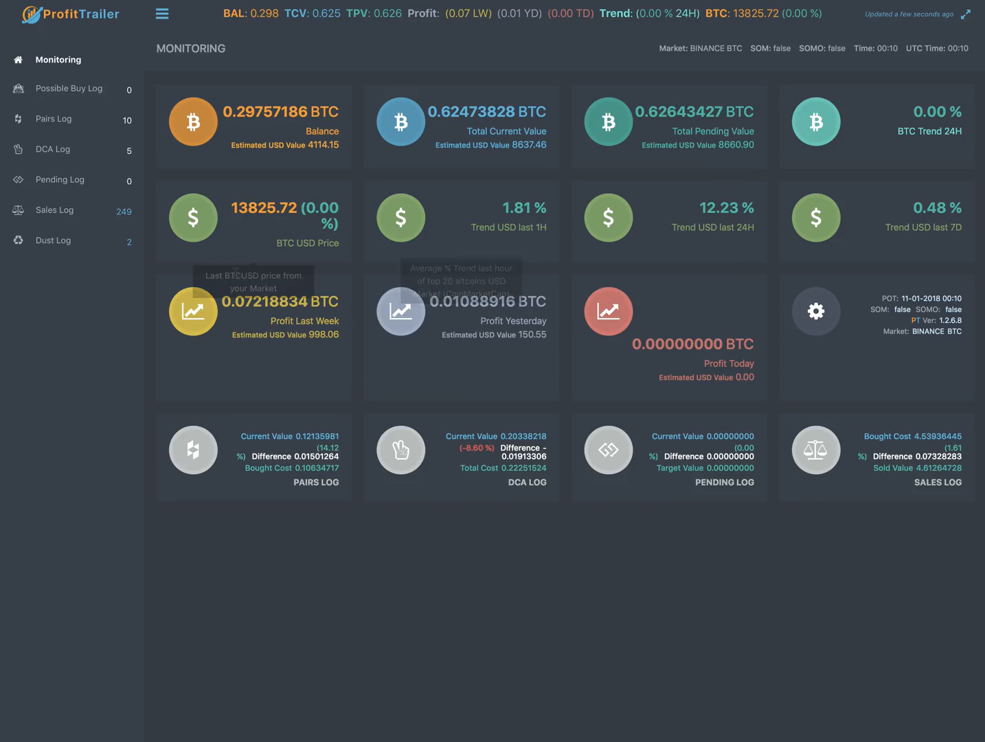
mouse_move(890, 236)
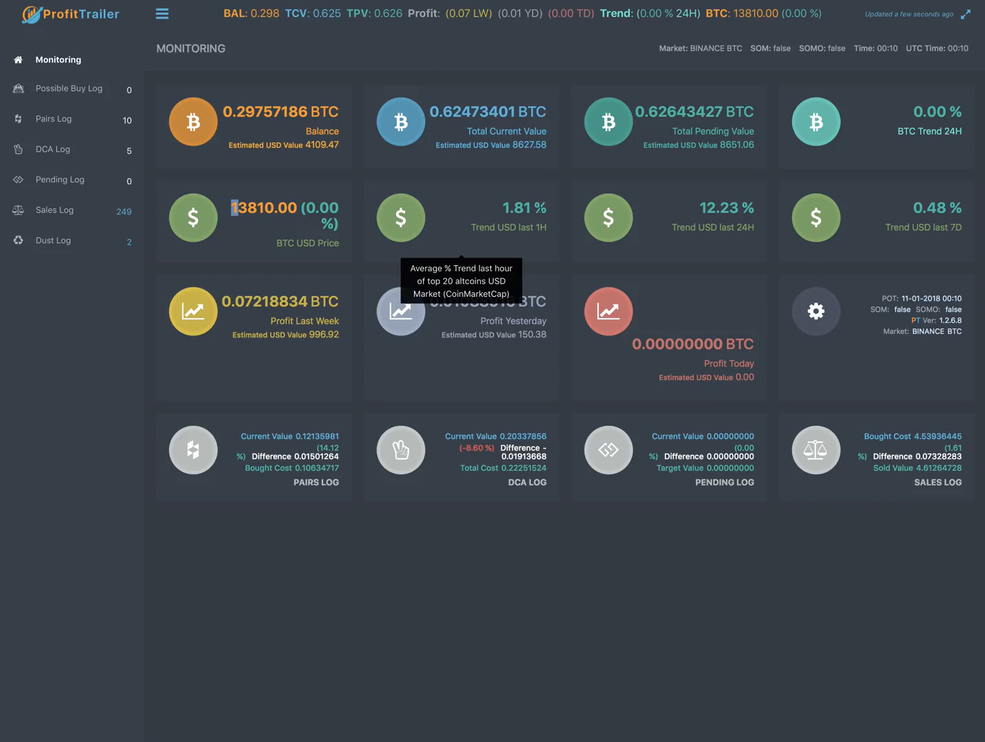
mouse_move(758, 217)
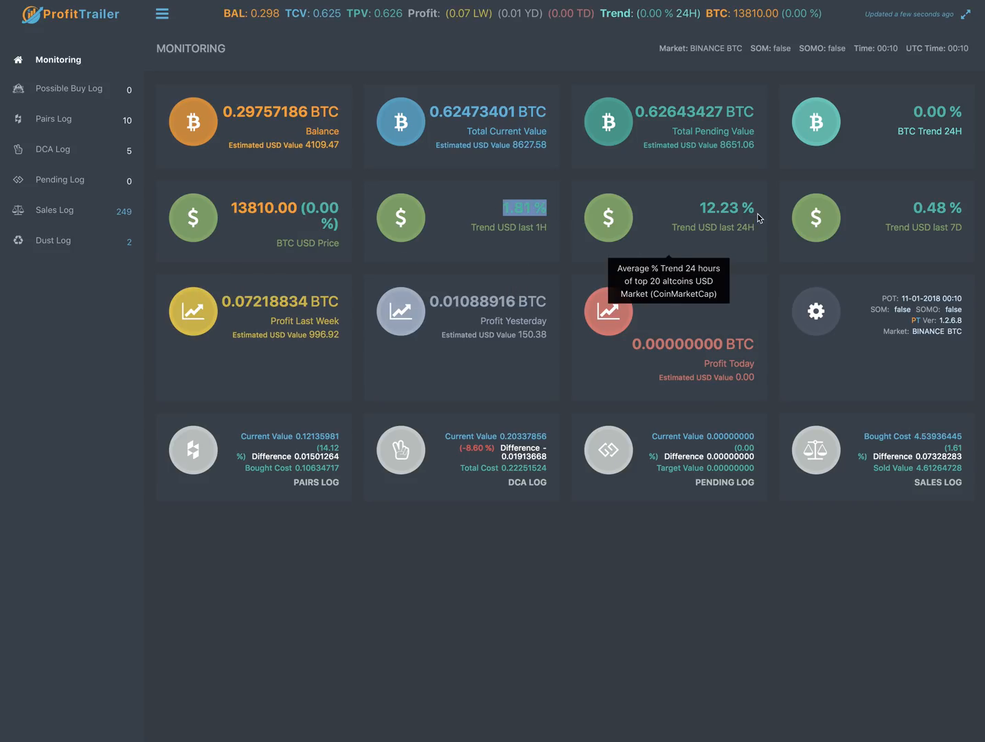
mouse_move(964, 215)
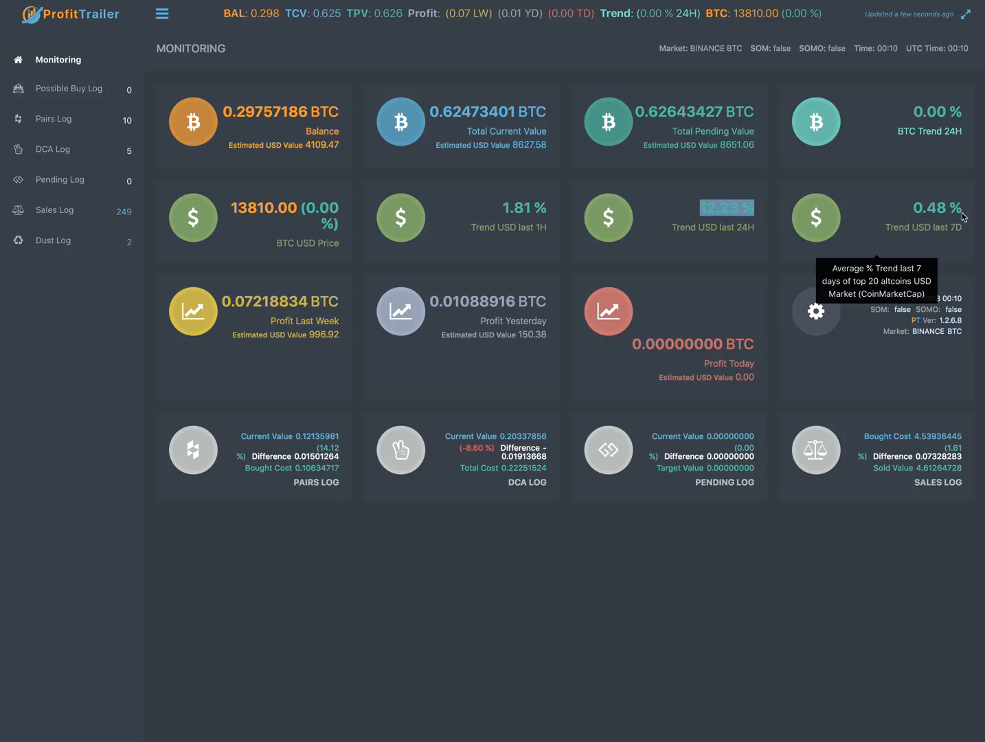
mouse_move(280, 369)
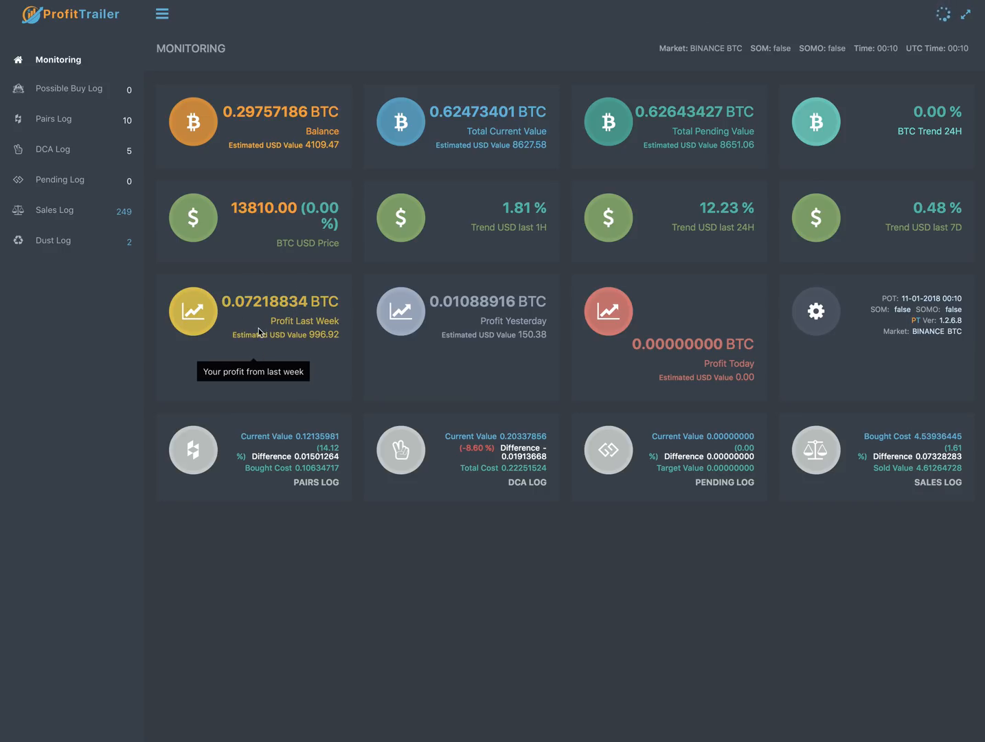
mouse_move(343, 347)
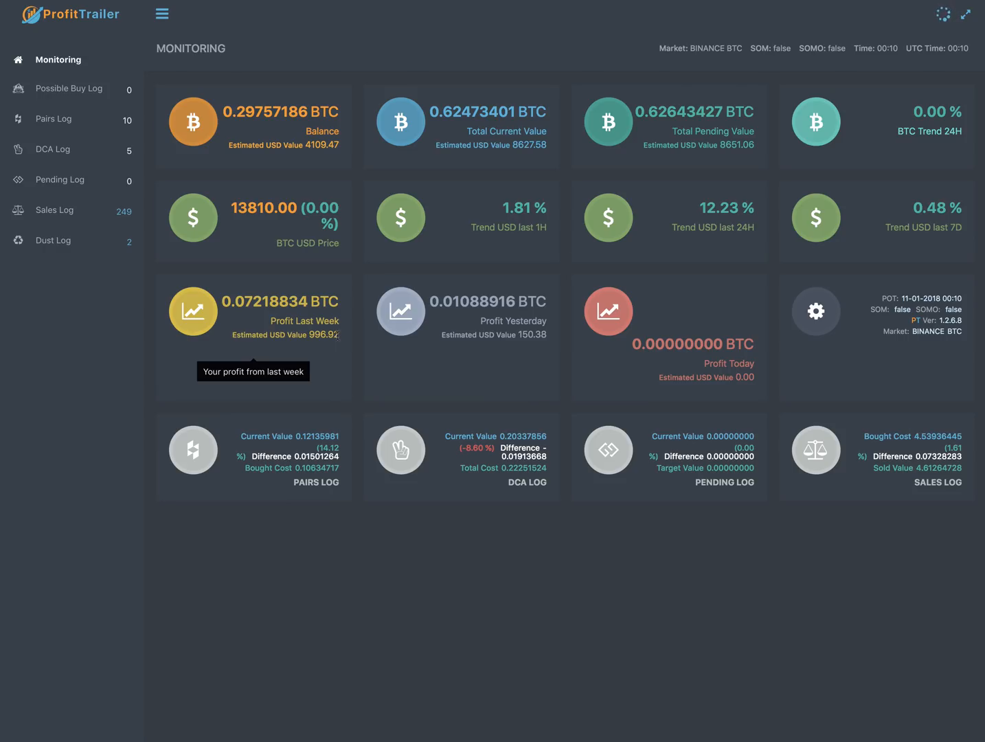
mouse_move(263, 303)
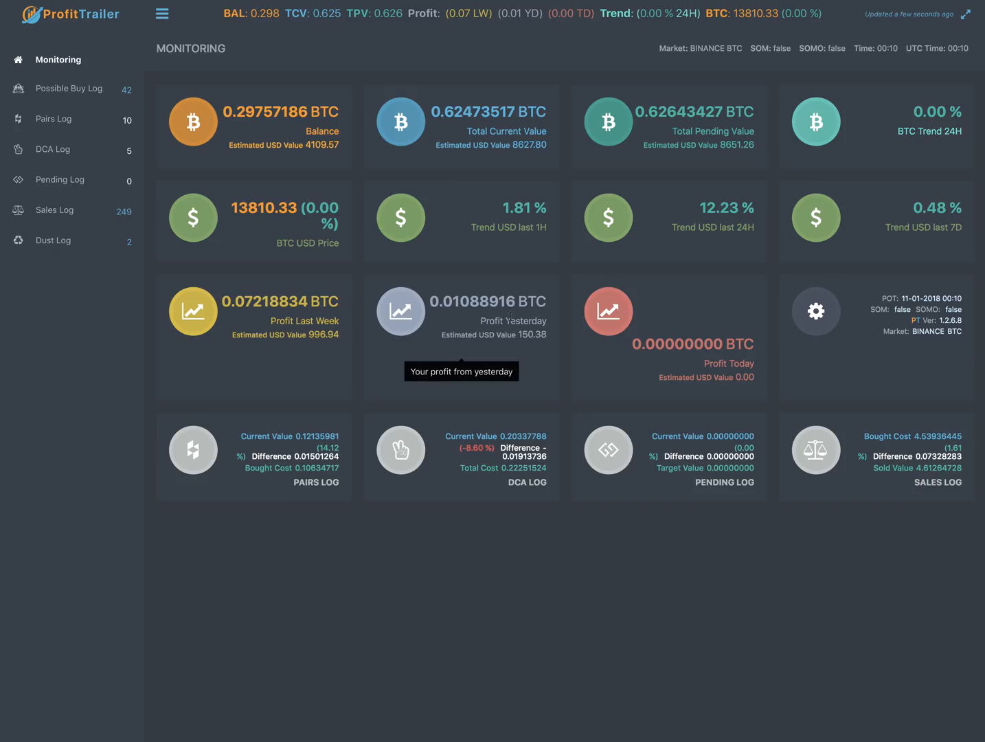
mouse_move(972, 58)
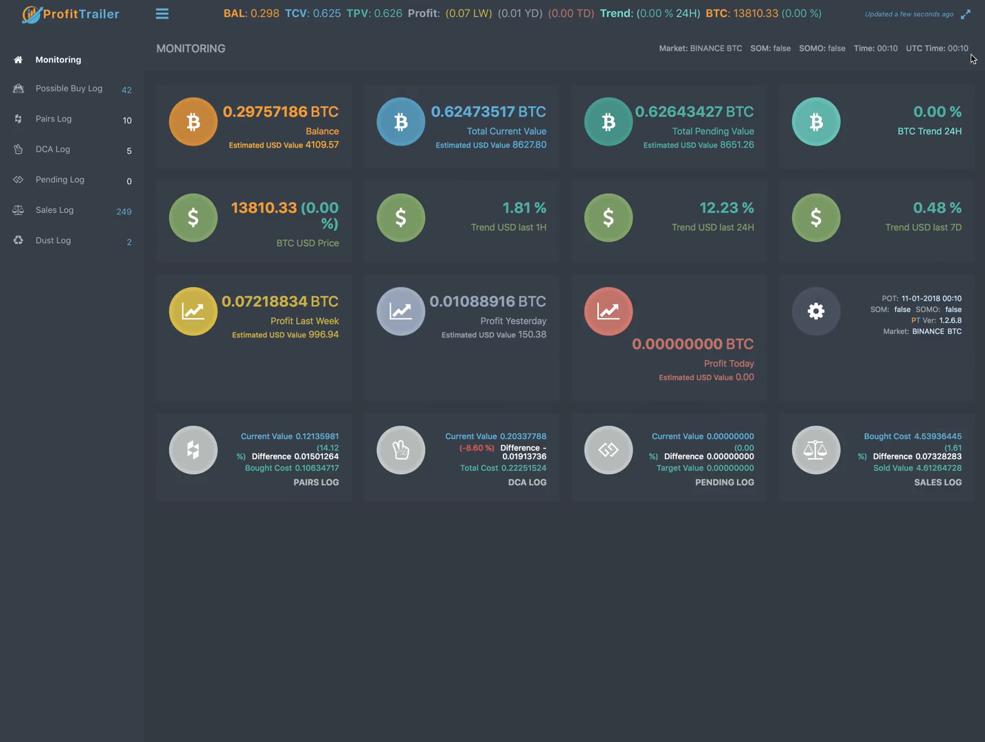
mouse_move(703, 373)
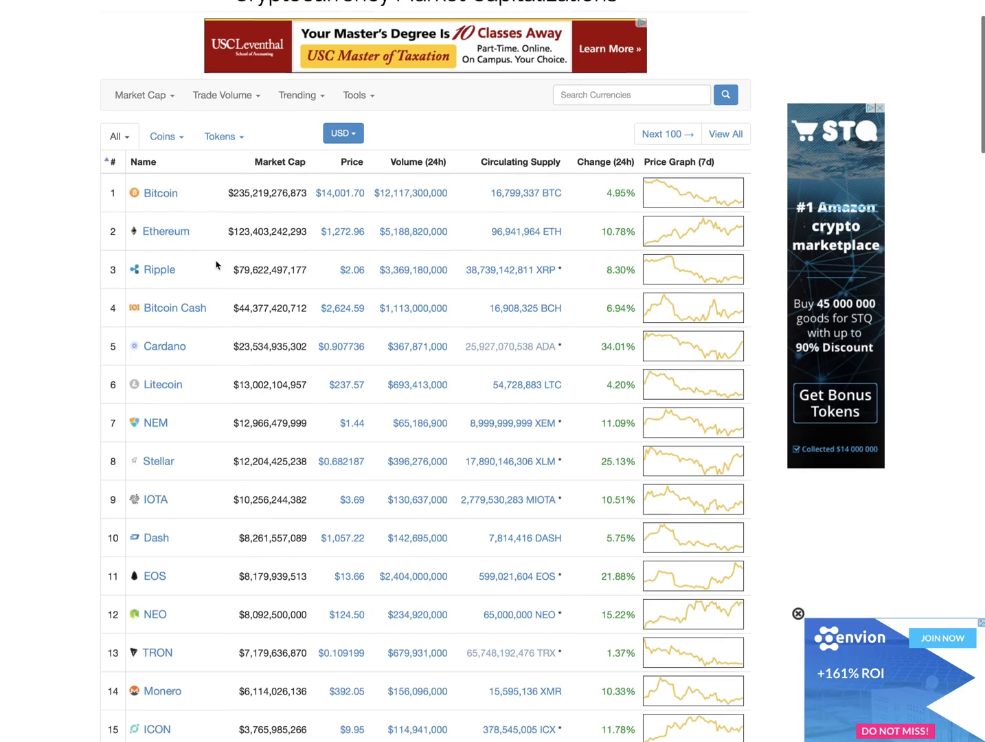
scroll(up, 3)
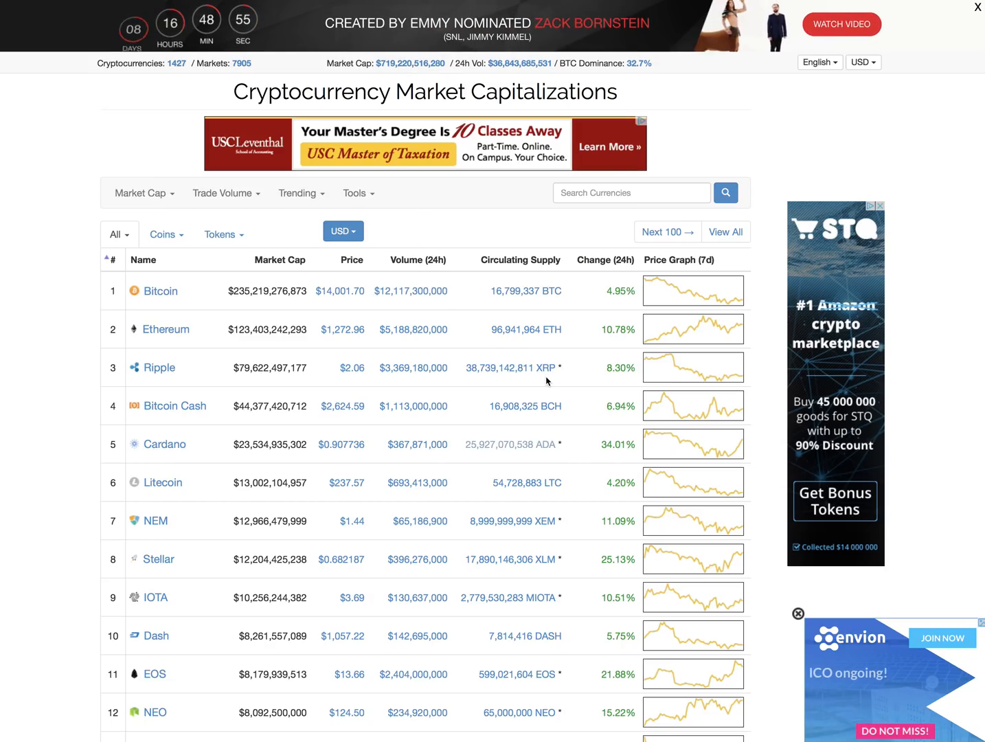
scroll(down, 3)
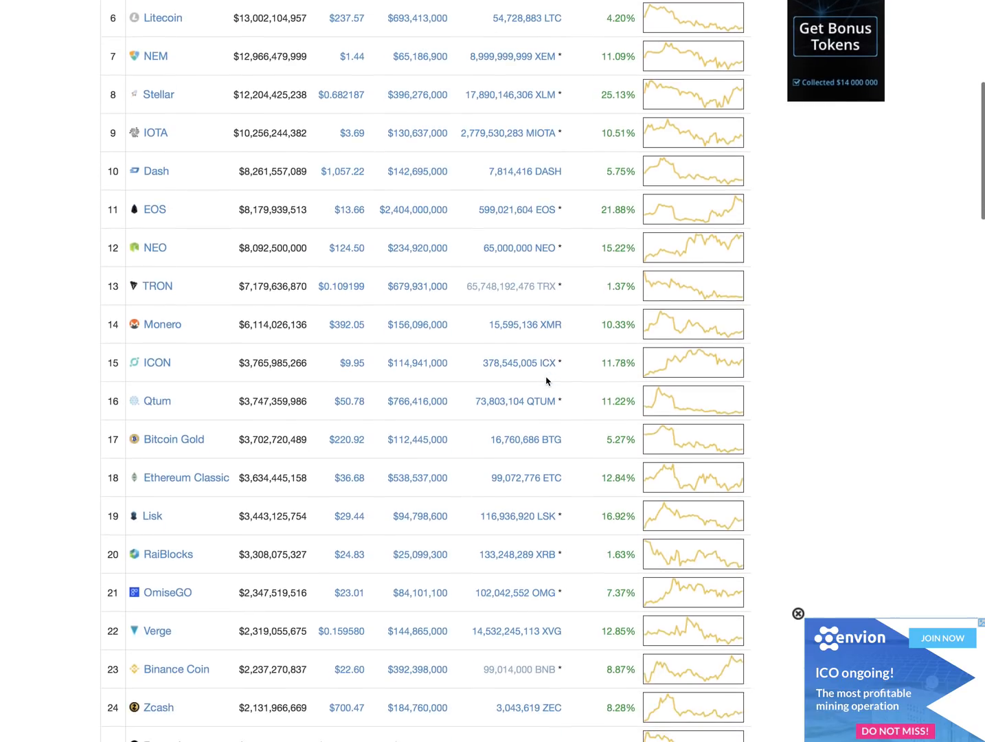
scroll(down, 3)
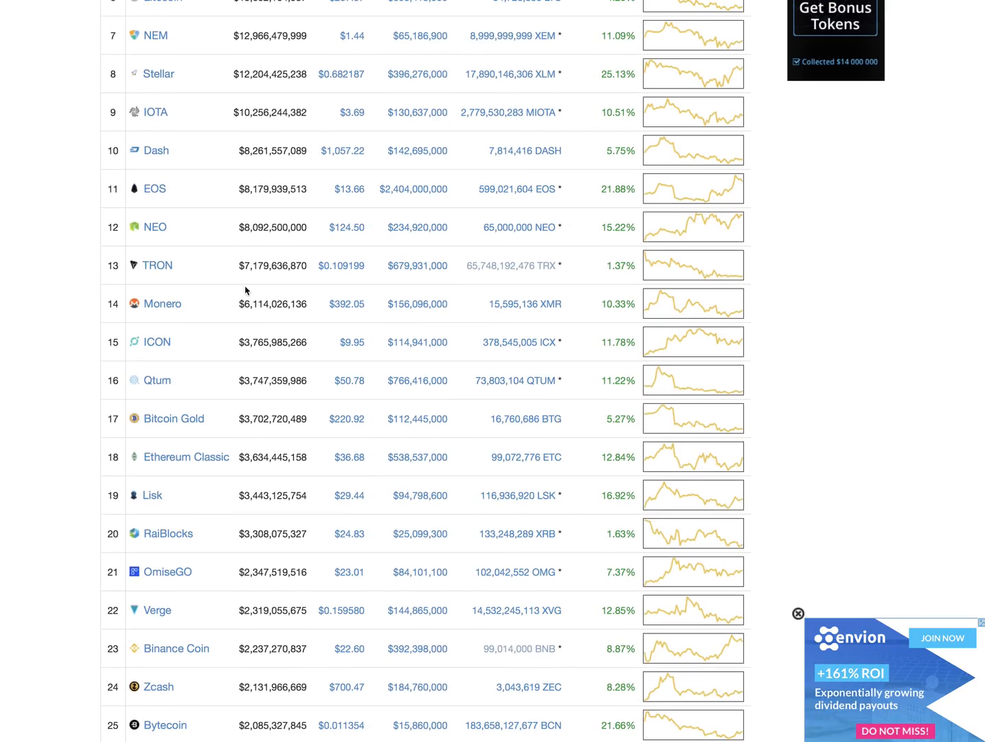
scroll(up, 3)
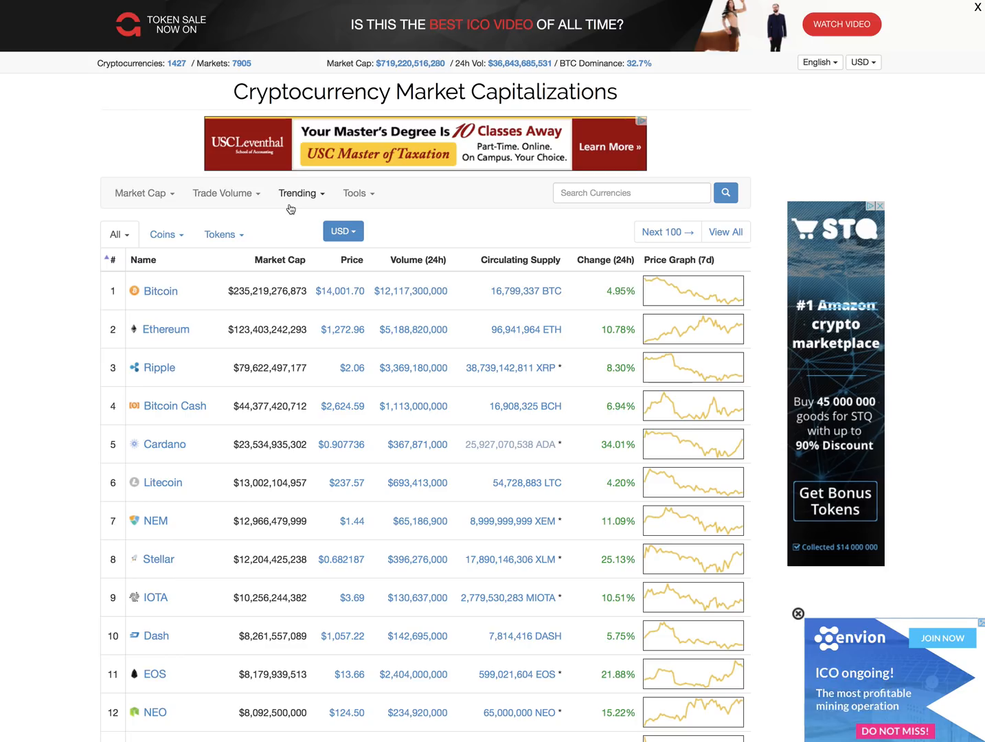
scroll(down, 3)
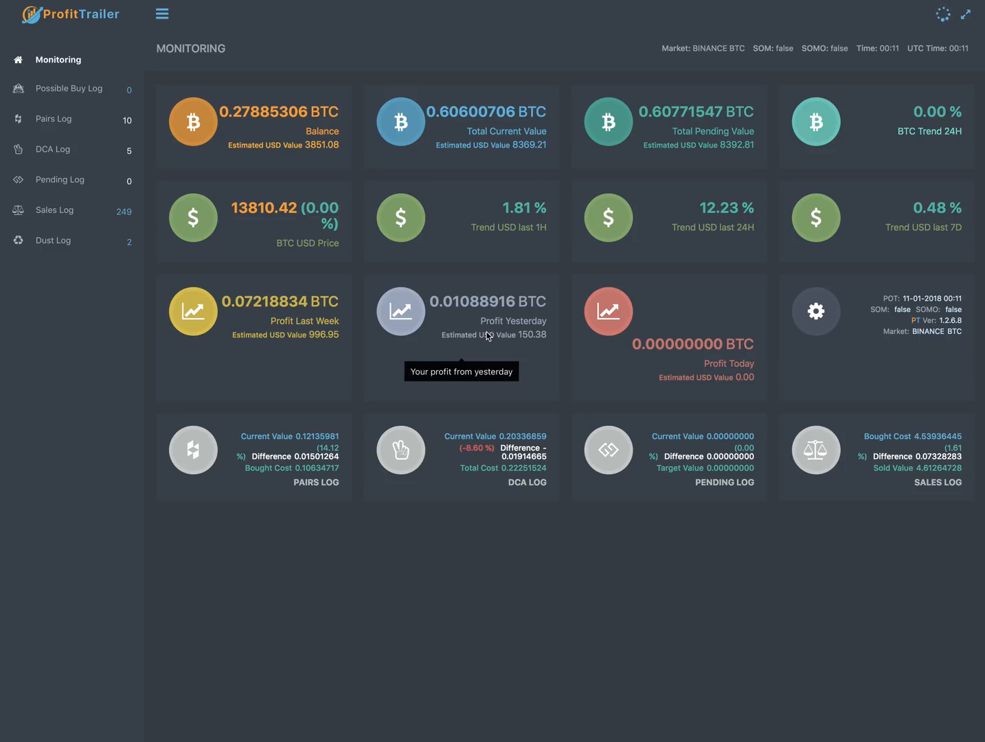
mouse_move(270, 236)
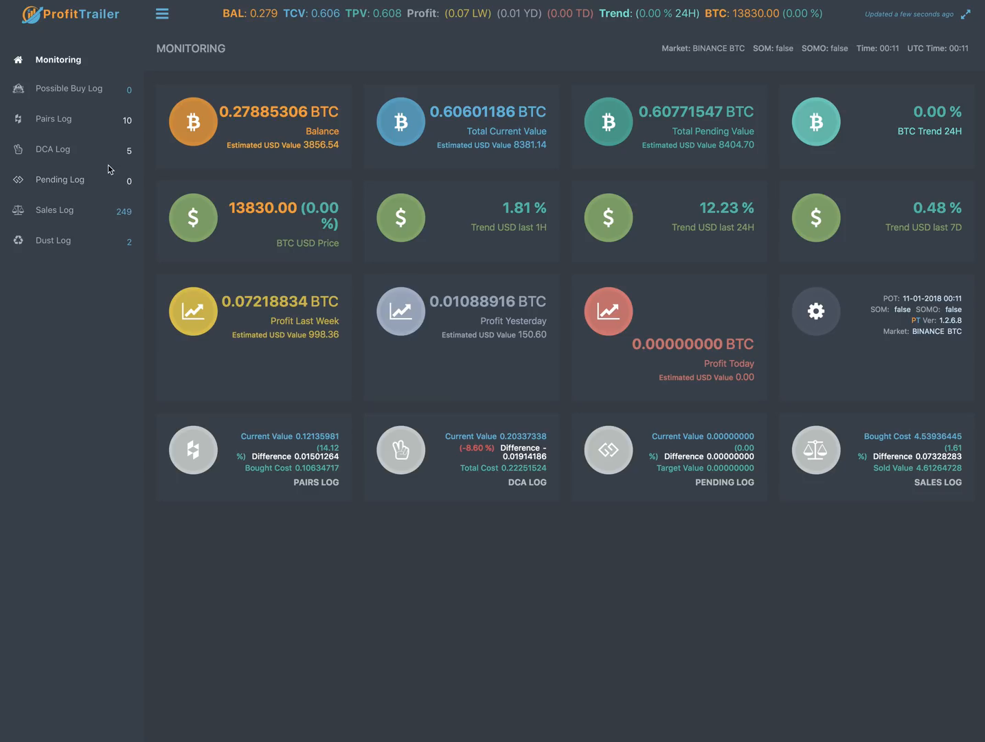
mouse_move(105, 170)
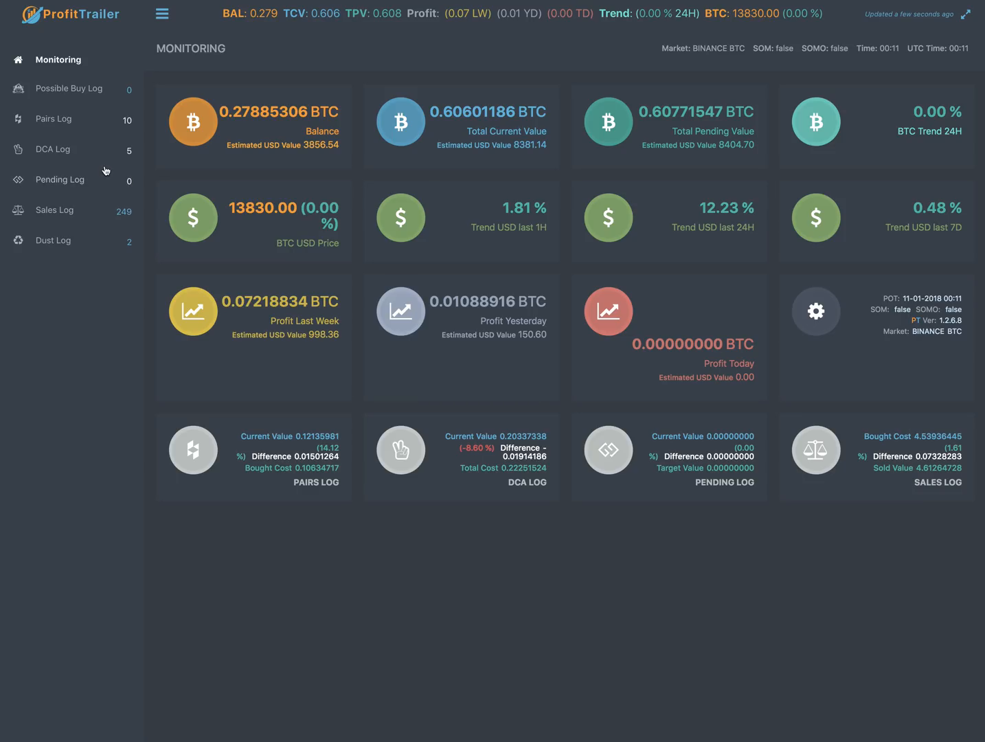
mouse_move(116, 185)
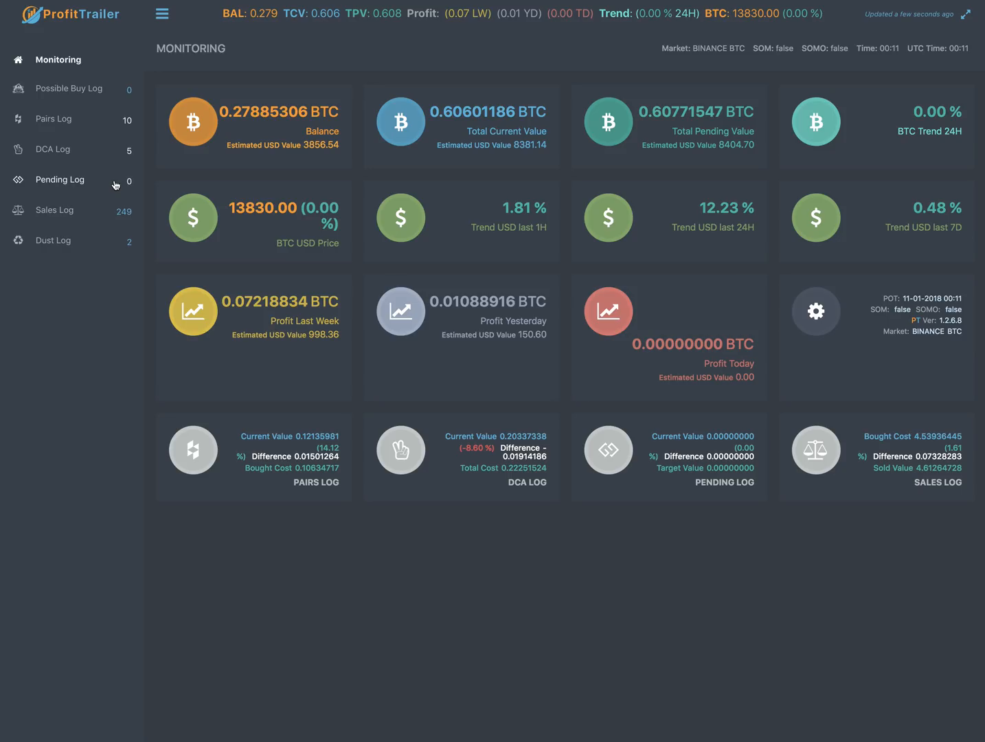
click(965, 14)
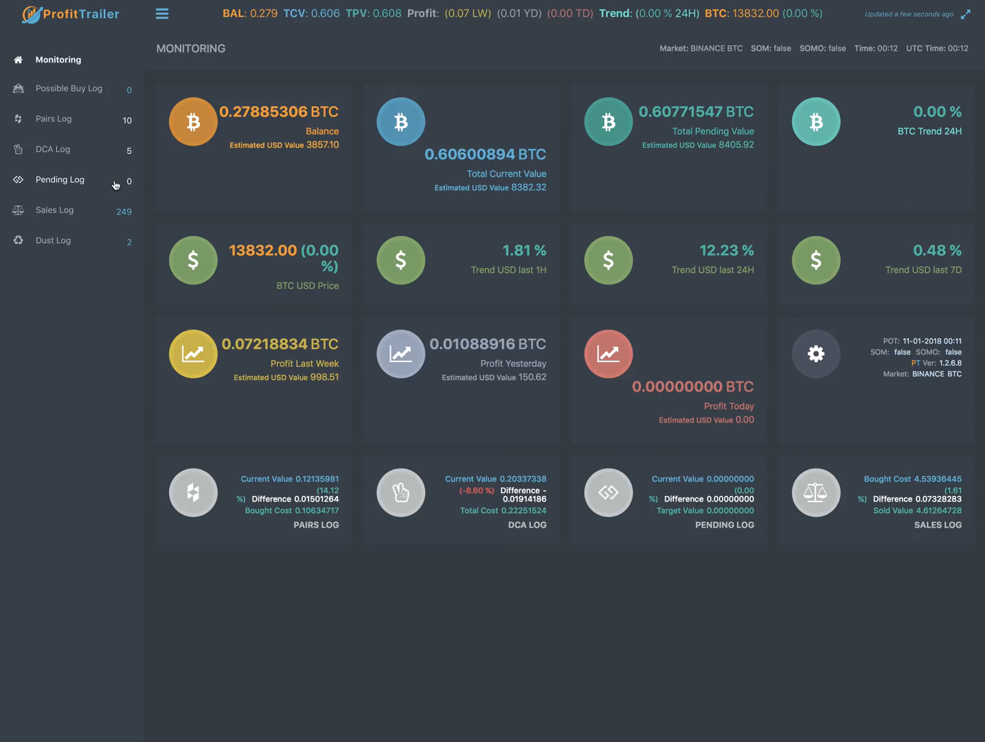
mouse_move(104, 151)
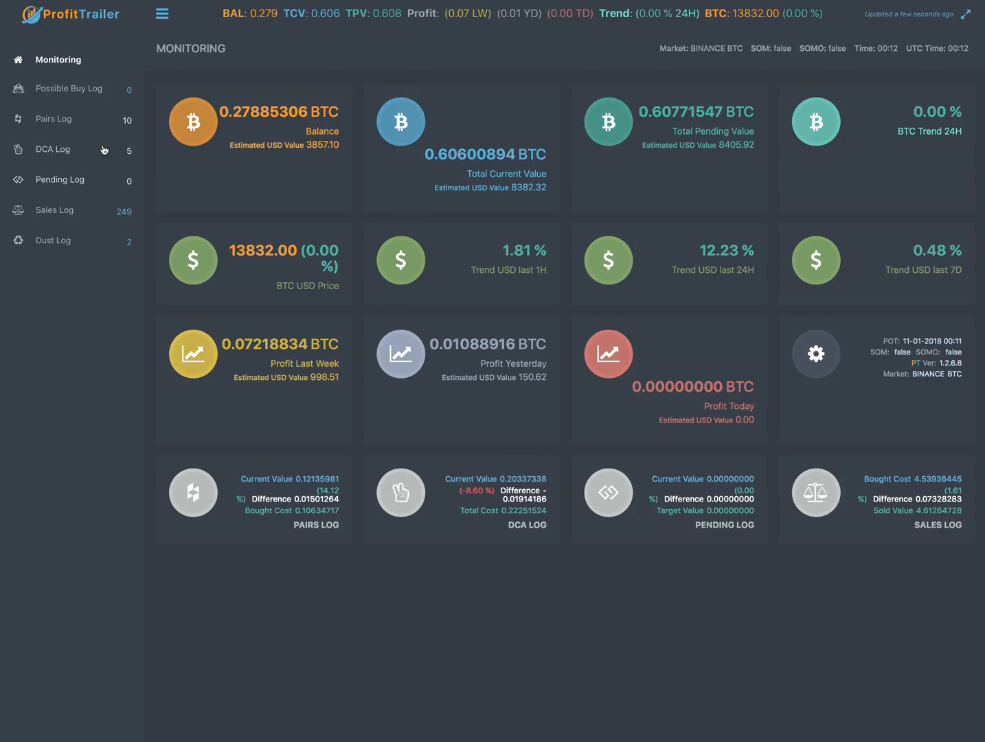
mouse_move(122, 191)
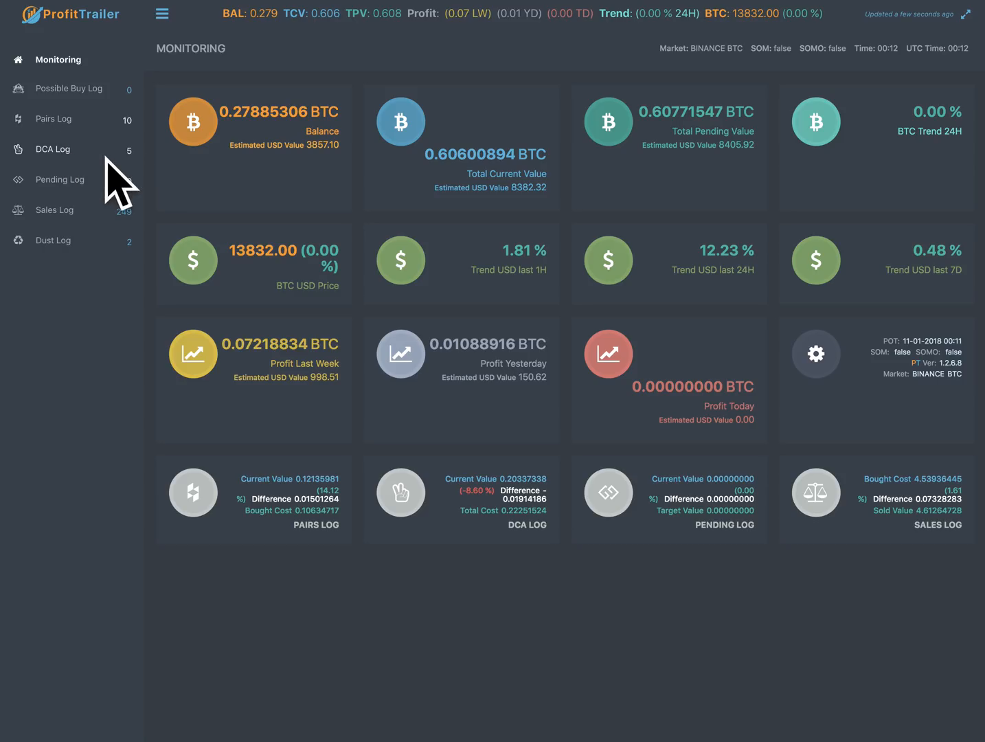
mouse_move(102, 156)
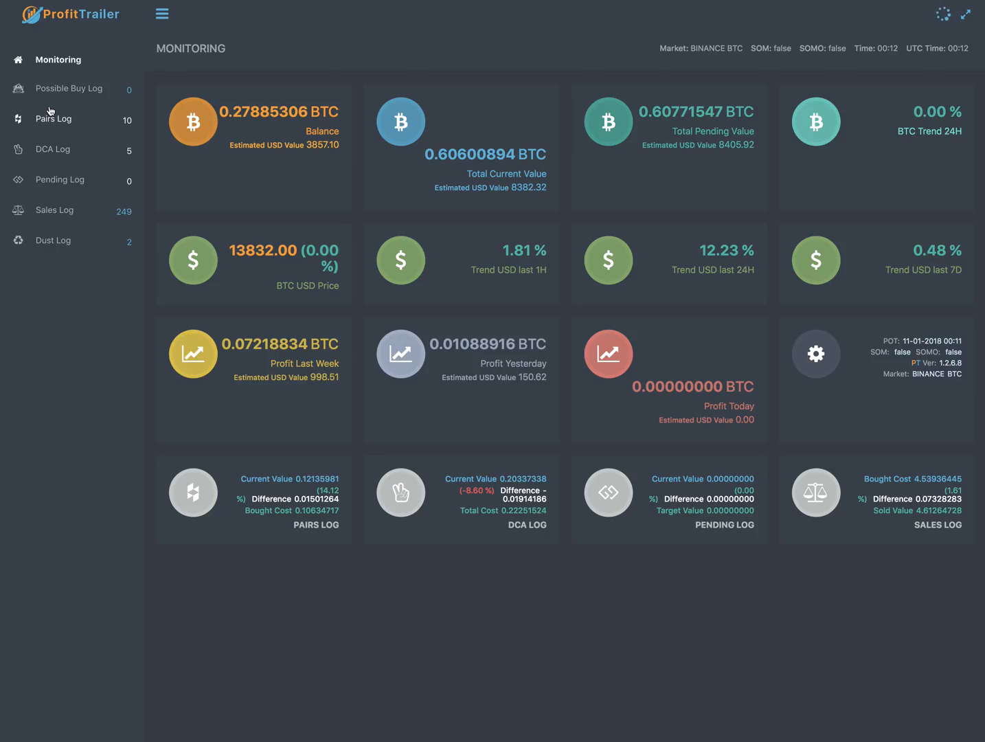
mouse_move(118, 88)
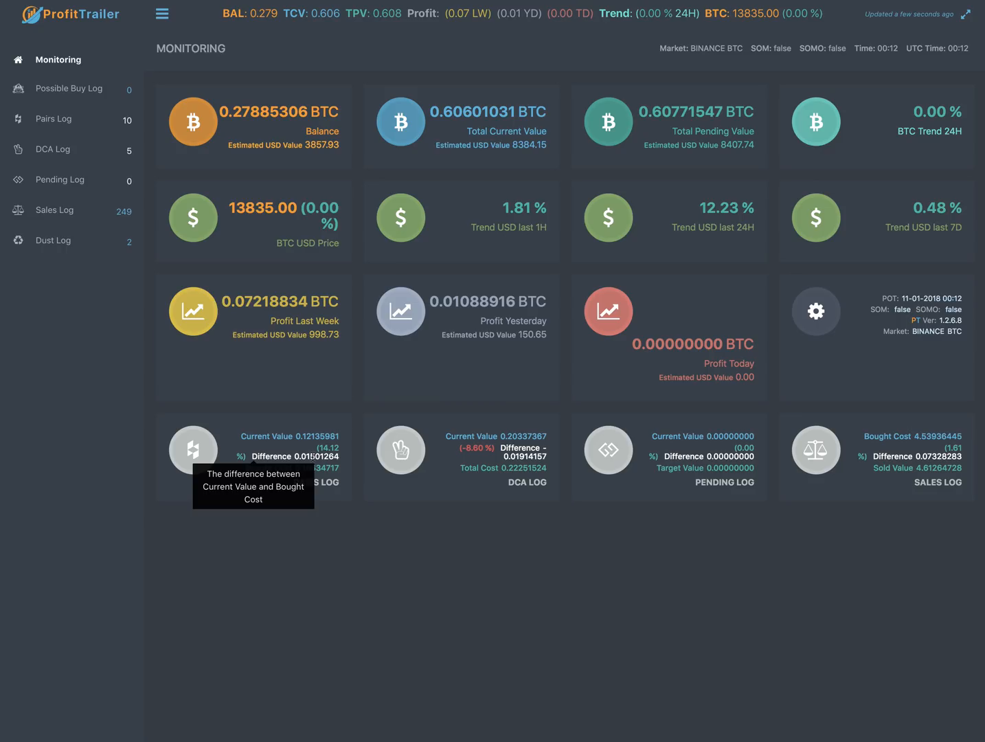
mouse_move(280, 499)
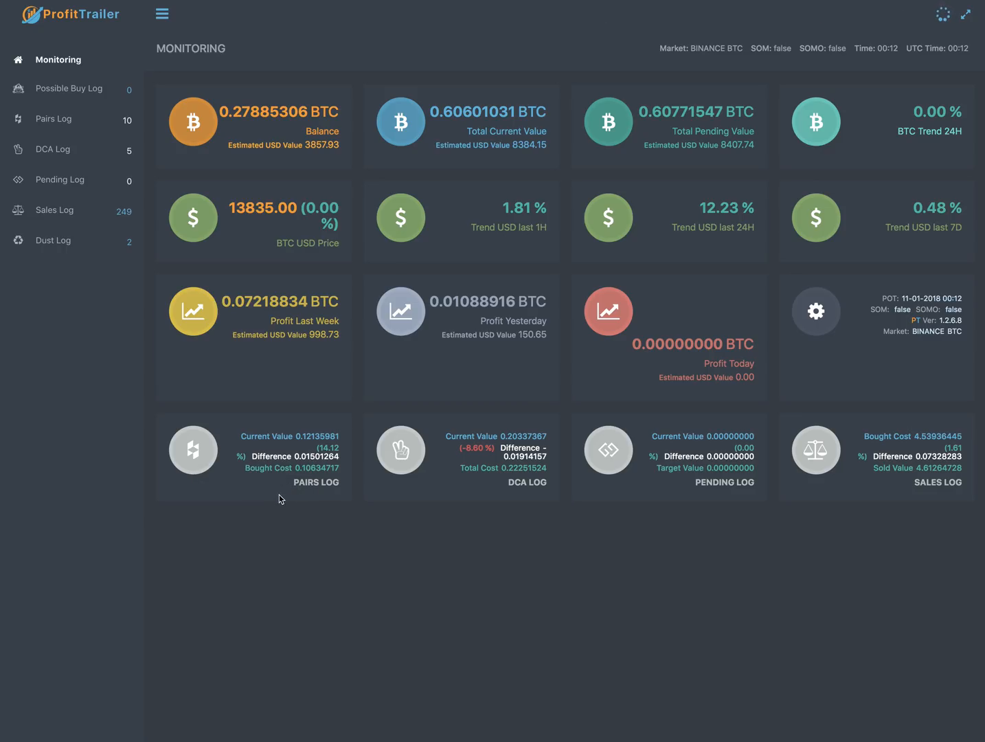
mouse_move(296, 456)
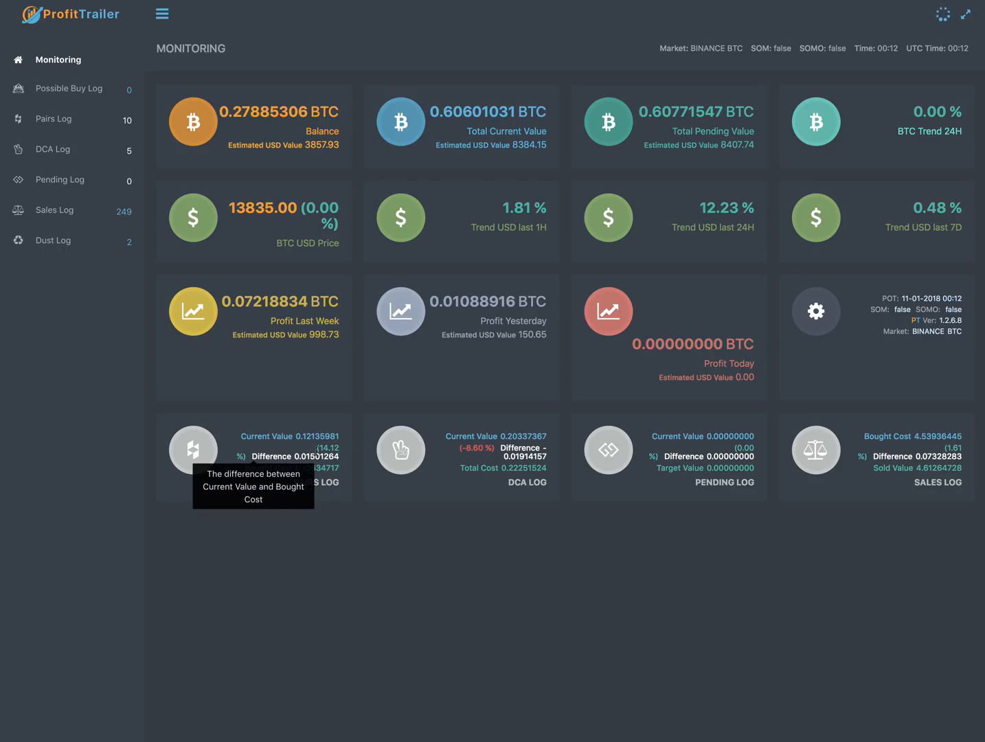
mouse_move(335, 434)
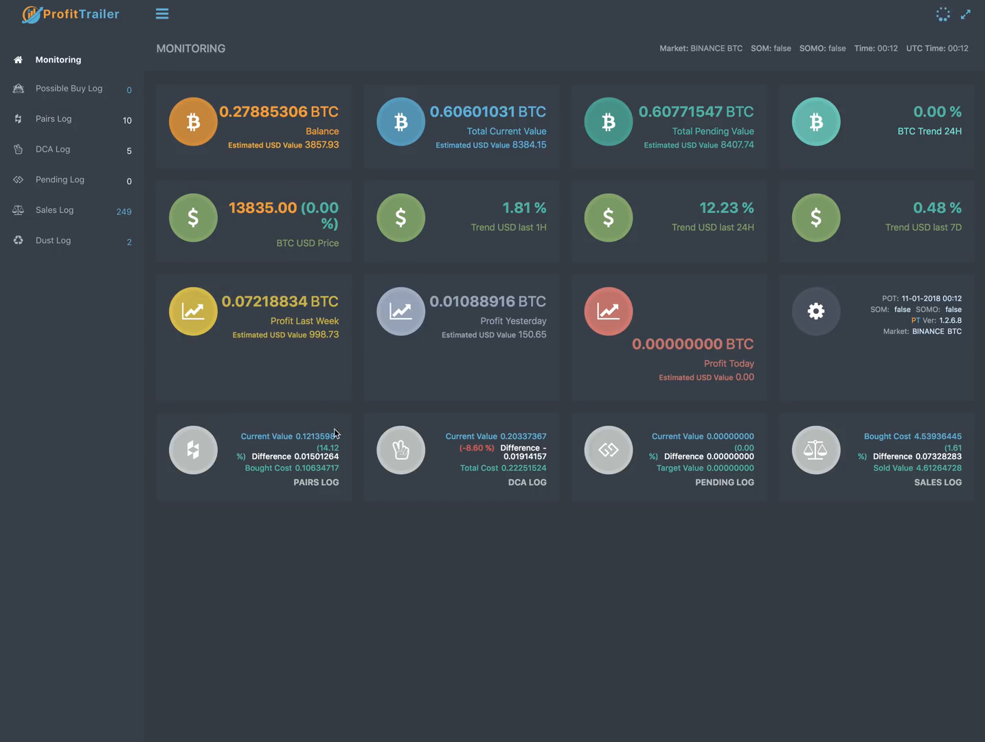
mouse_move(319, 456)
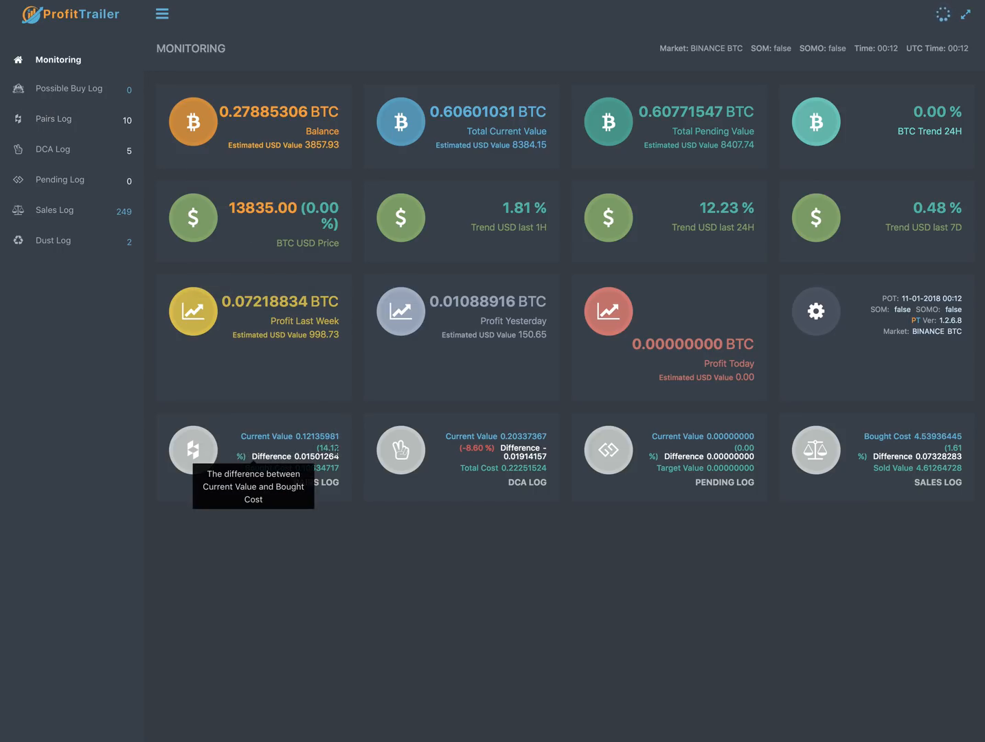
mouse_move(756, 394)
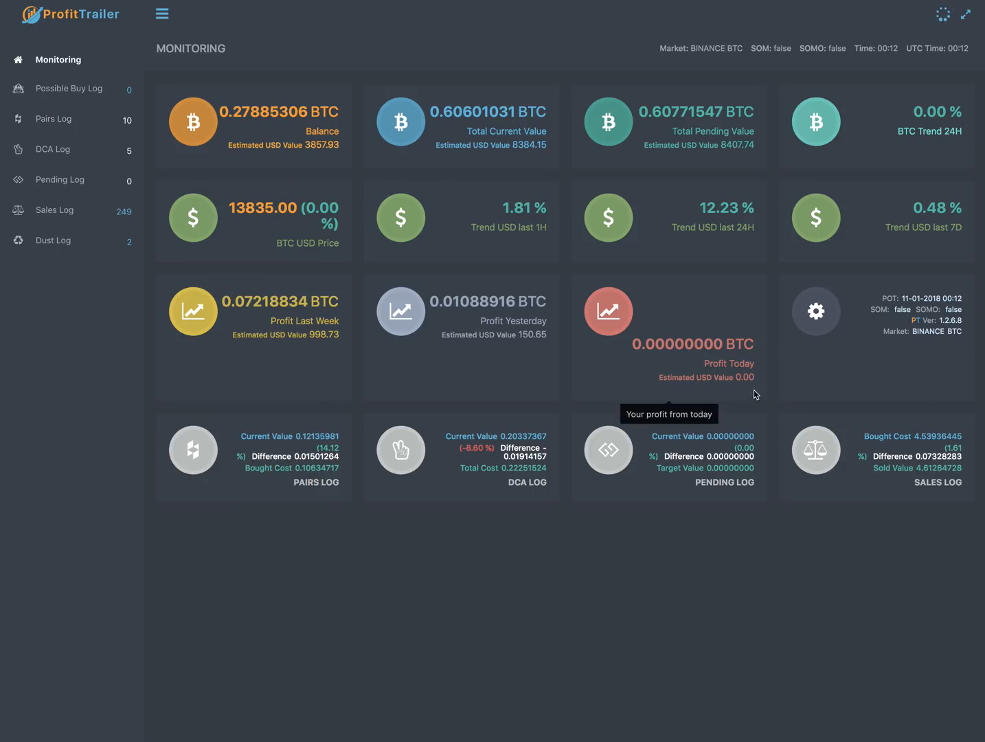
mouse_move(401, 450)
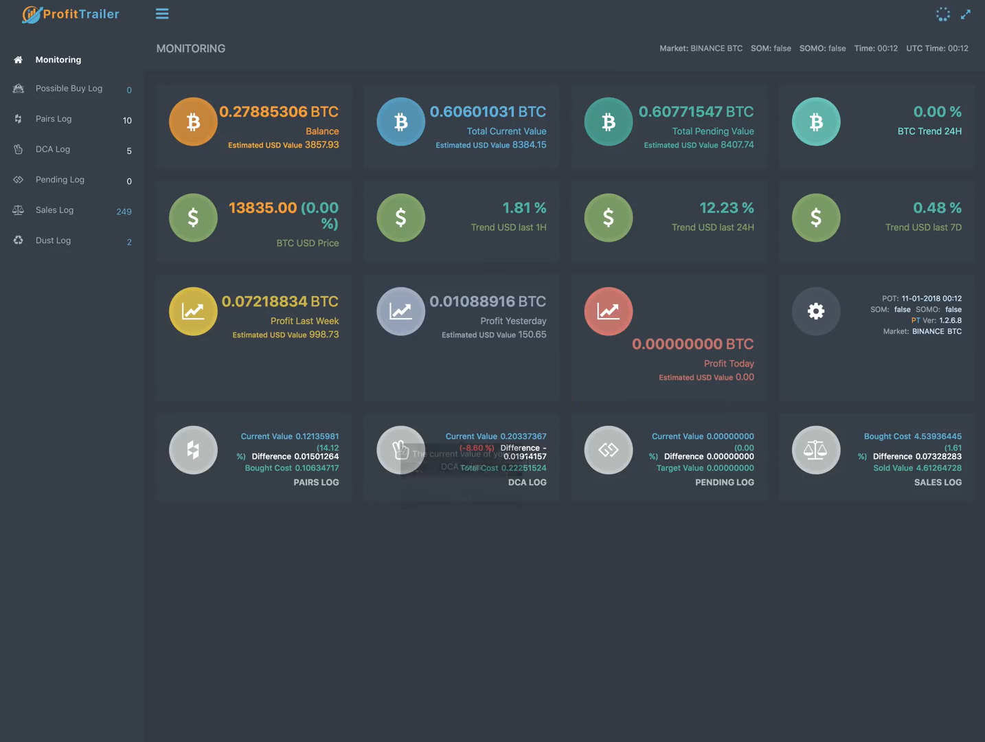
mouse_move(401, 450)
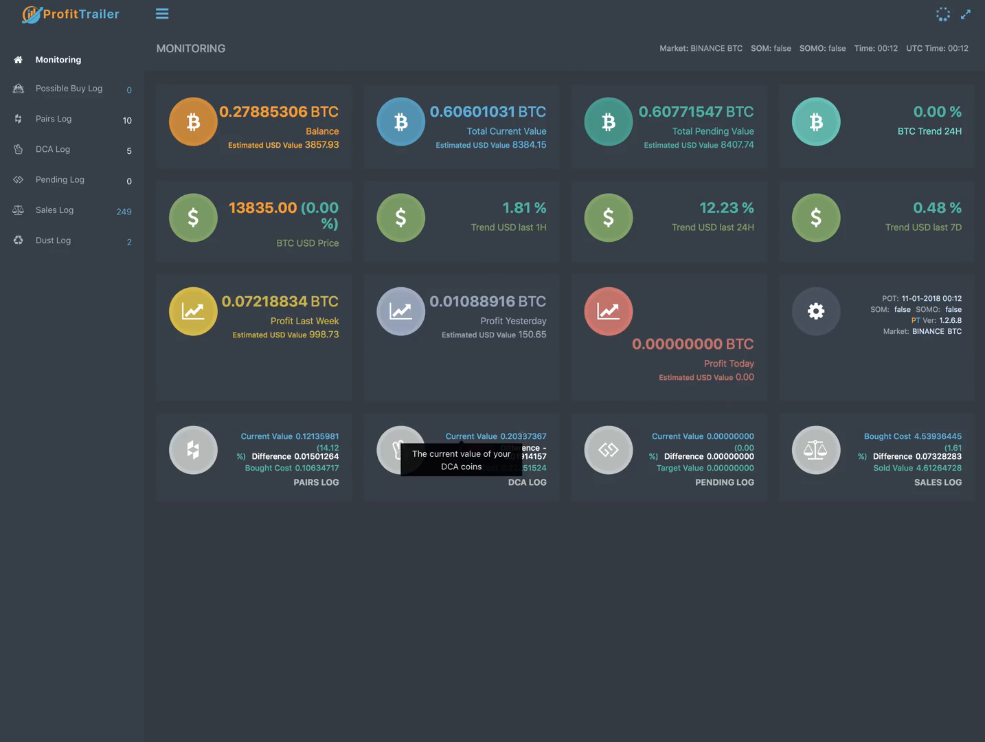
mouse_move(483, 538)
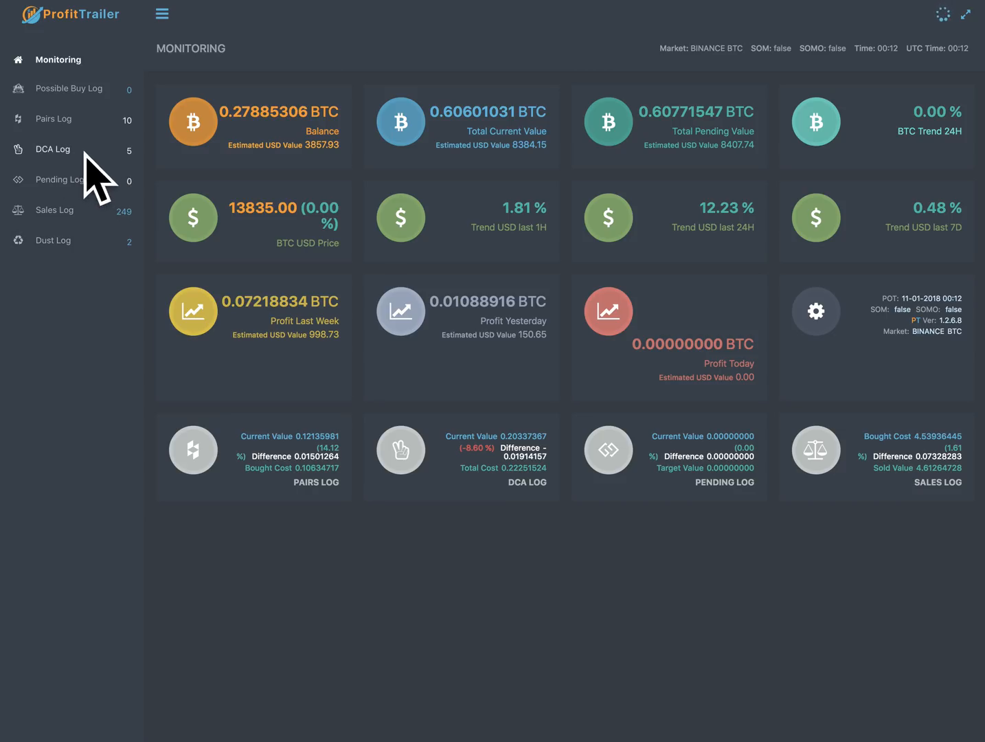
mouse_move(121, 165)
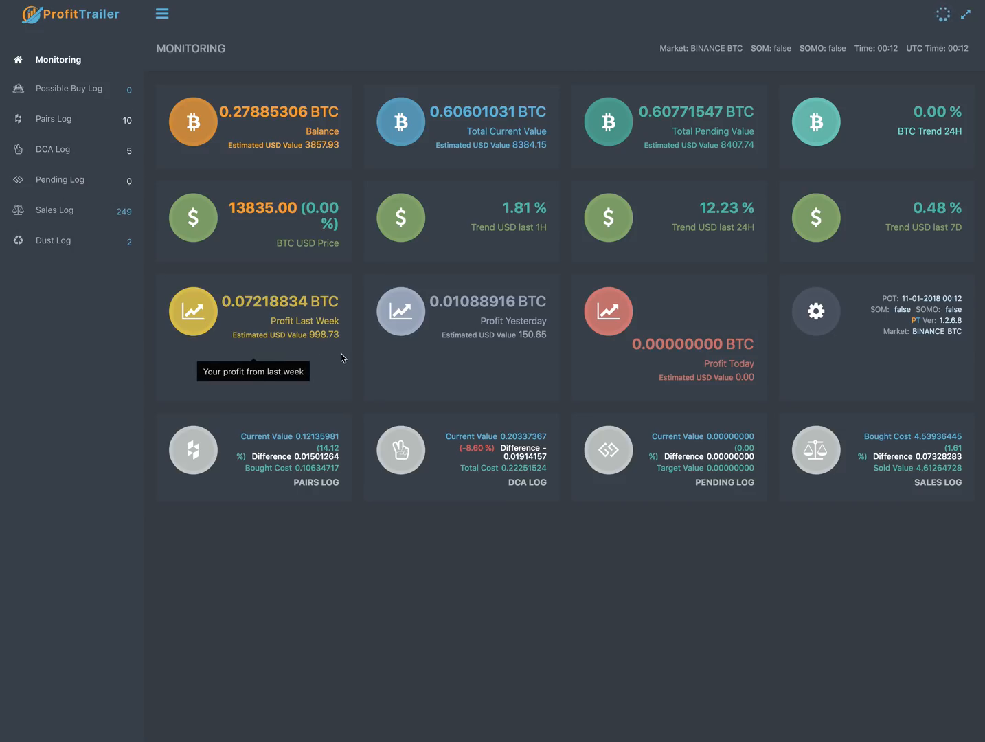
mouse_move(737, 496)
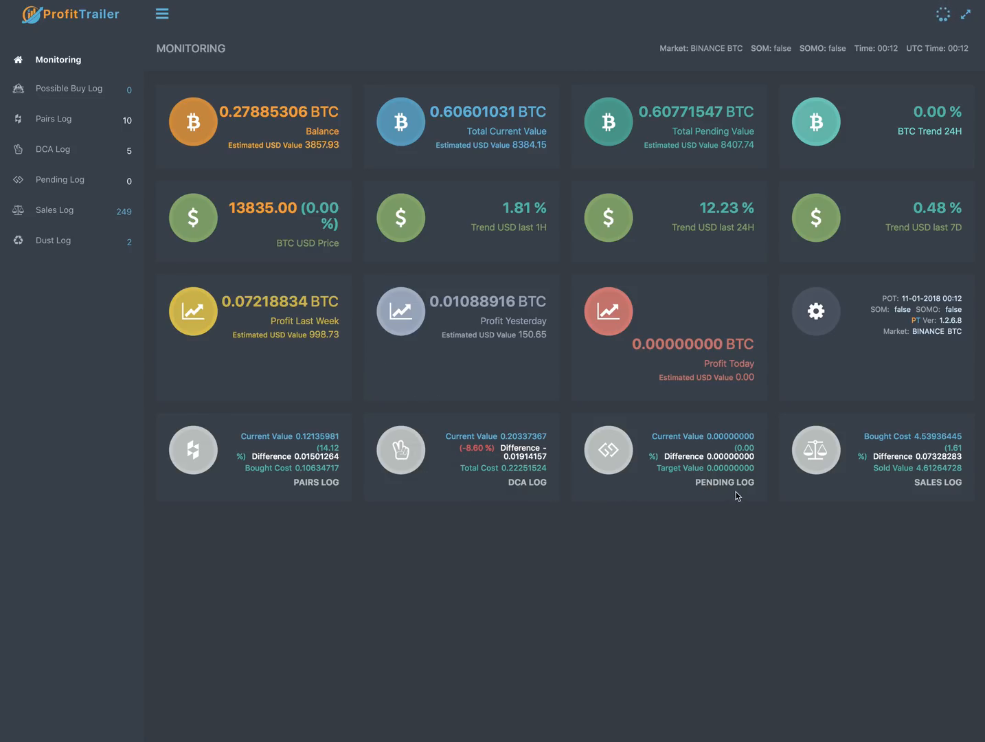
mouse_move(703, 467)
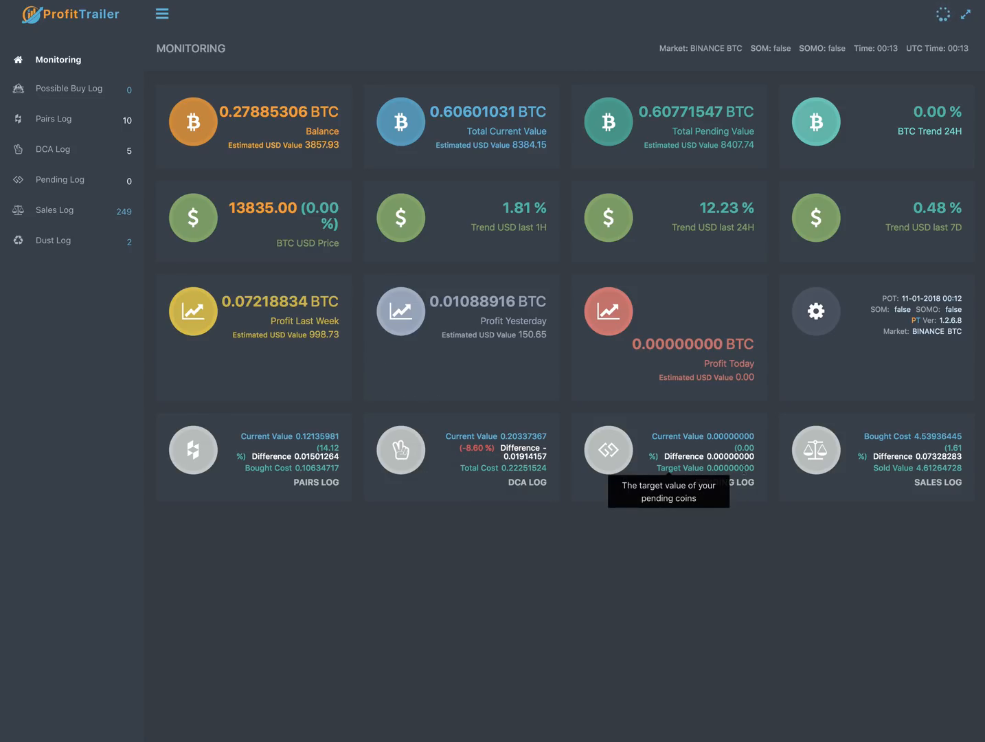
mouse_move(135, 148)
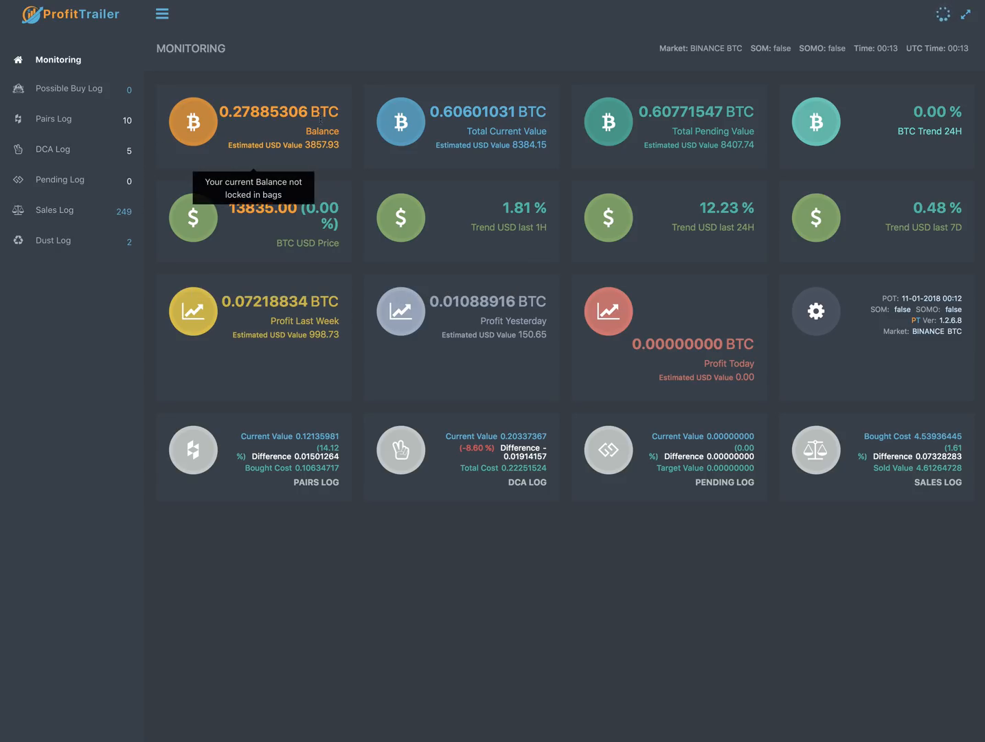
mouse_move(305, 132)
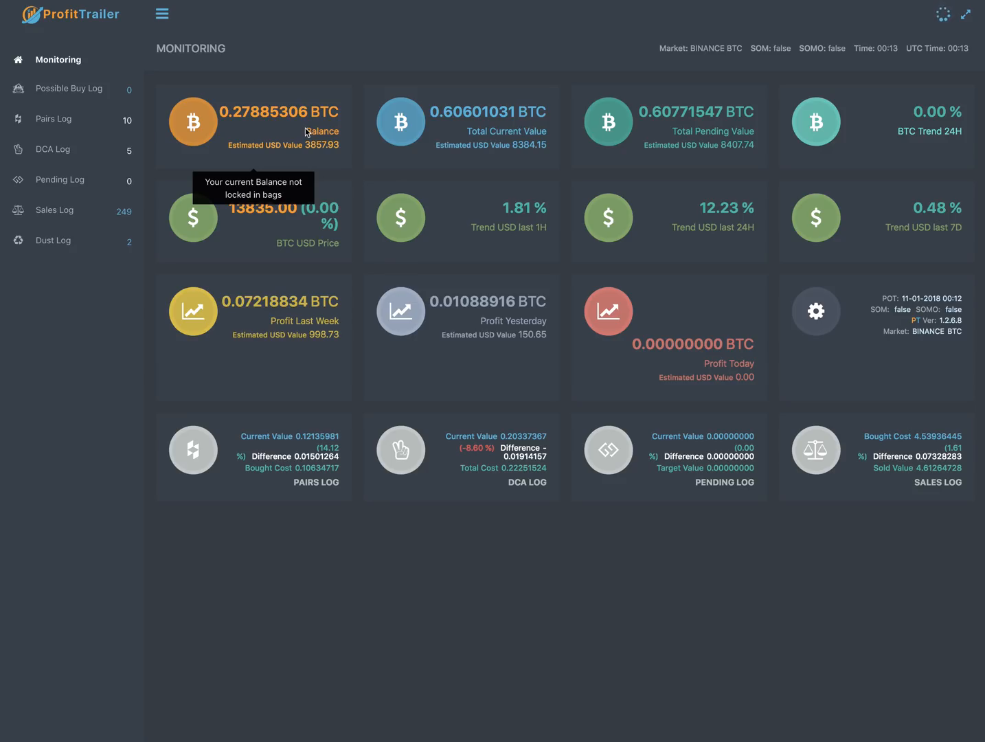
mouse_move(311, 165)
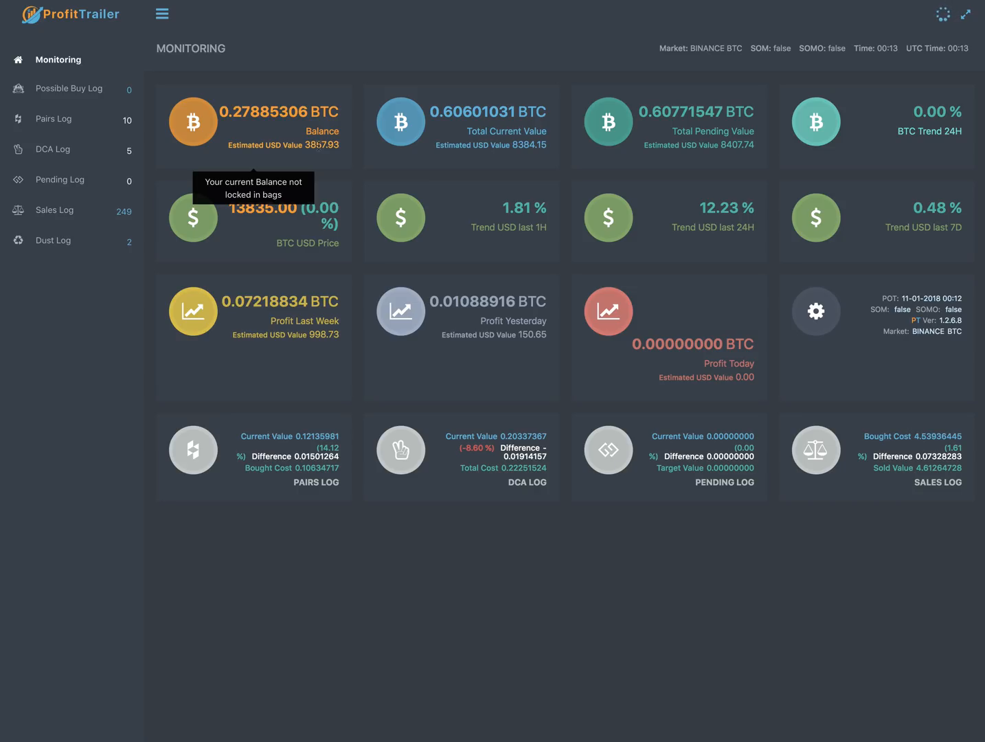
mouse_move(310, 173)
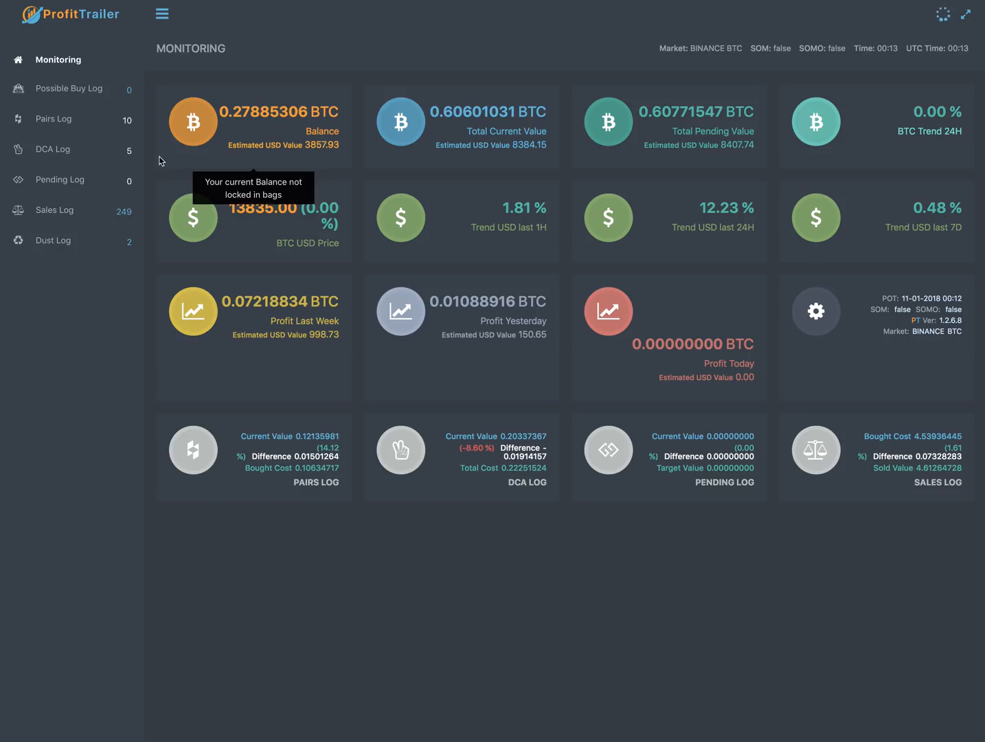
mouse_move(855, 423)
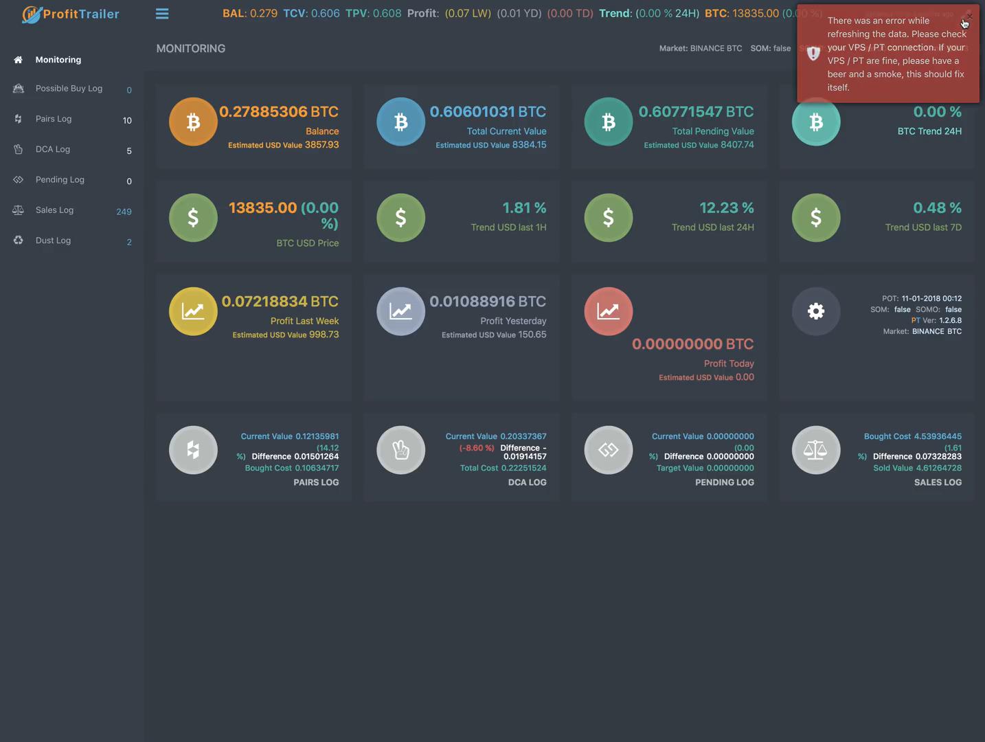
click(970, 15)
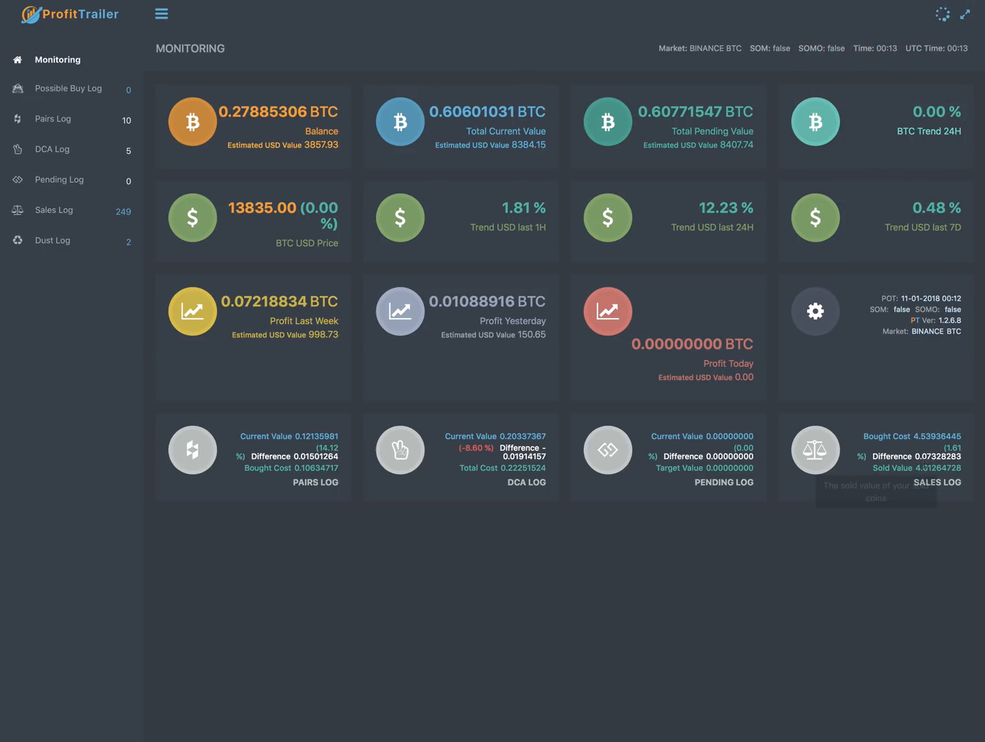
mouse_move(937, 477)
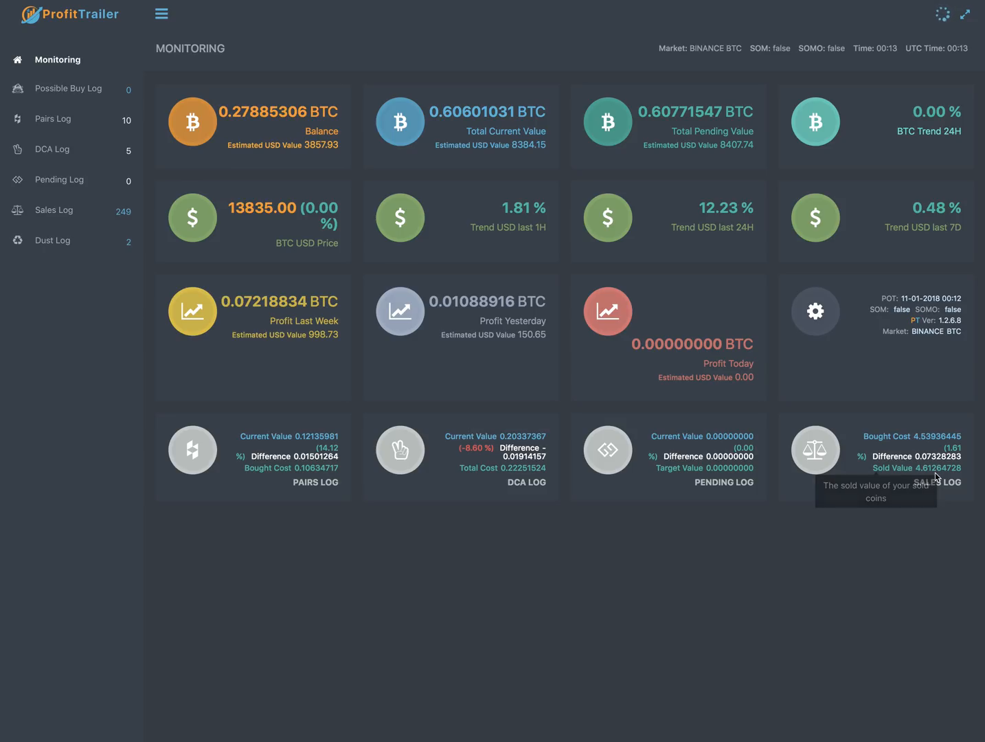
mouse_move(899, 456)
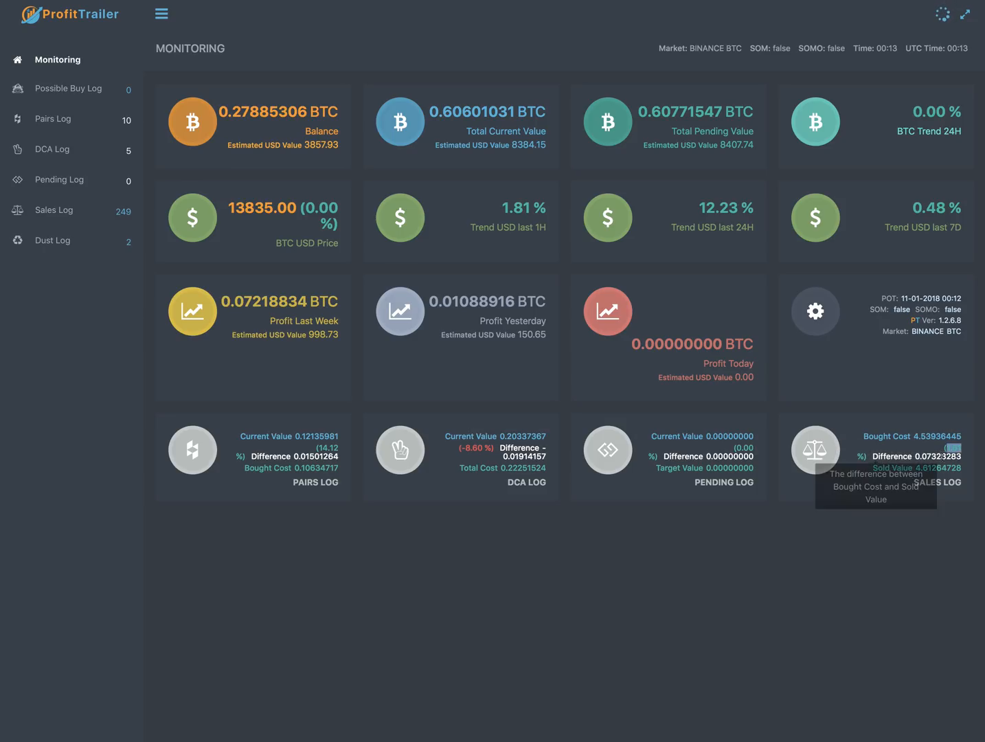
mouse_move(77, 220)
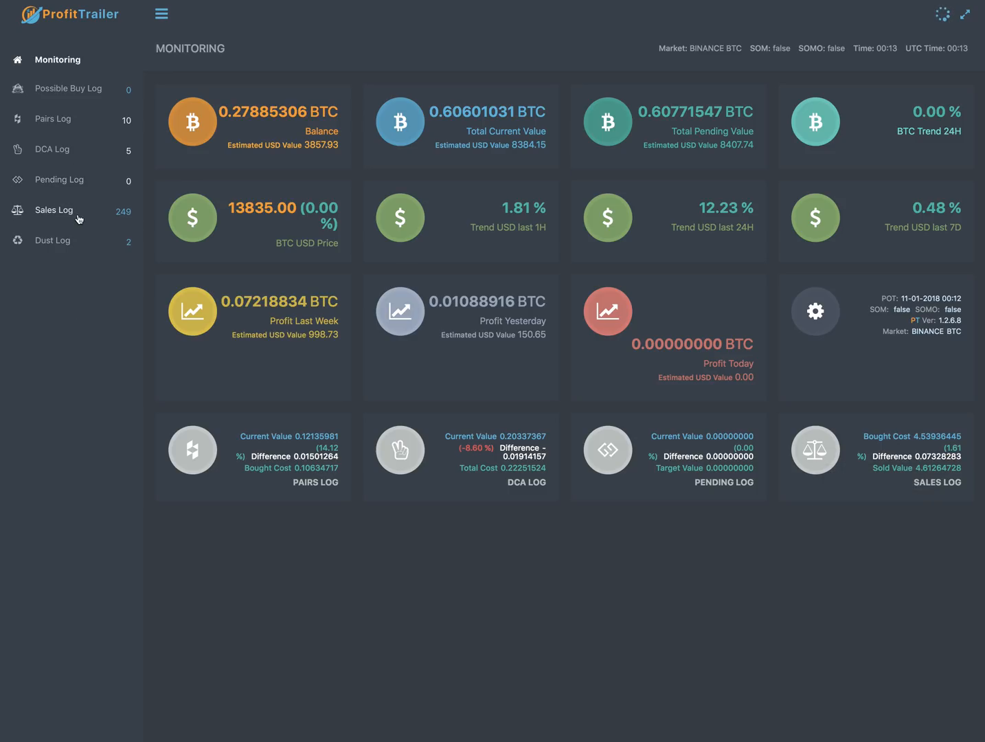
mouse_move(937, 475)
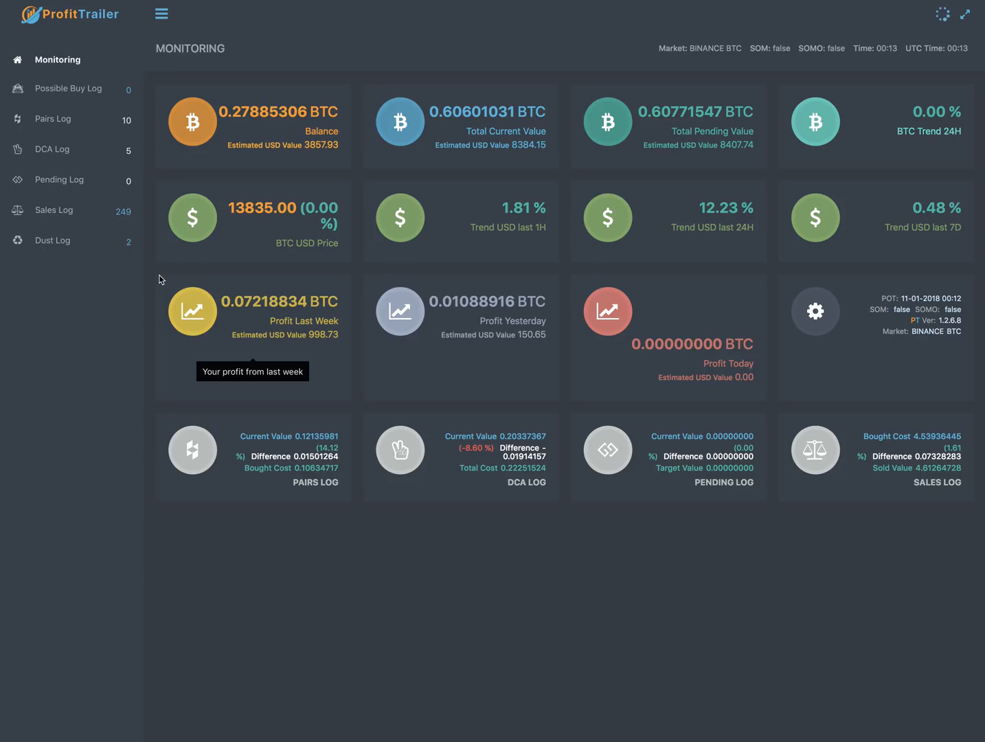
mouse_move(81, 127)
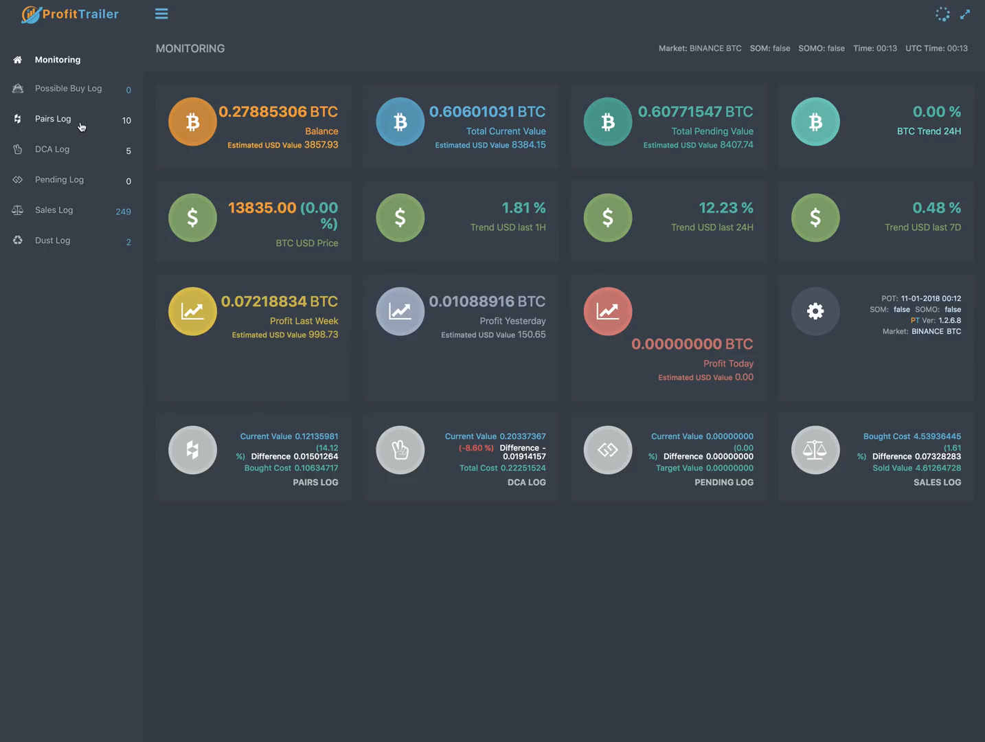
click(52, 118)
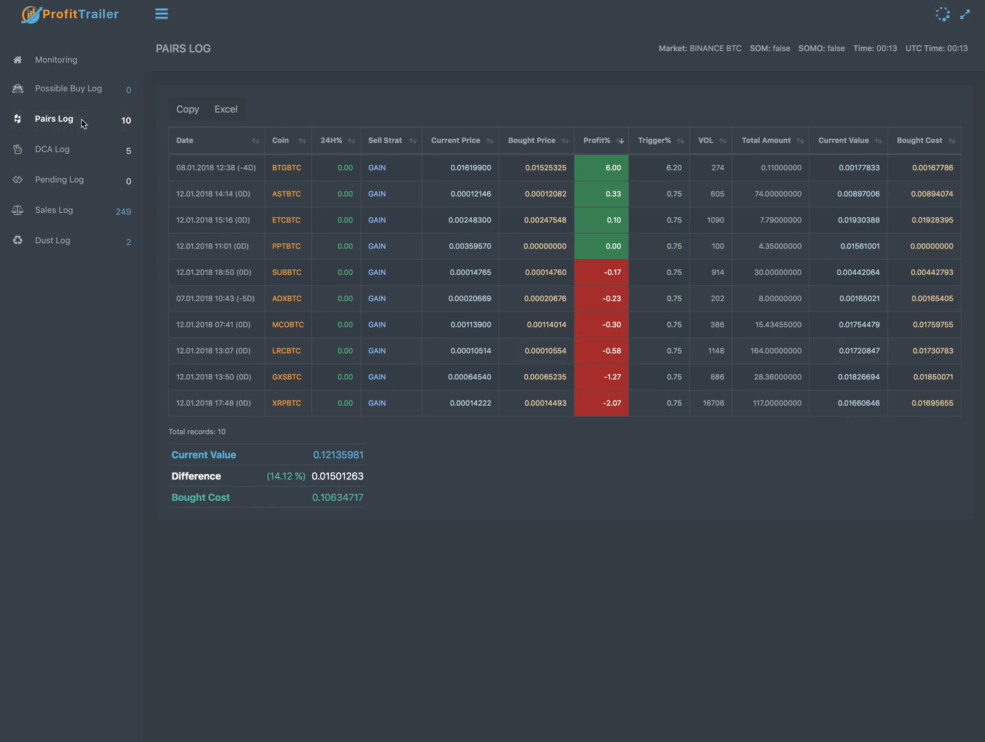
mouse_move(677, 231)
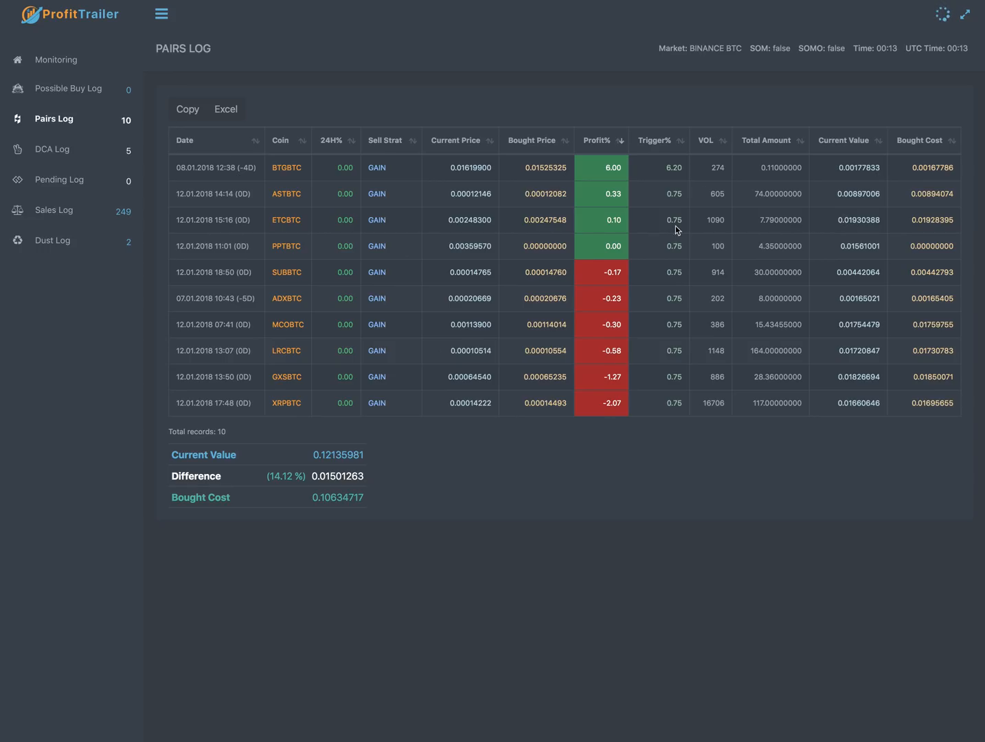
mouse_move(289, 176)
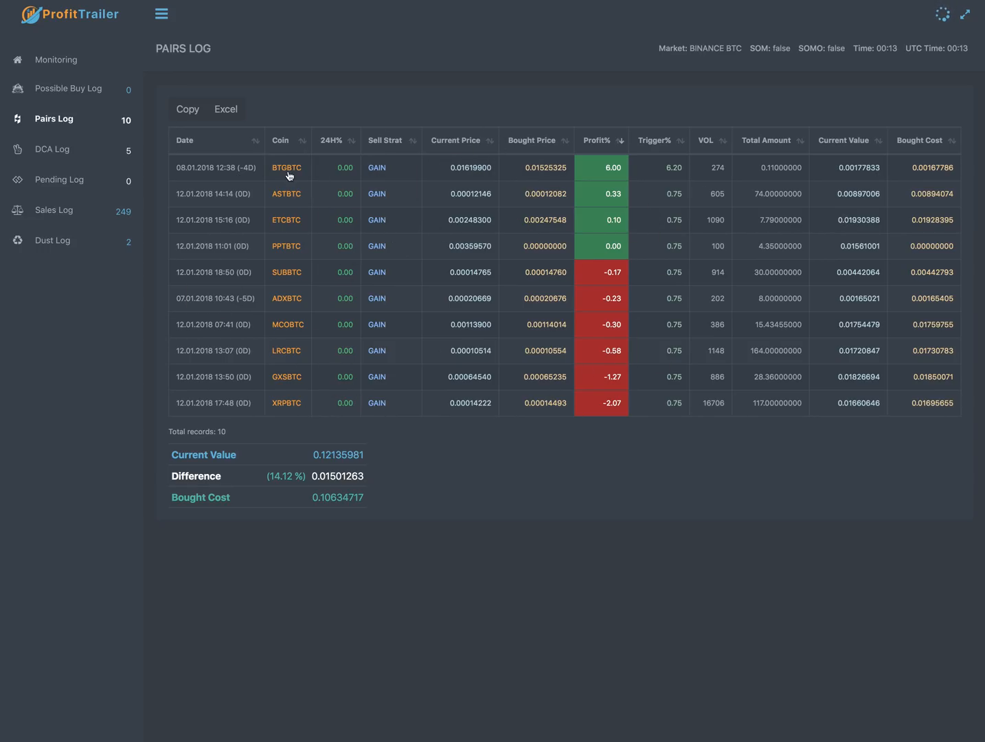
mouse_move(288, 277)
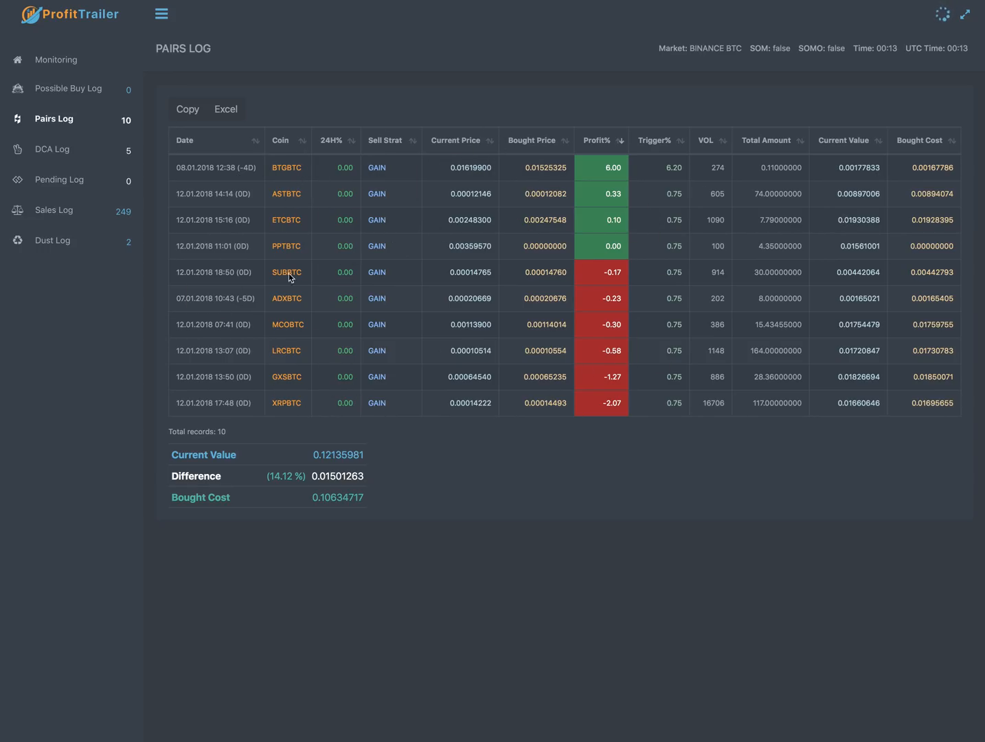
mouse_move(287, 219)
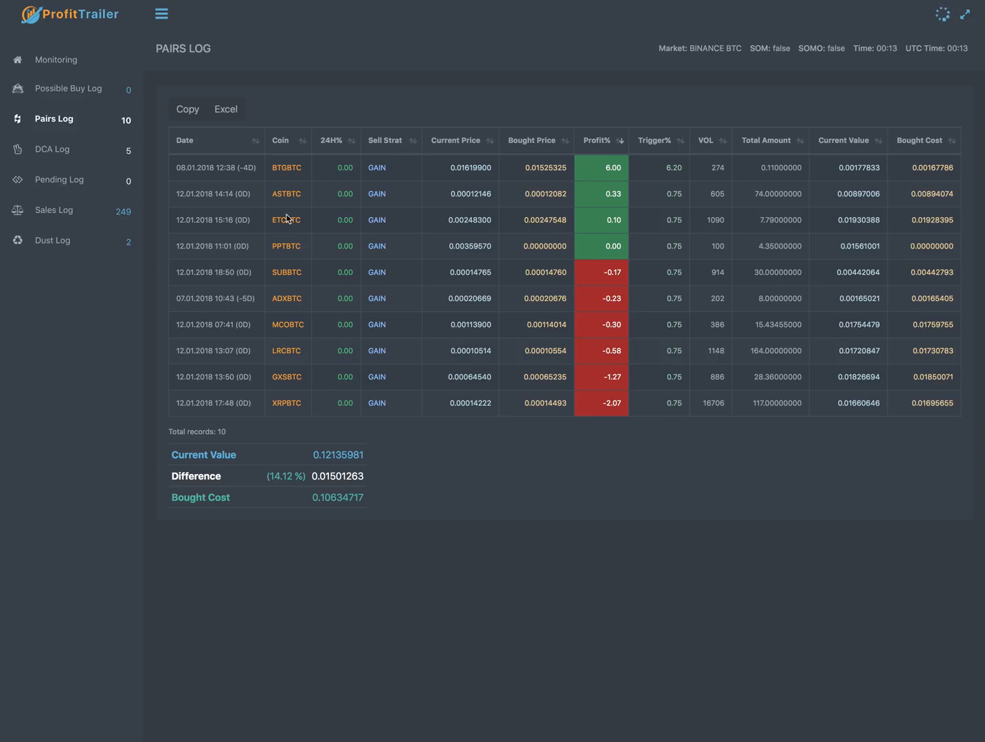
mouse_move(288, 180)
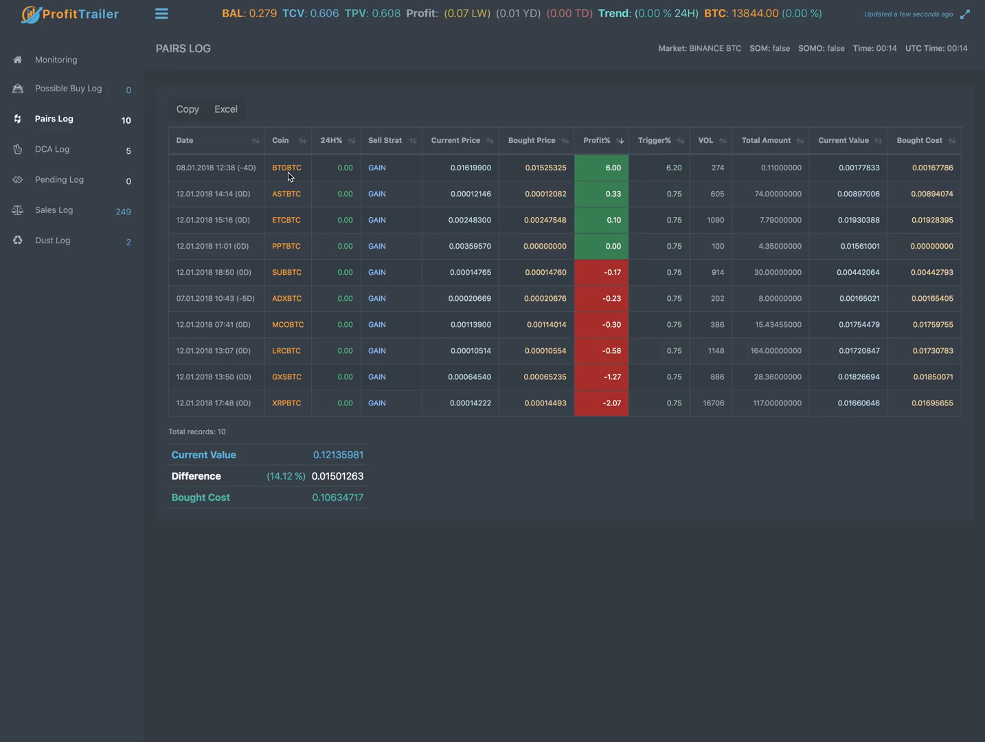
mouse_move(333, 169)
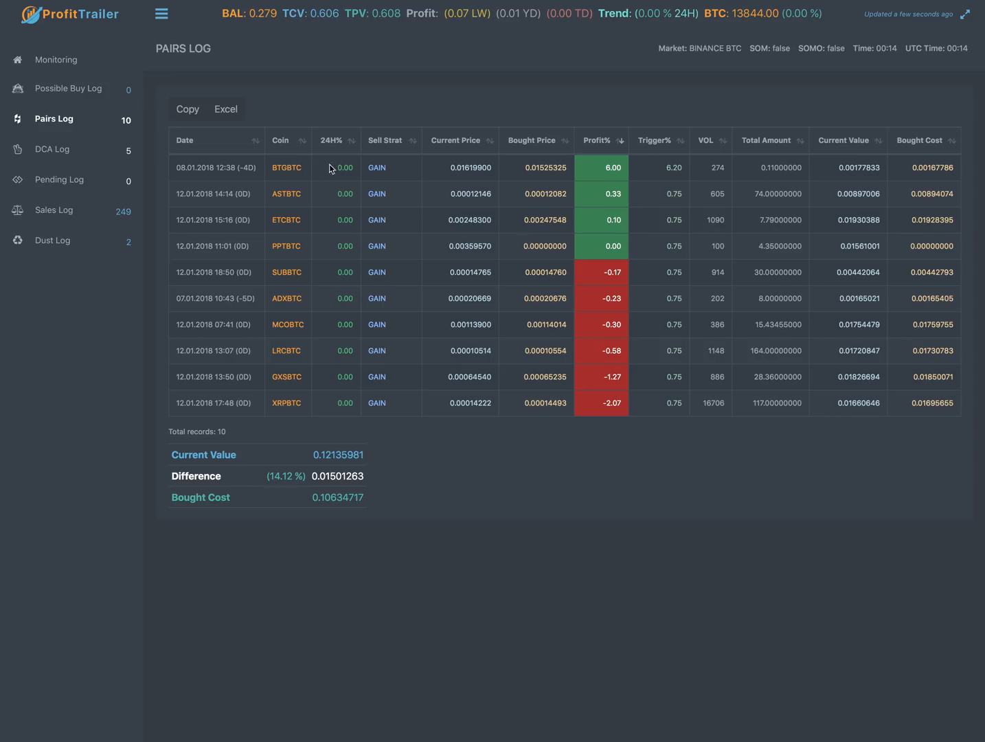
mouse_move(329, 167)
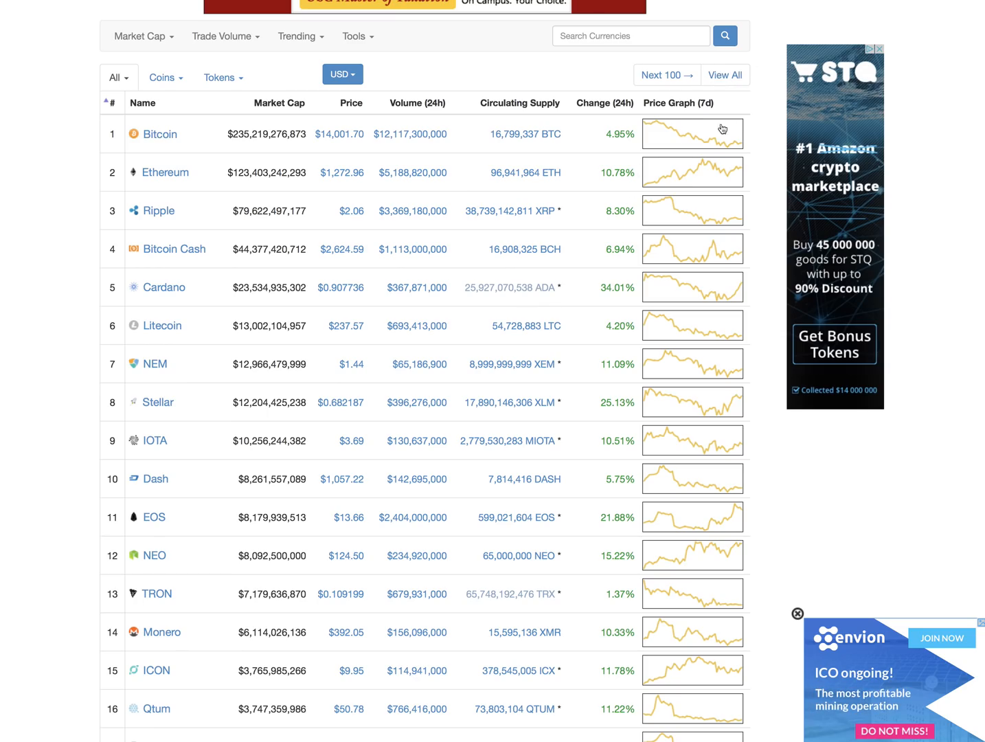
Scroll the CoinMarketCap market cap rankings led by Bitcoin at about $235 billion.
scroll(up, 3)
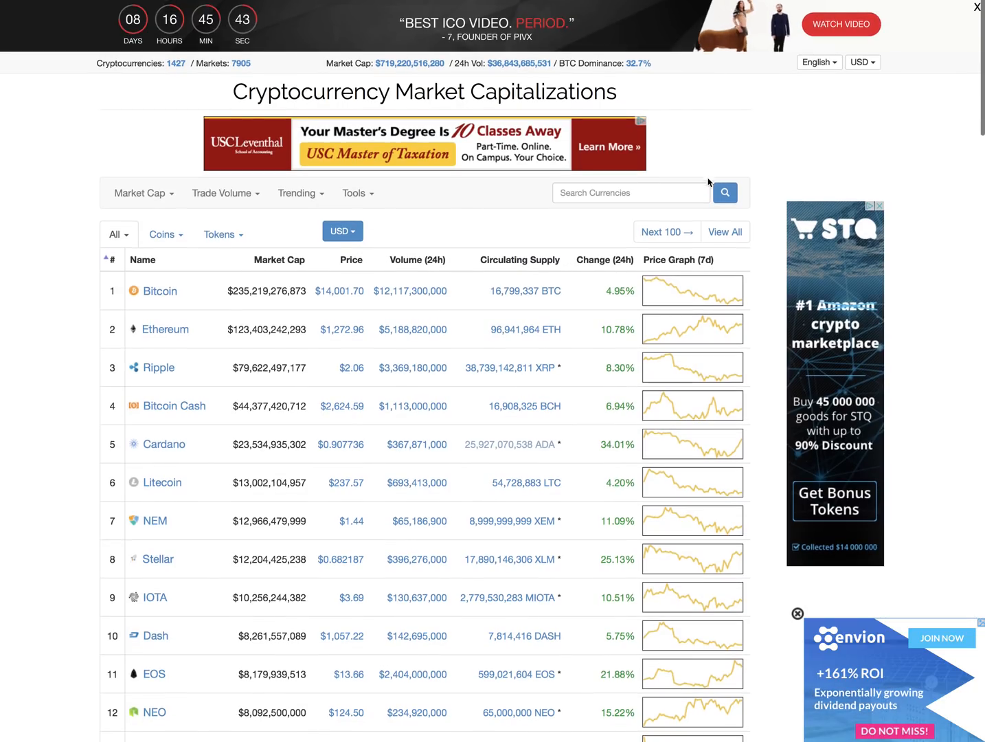
mouse_move(610, 323)
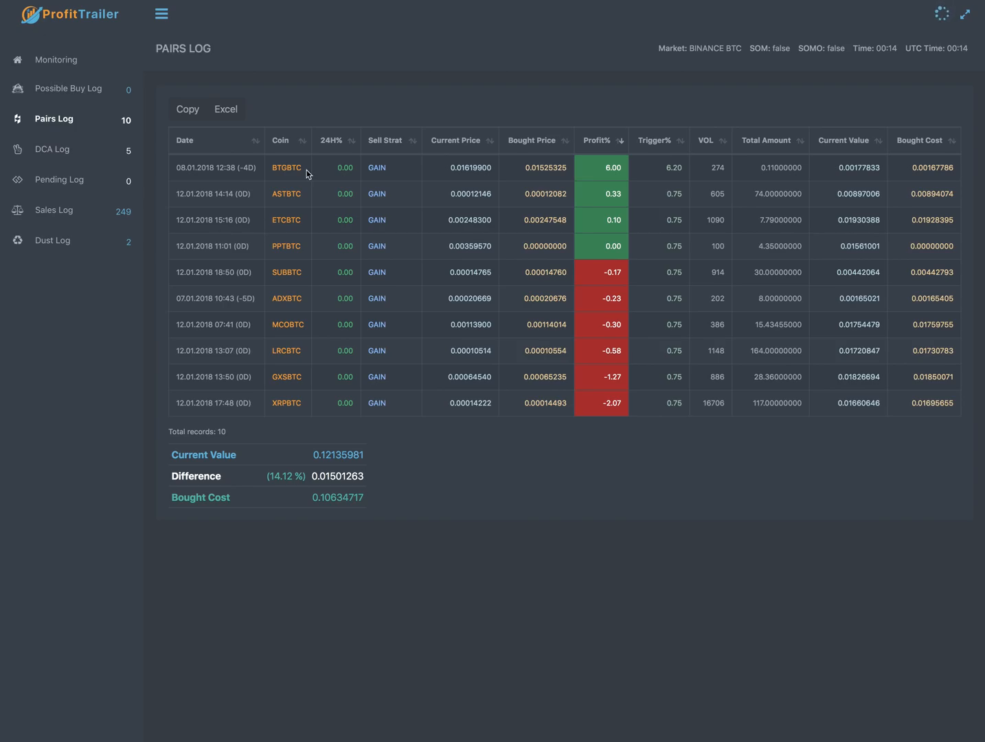
mouse_move(330, 170)
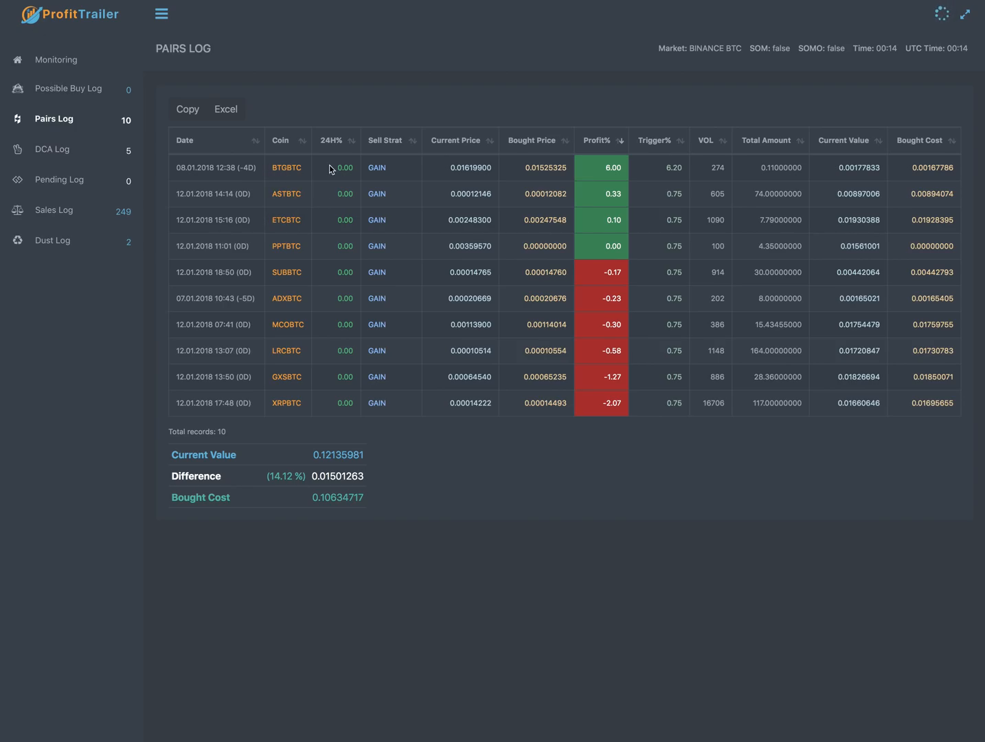
mouse_move(448, 171)
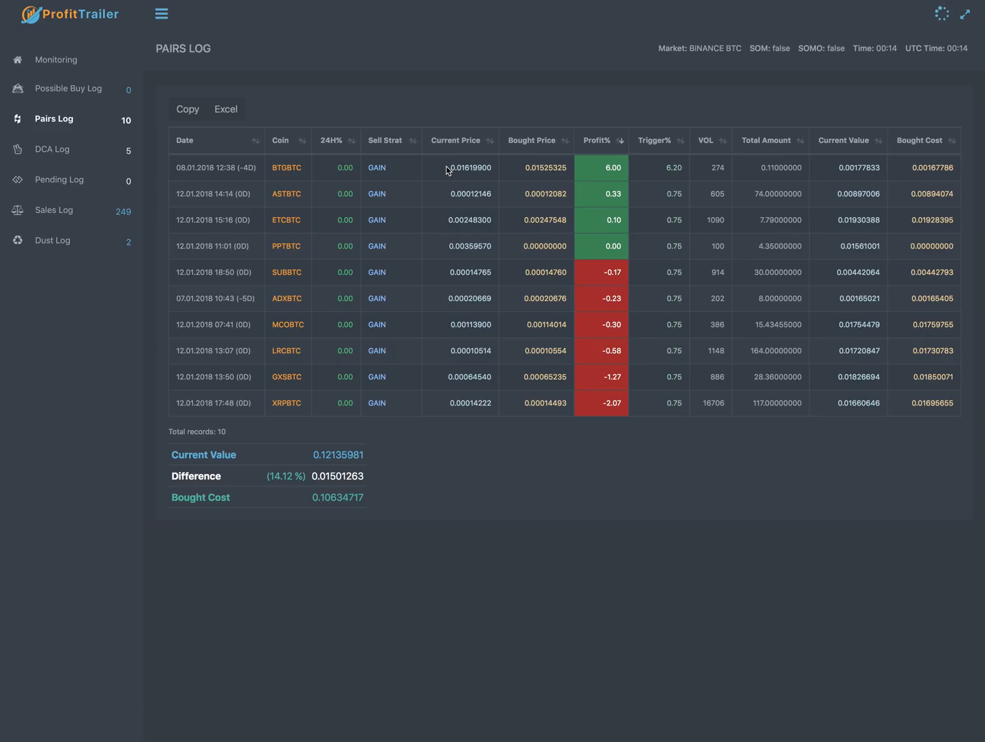
Review the Pairs Log profit and trigger column headers for the ten held pairs.
double_click(469, 168)
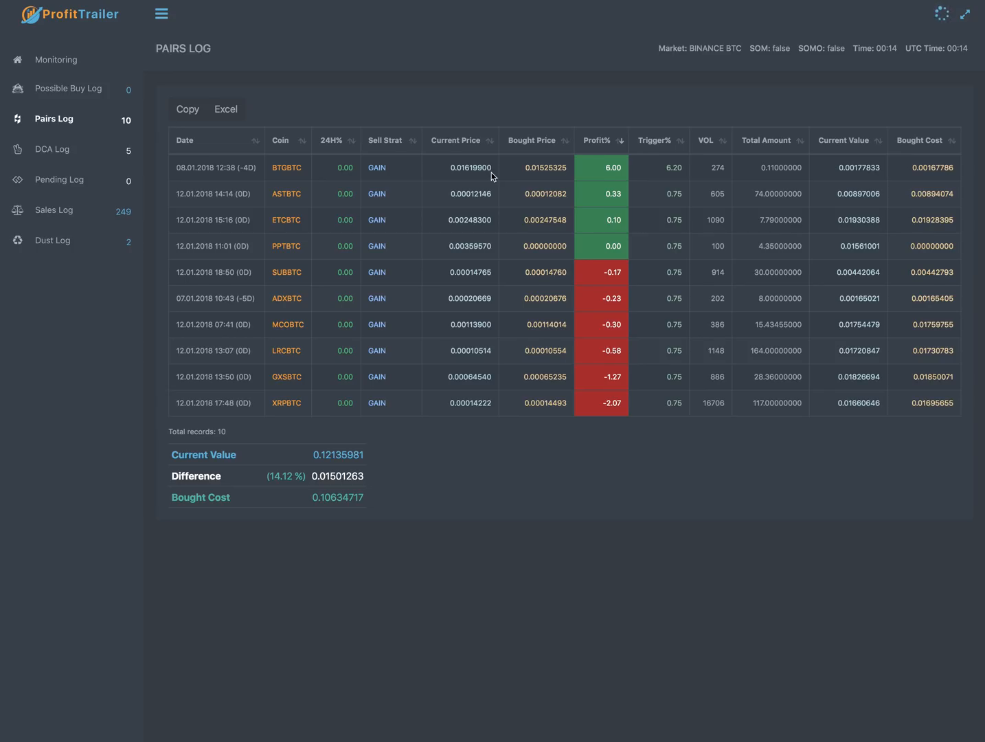
double_click(544, 167)
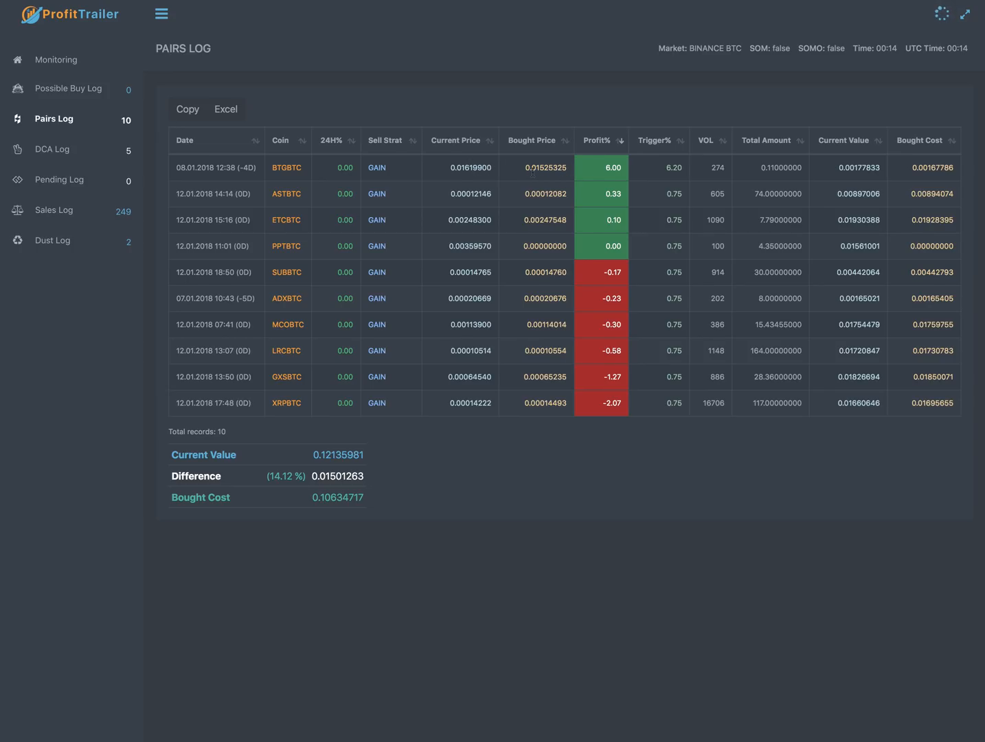
mouse_move(628, 173)
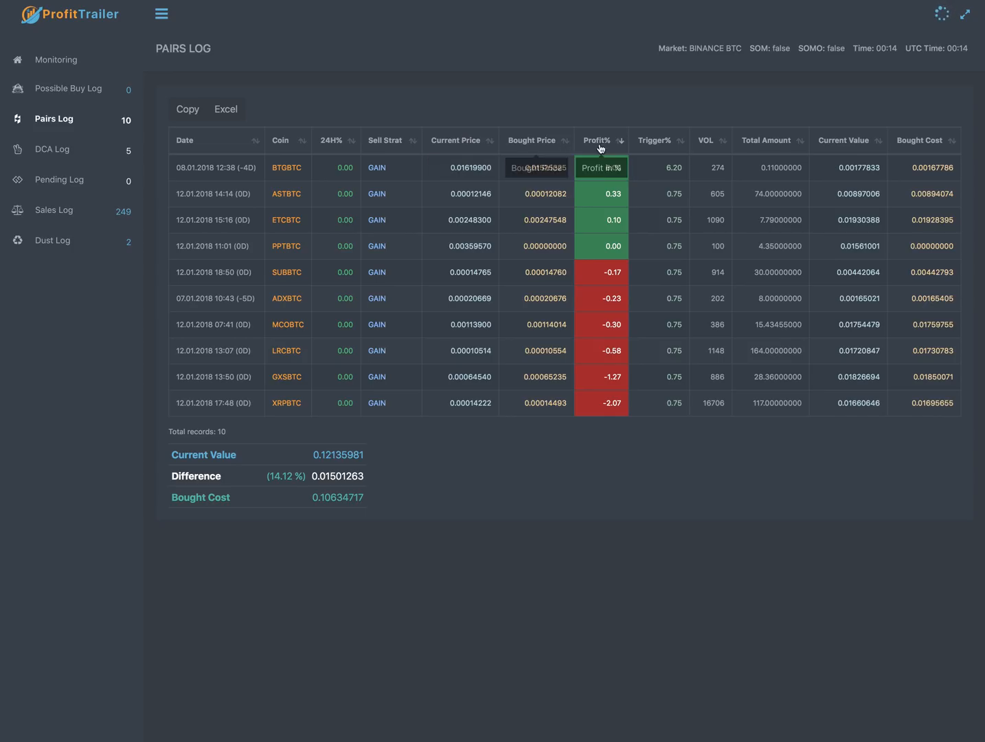
mouse_move(684, 172)
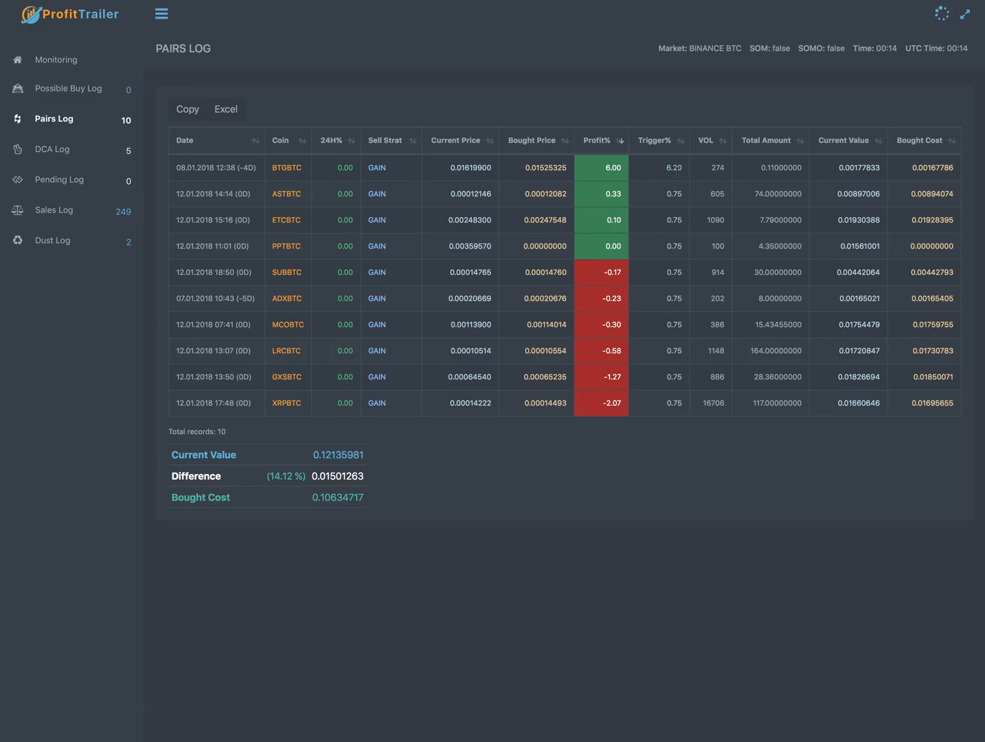
mouse_move(633, 191)
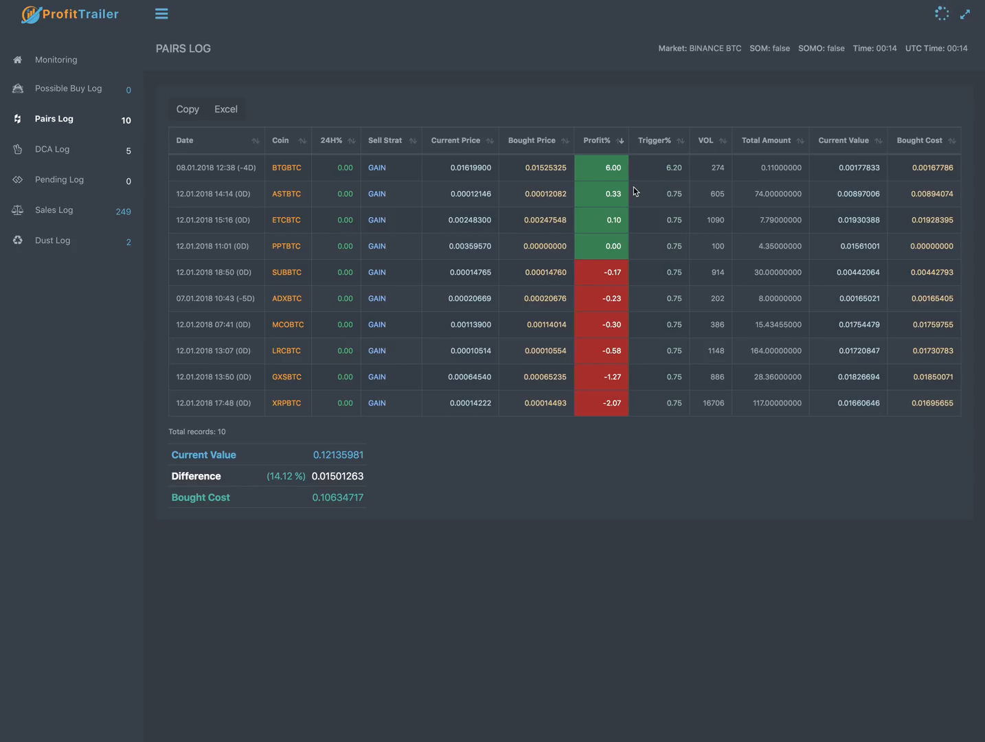
mouse_move(769, 95)
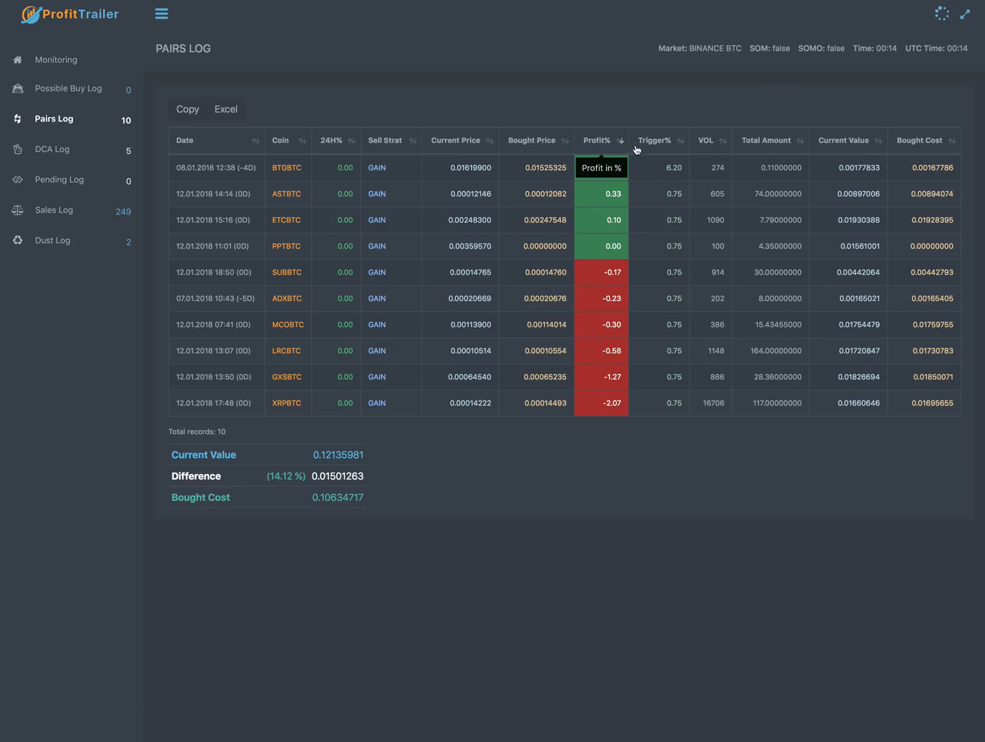
mouse_move(680, 176)
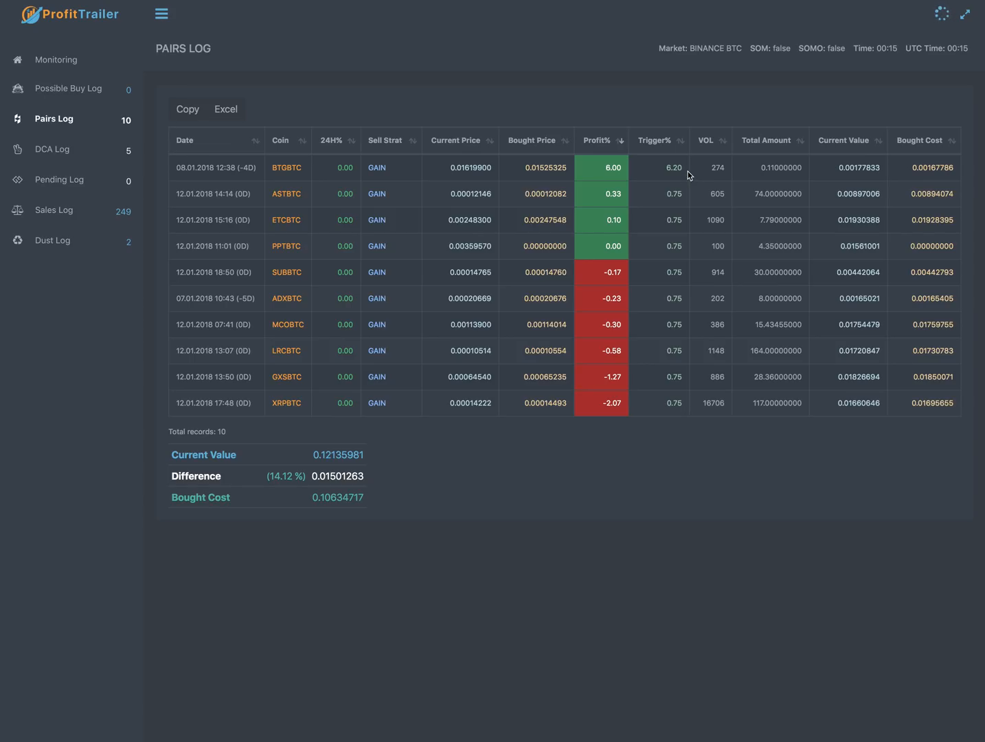
mouse_move(644, 158)
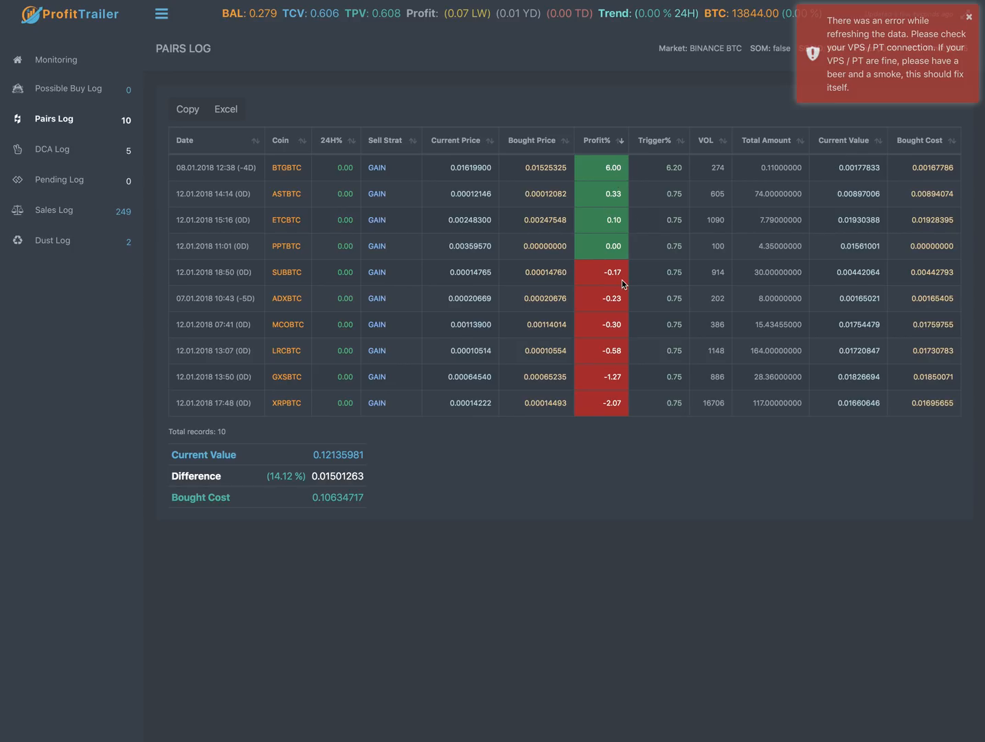
Dismiss the red data-refresh error notice over the Pairs Log.
click(969, 17)
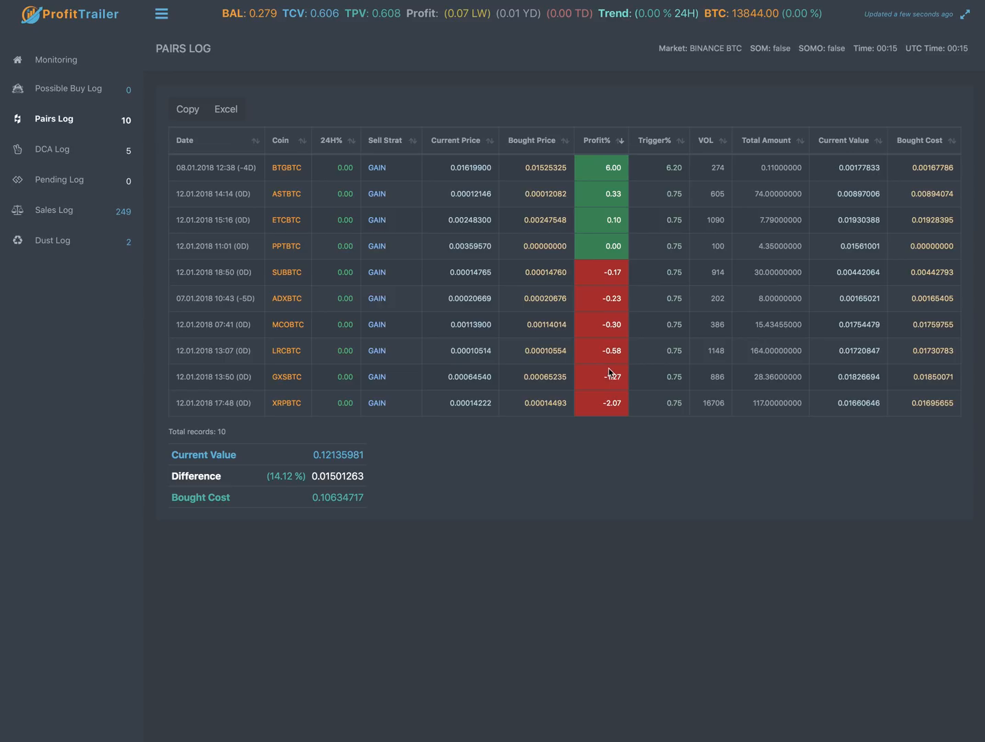
mouse_move(277, 275)
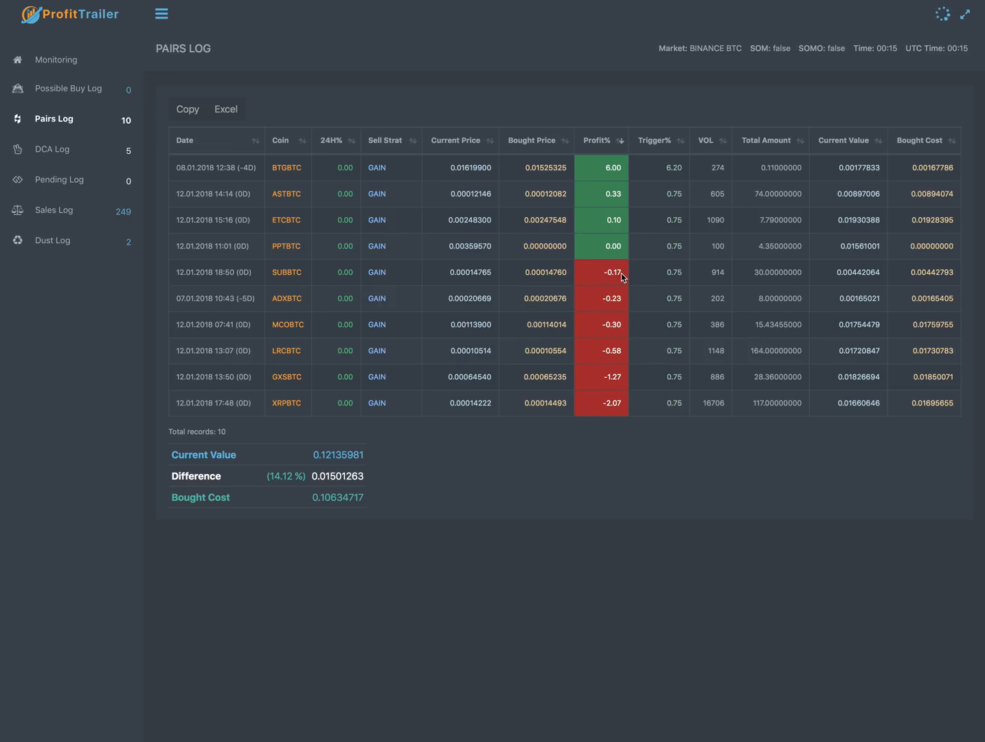
mouse_move(684, 276)
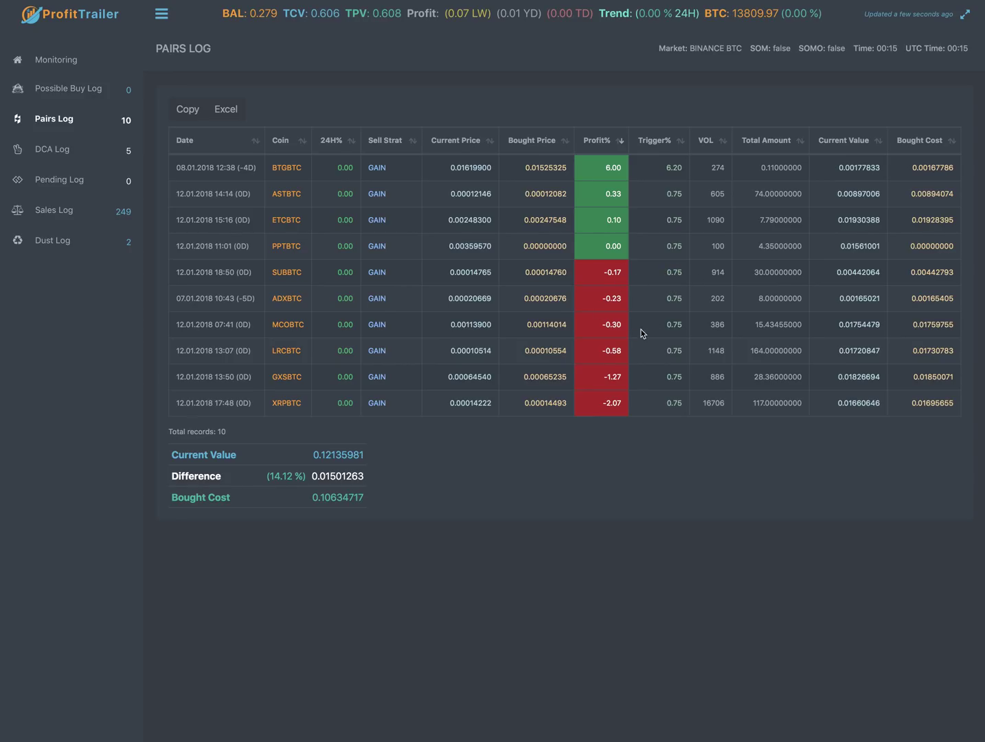
mouse_move(595, 412)
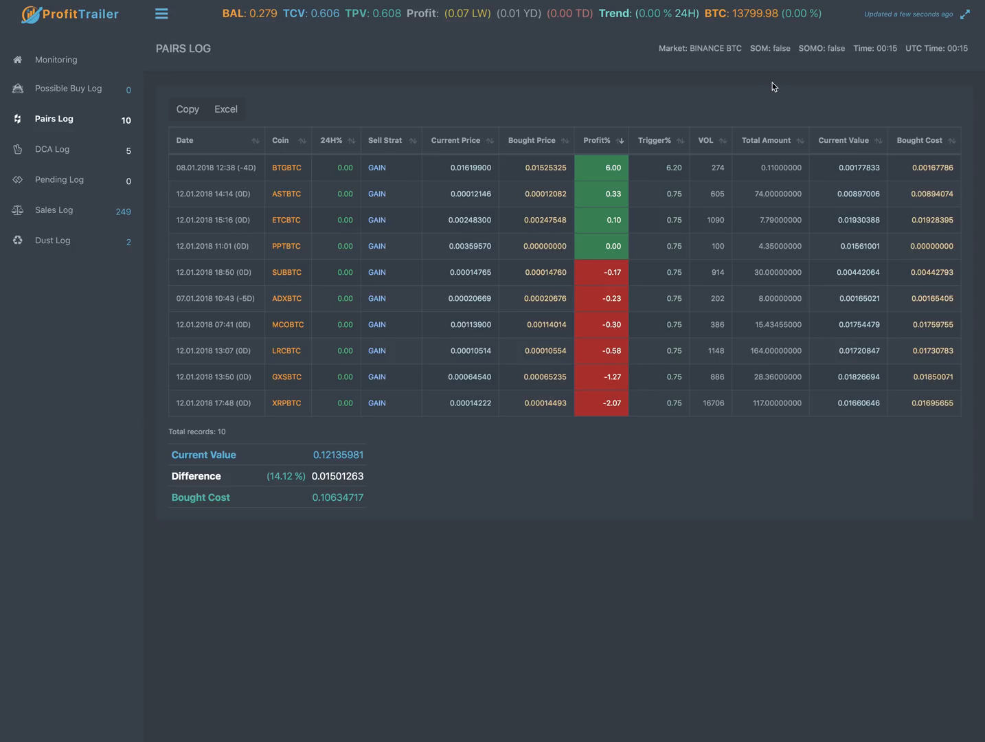
mouse_move(673, 249)
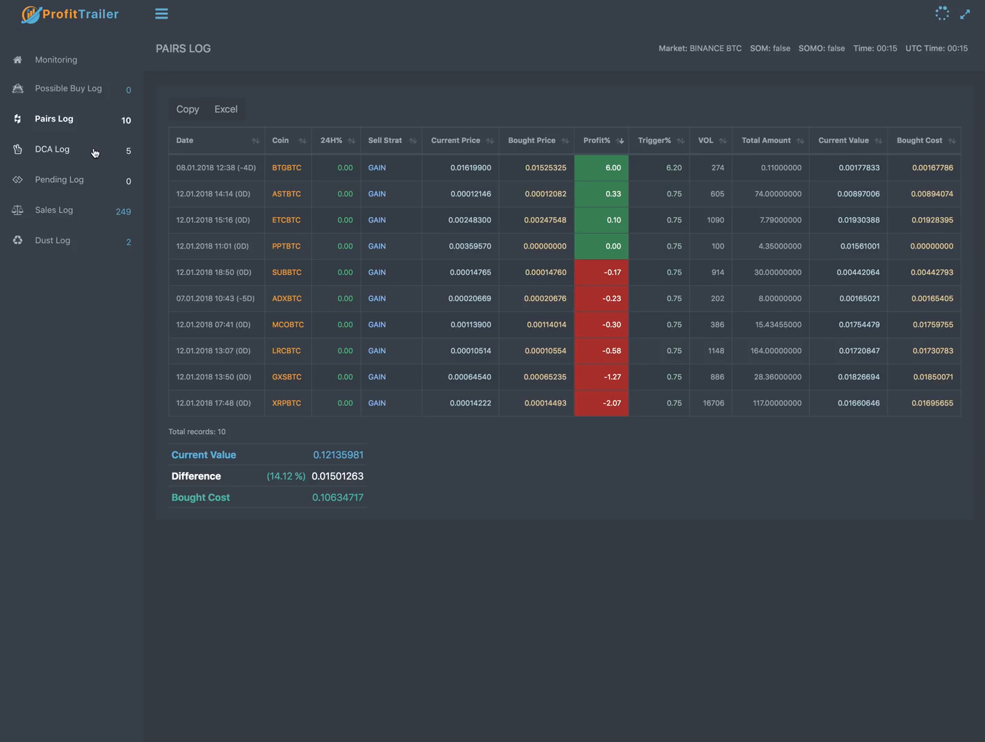
click(52, 148)
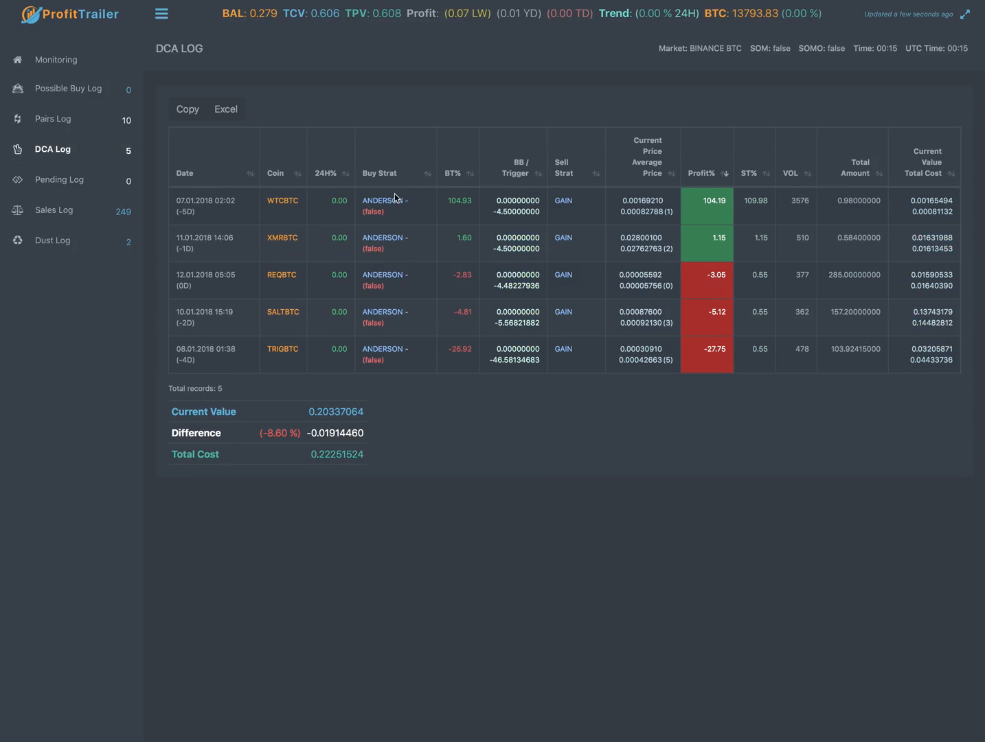
mouse_move(736, 411)
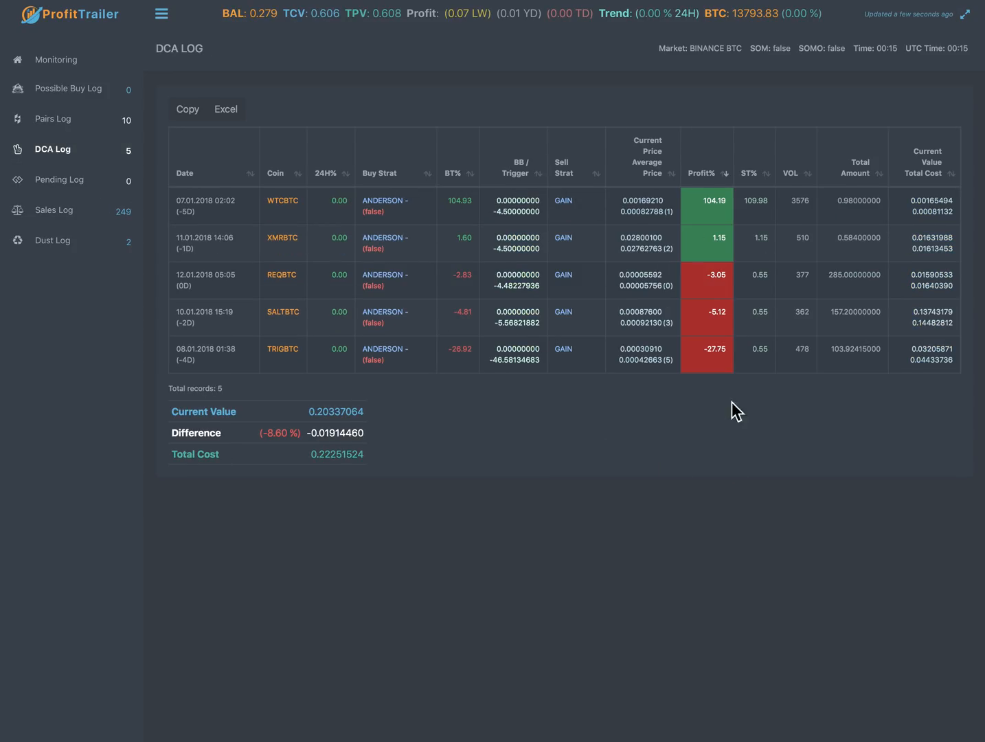
mouse_move(281, 206)
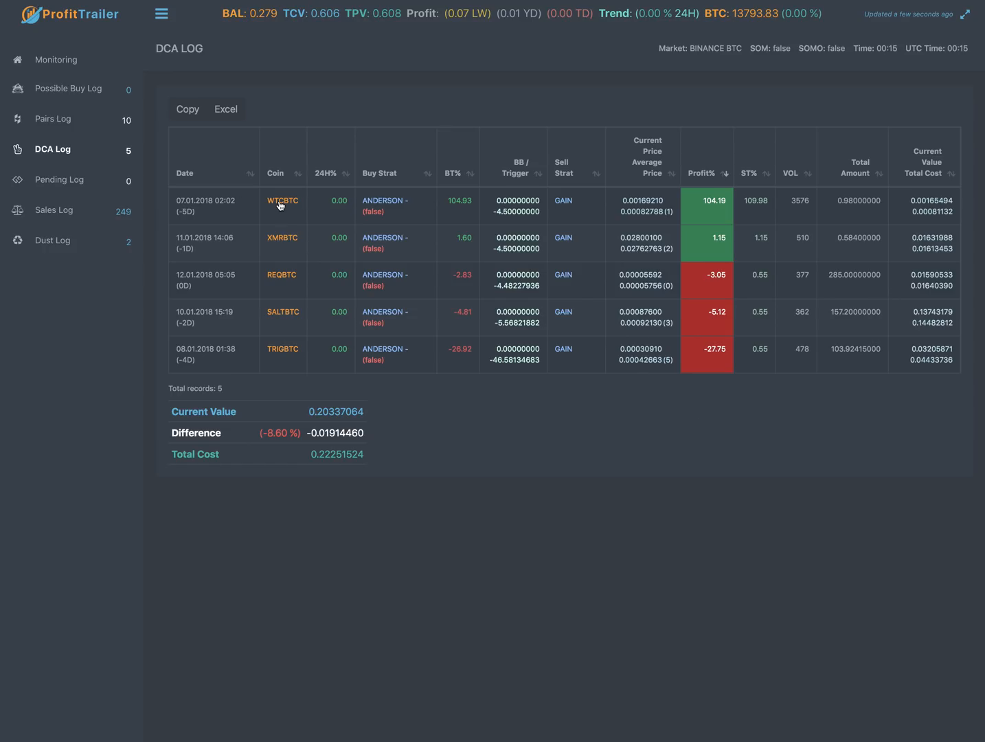
mouse_move(425, 204)
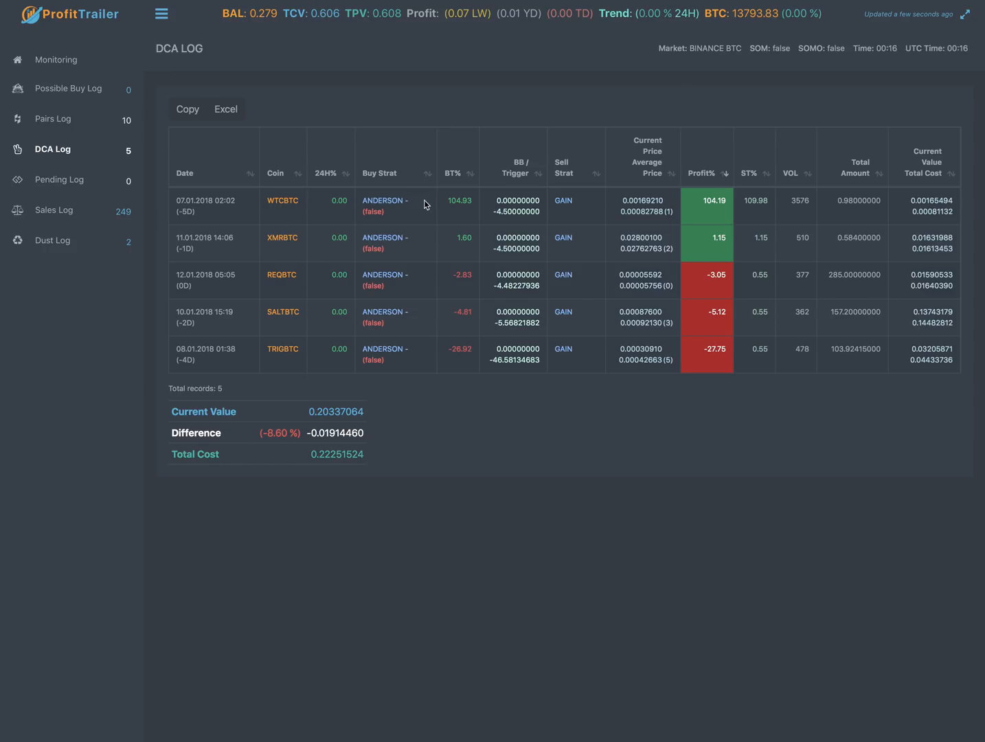
mouse_move(74, 162)
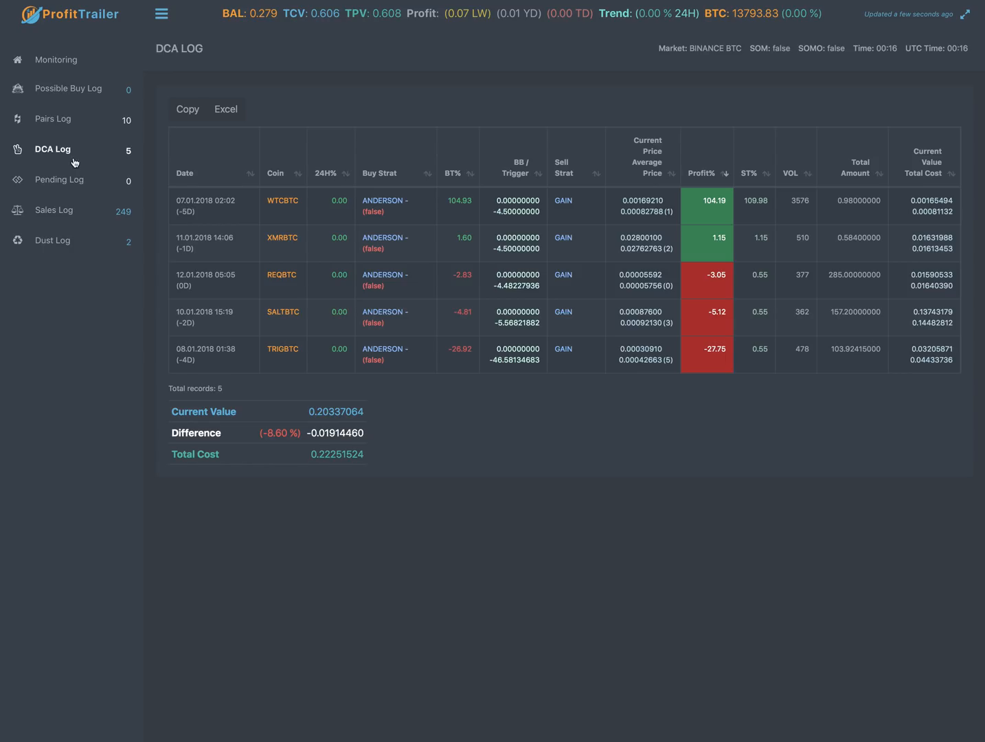
Show the Pairs Log again with ten held pairs and 14.12% difference.
click(54, 118)
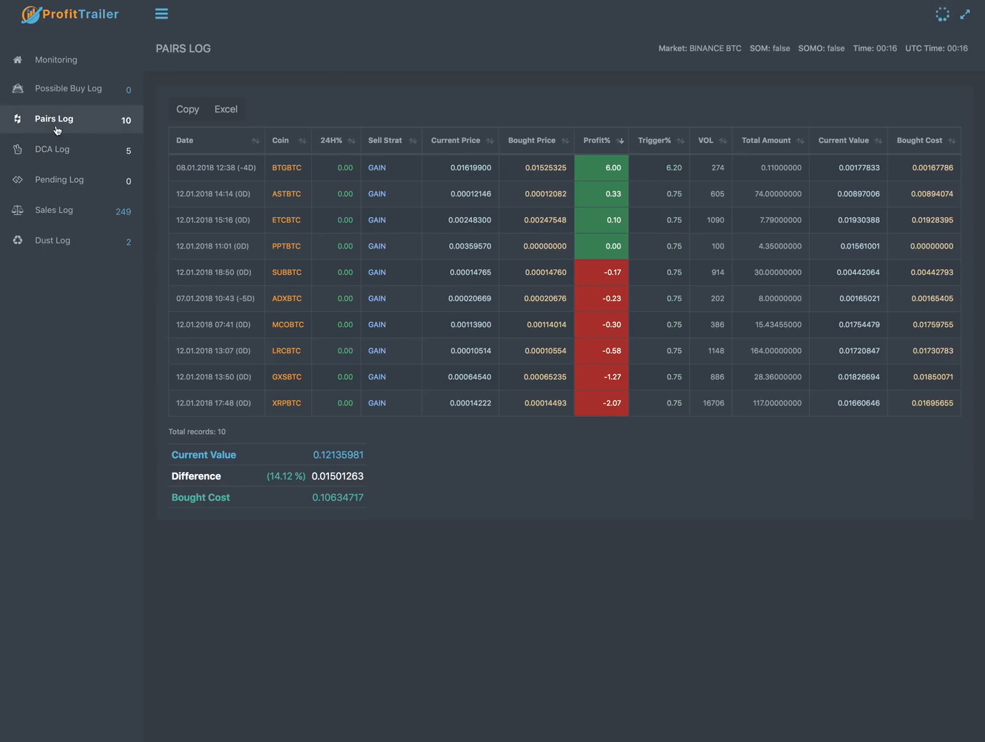
mouse_move(319, 339)
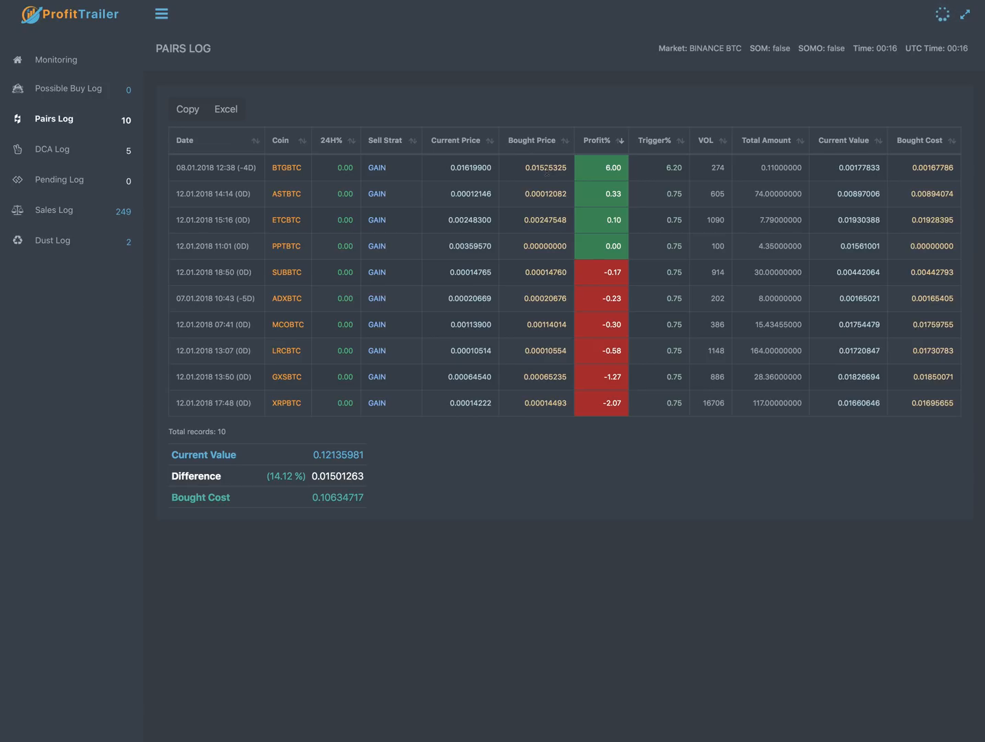
mouse_move(69, 153)
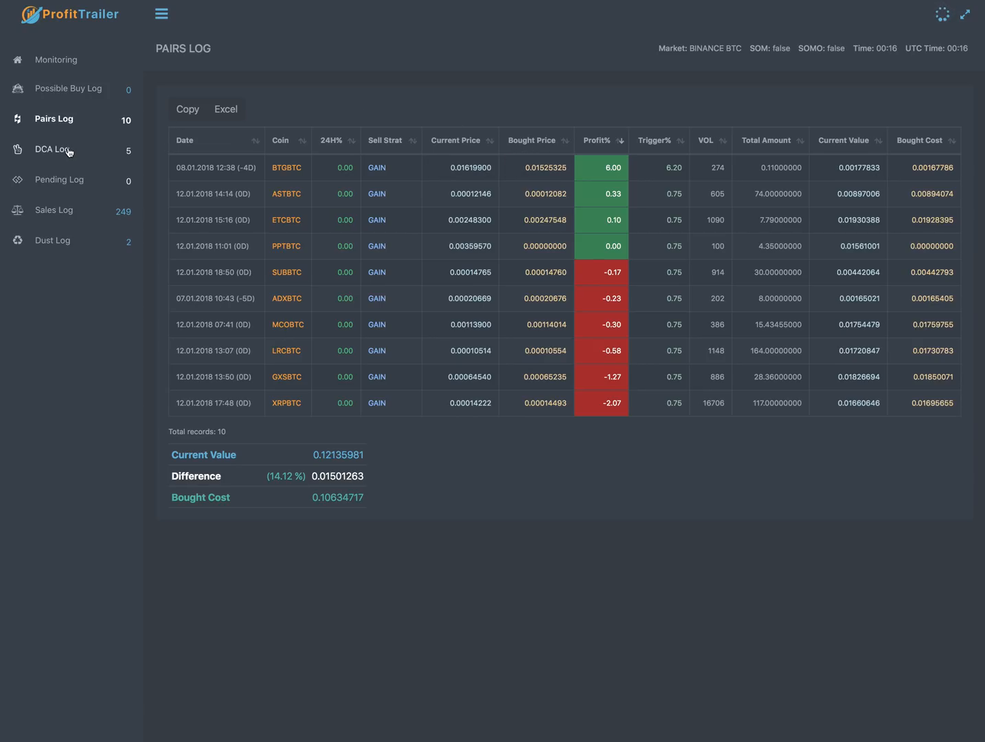
Show the DCA Log of five averaged-down coins at -8.60% difference.
click(52, 148)
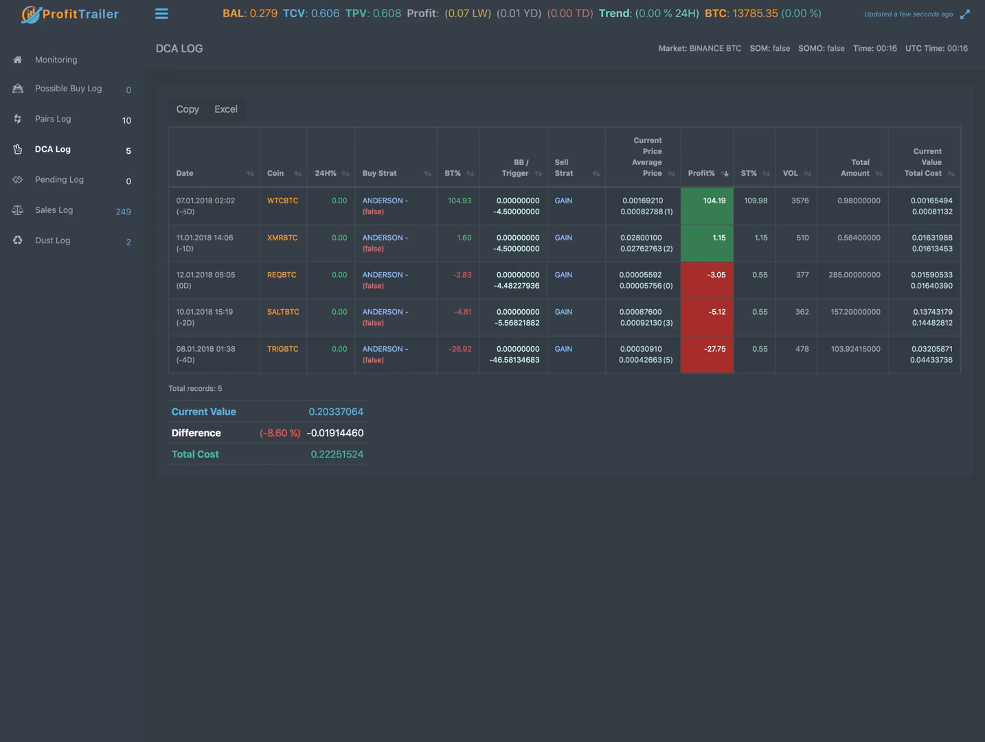
mouse_move(63, 157)
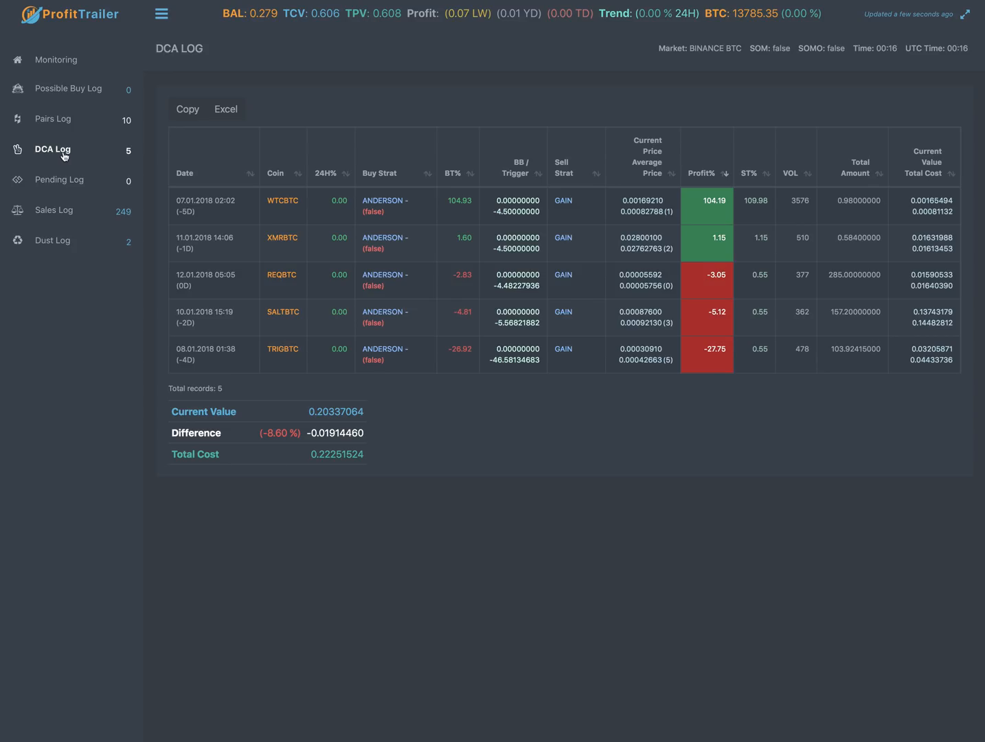
mouse_move(377, 80)
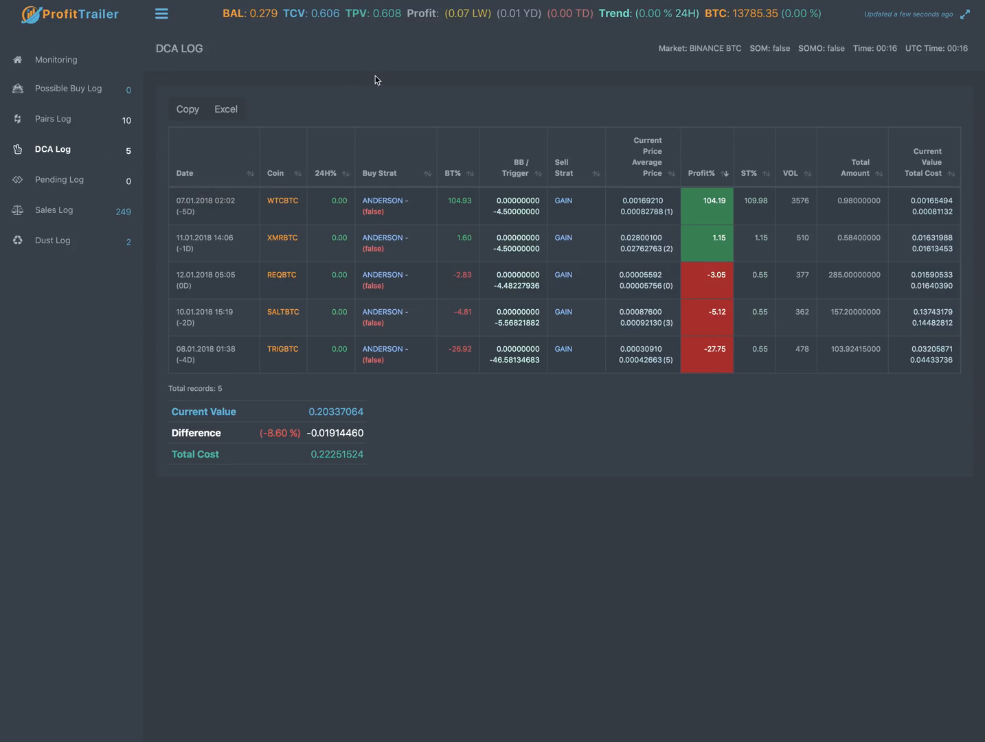
mouse_move(337, 77)
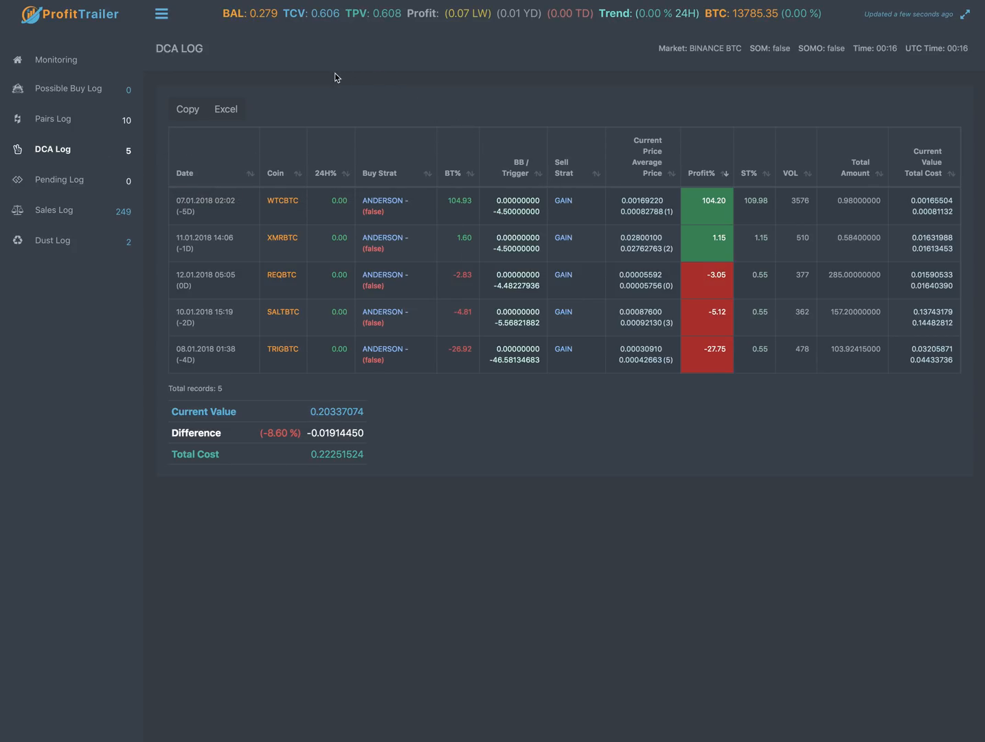
mouse_move(415, 118)
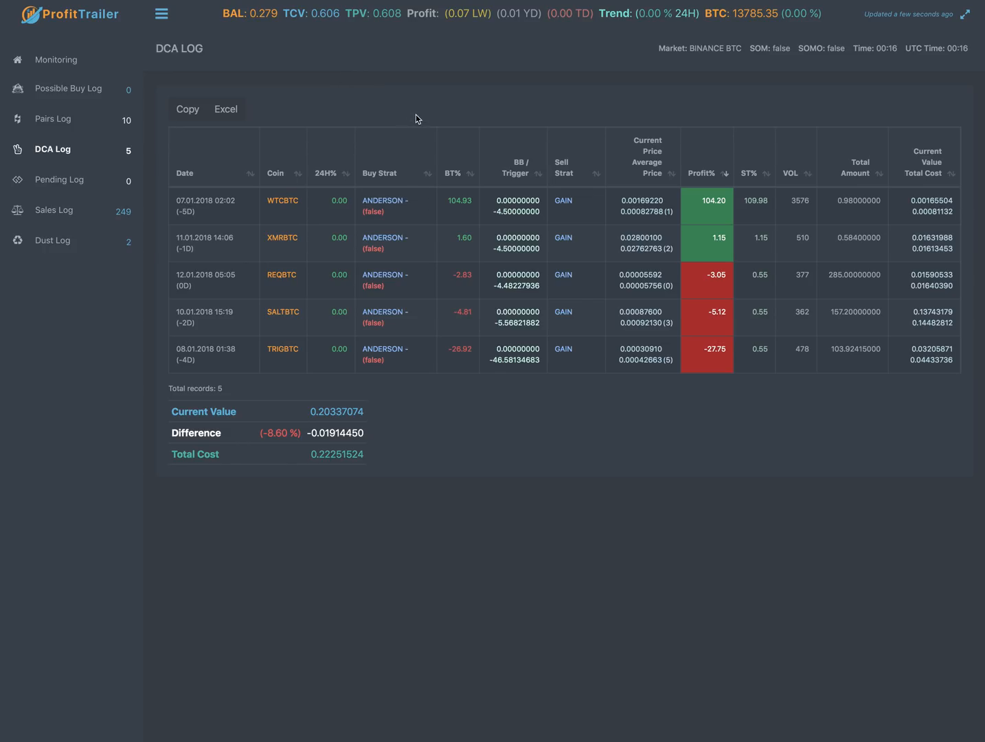
mouse_move(357, 80)
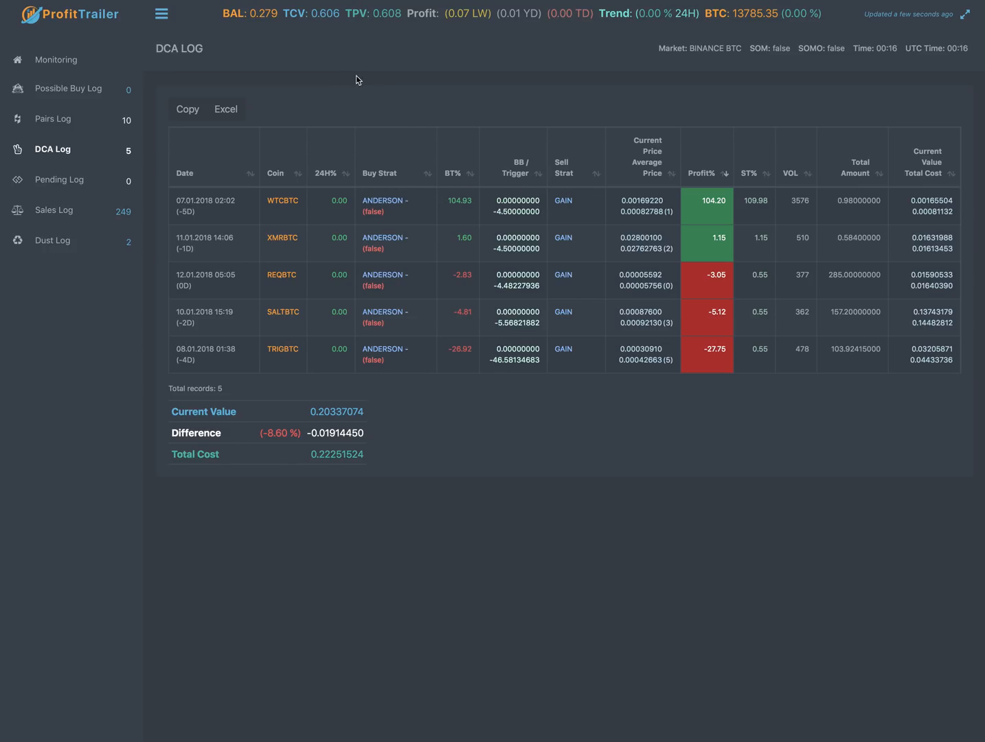
mouse_move(300, 77)
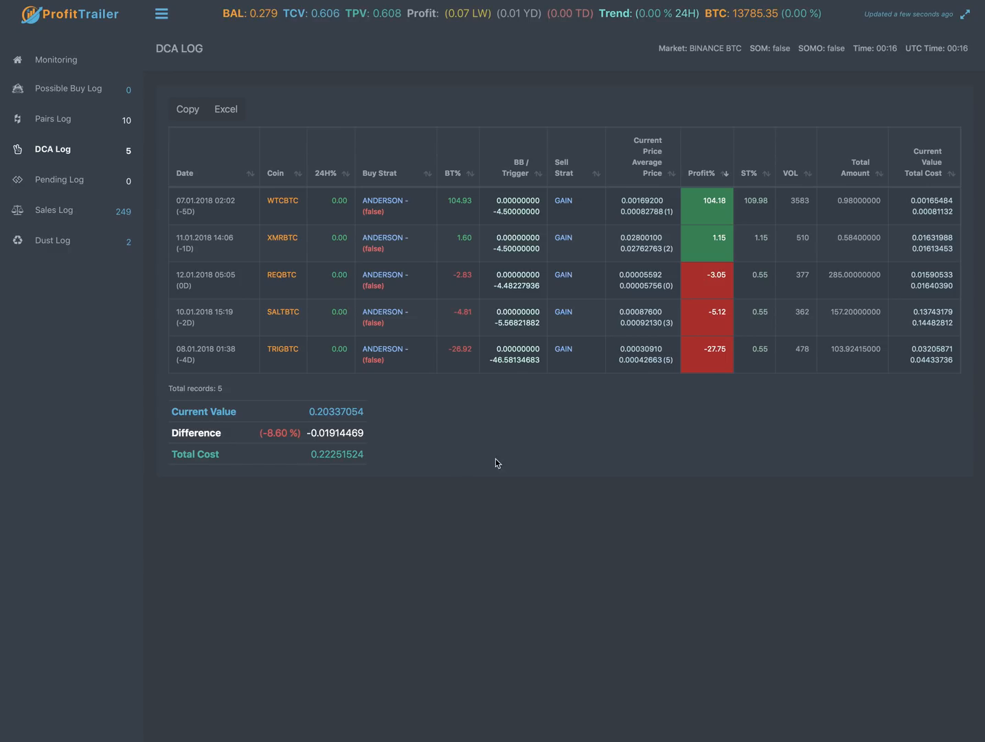
mouse_move(461, 434)
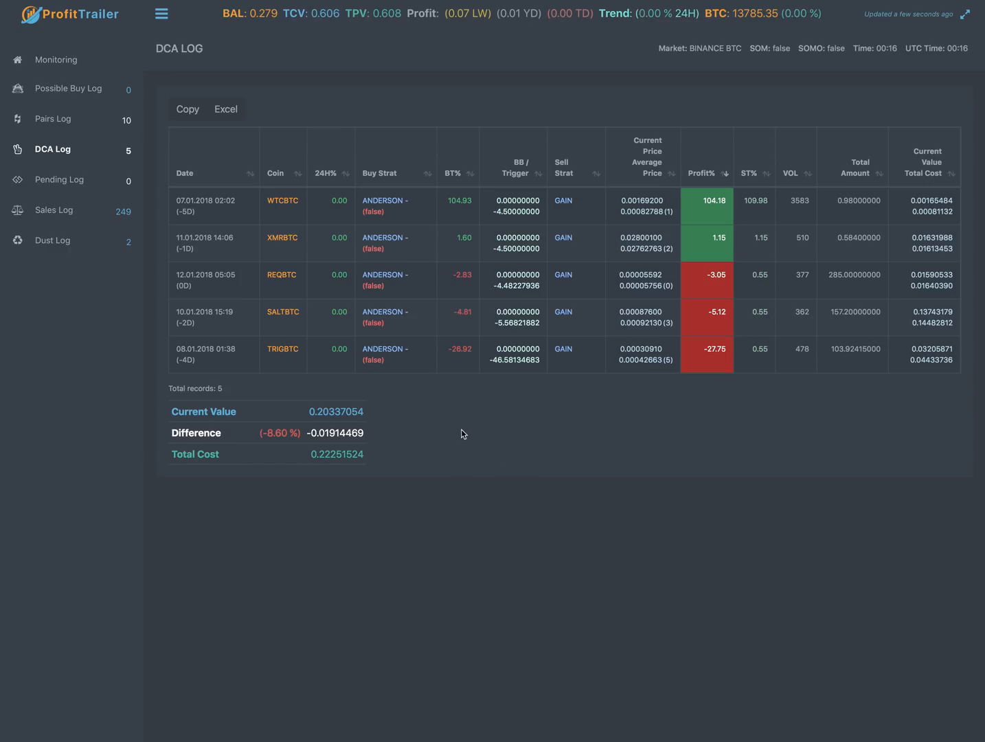
mouse_move(593, 544)
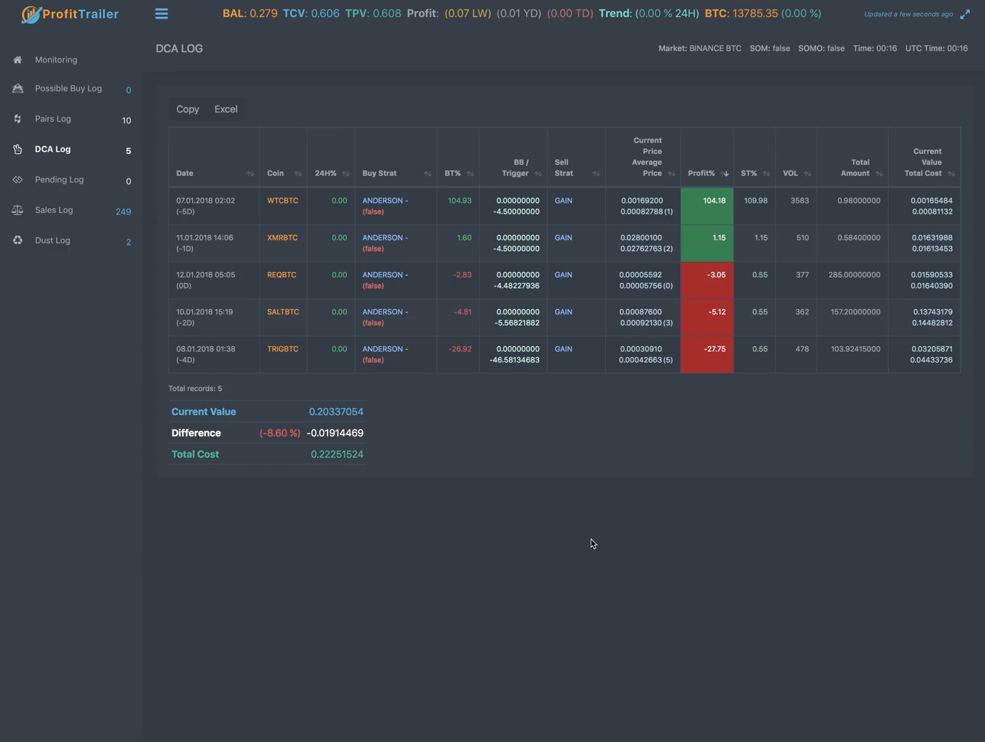
mouse_move(677, 489)
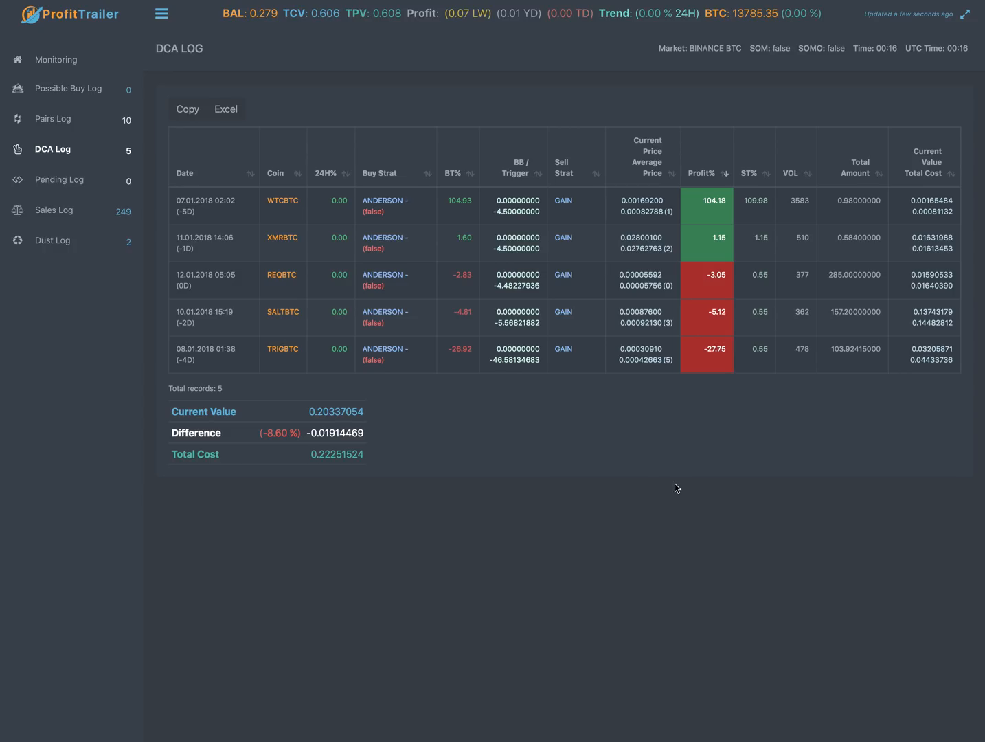
mouse_move(445, 406)
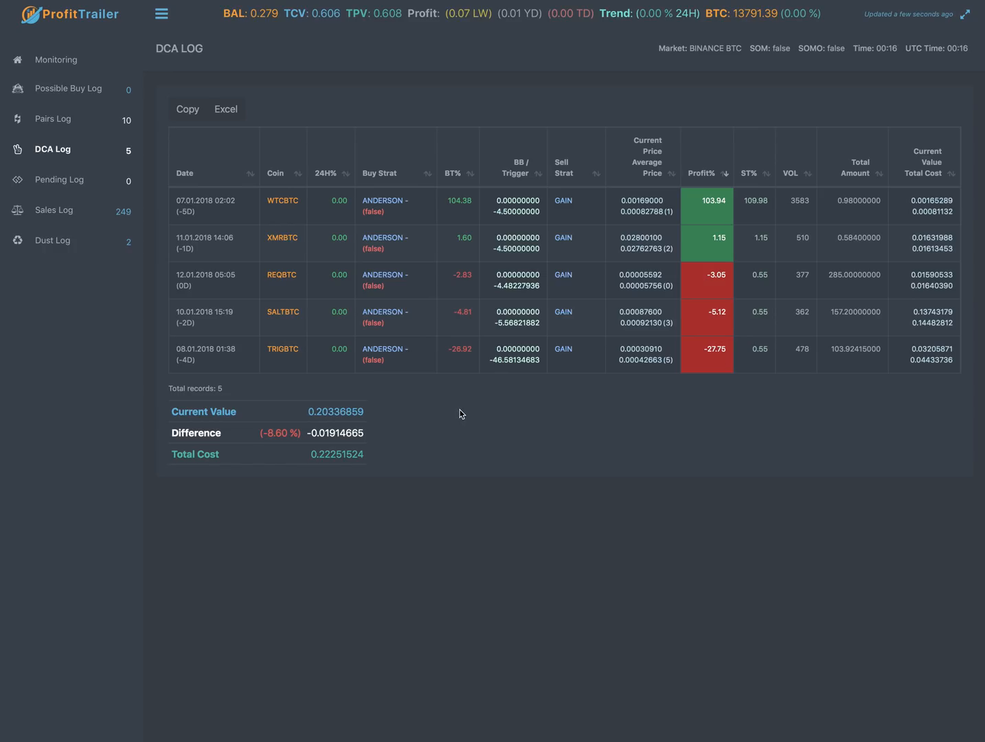
mouse_move(486, 489)
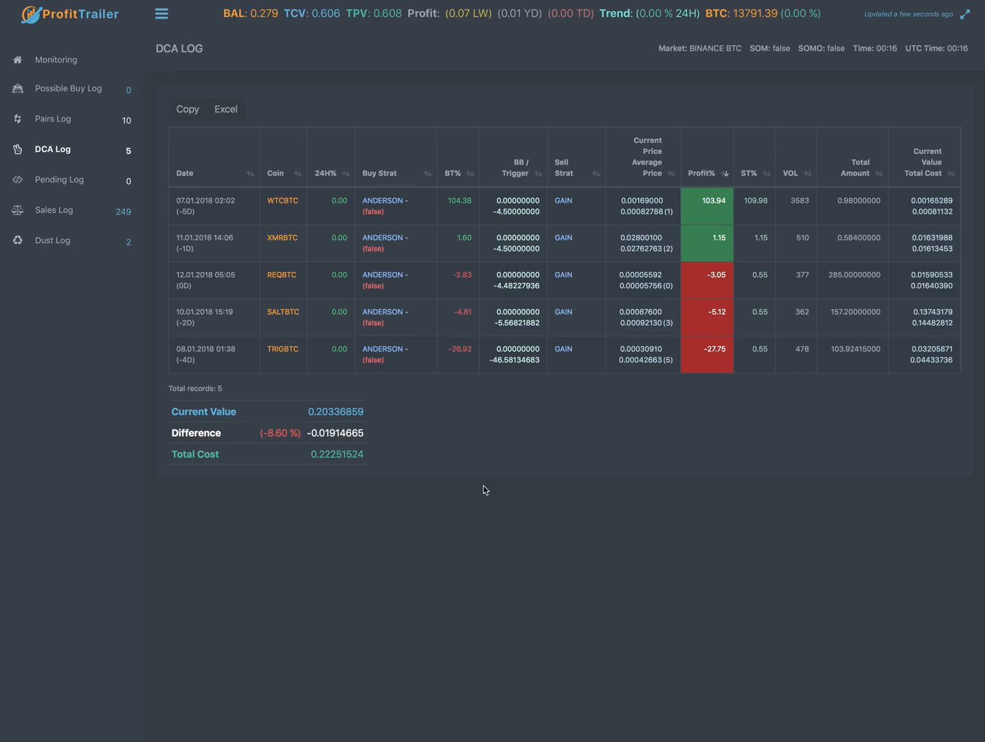
mouse_move(500, 488)
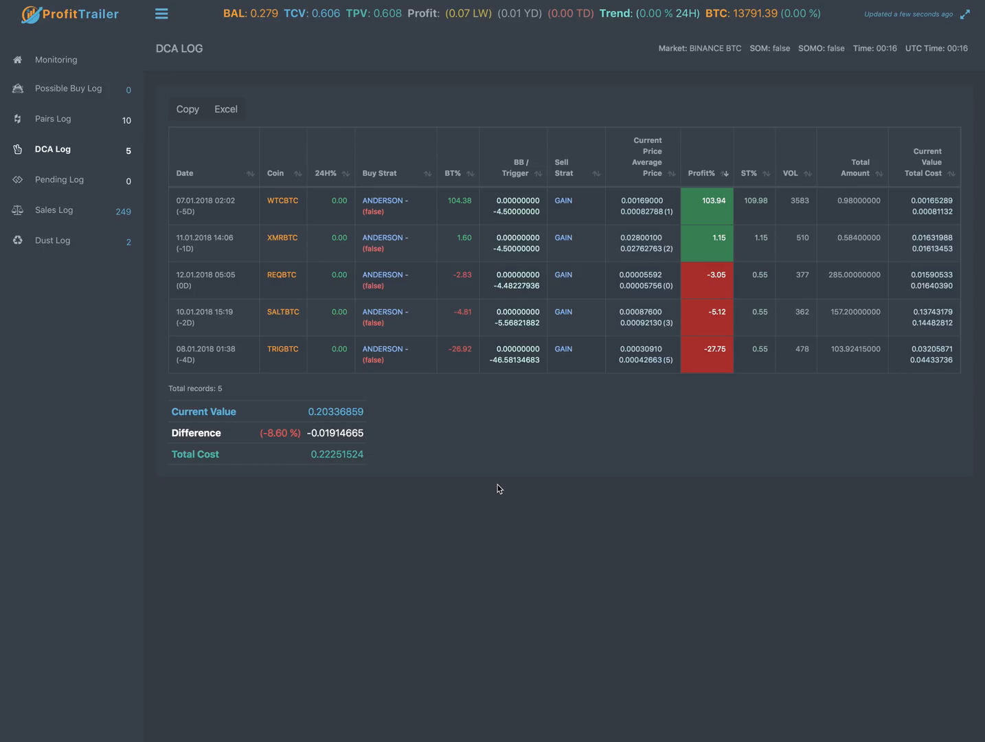
mouse_move(466, 420)
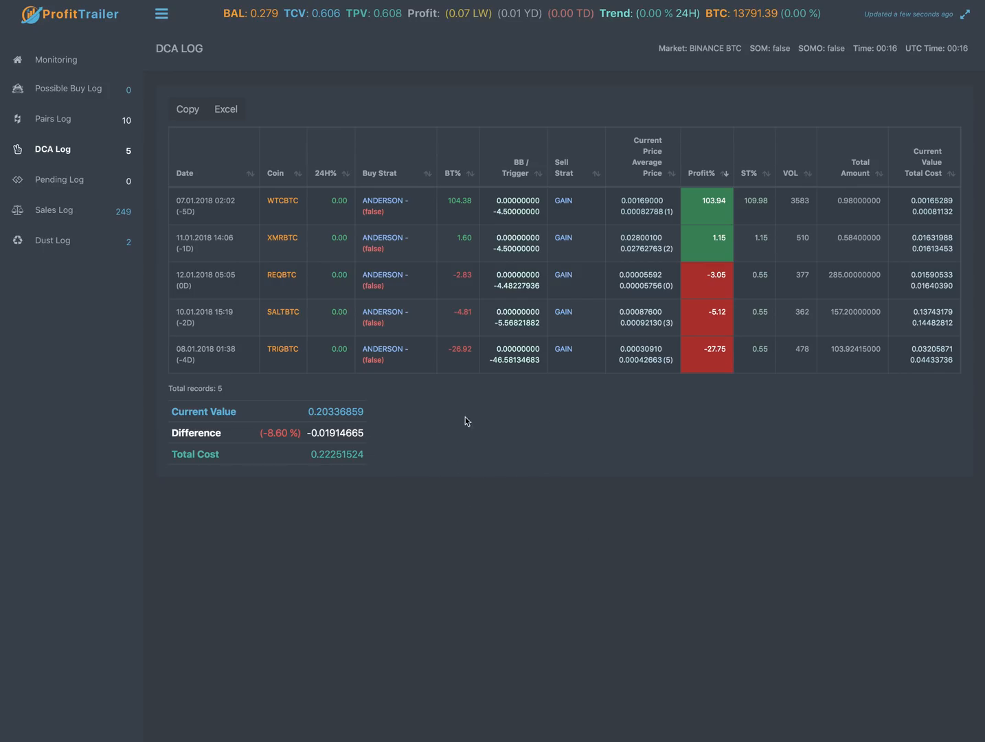
mouse_move(461, 486)
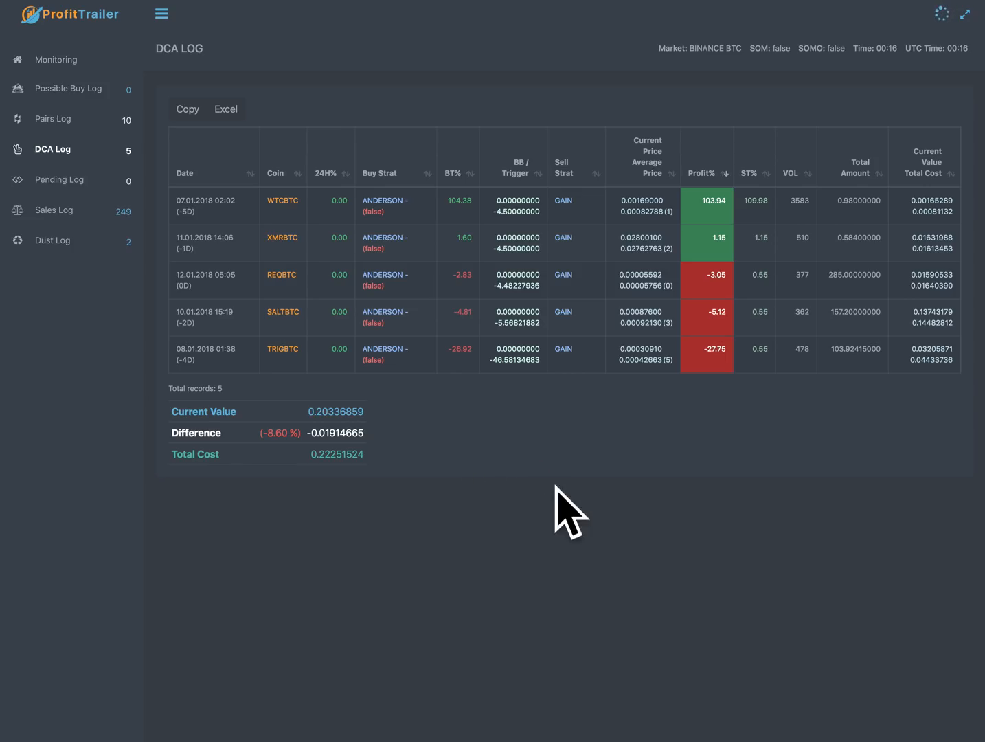
mouse_move(555, 452)
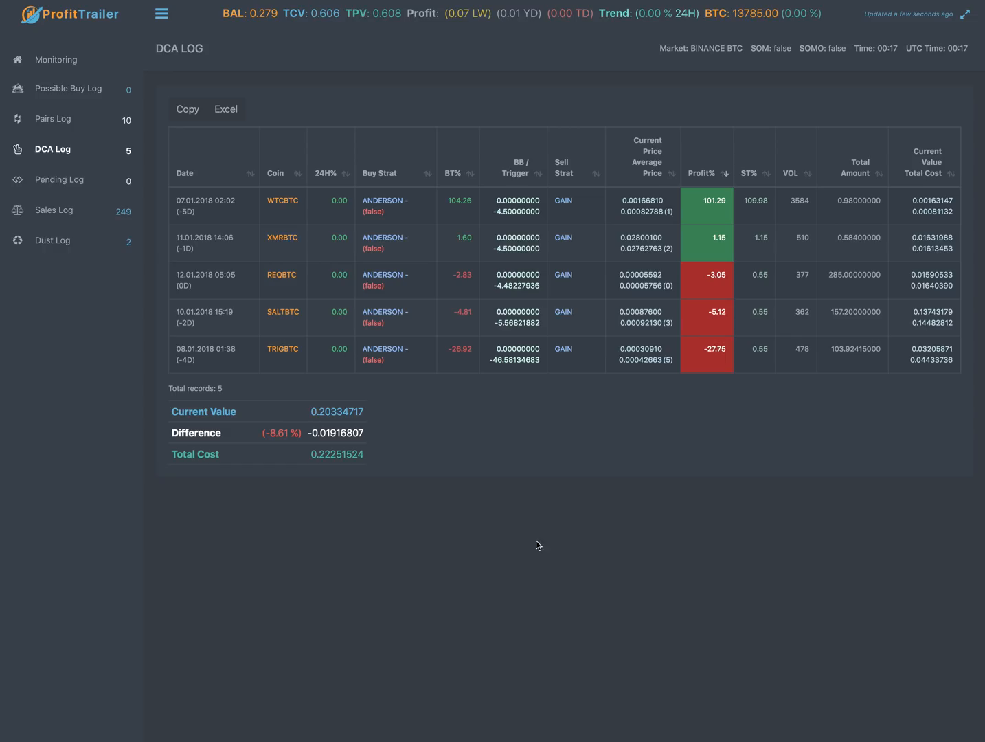
mouse_move(599, 555)
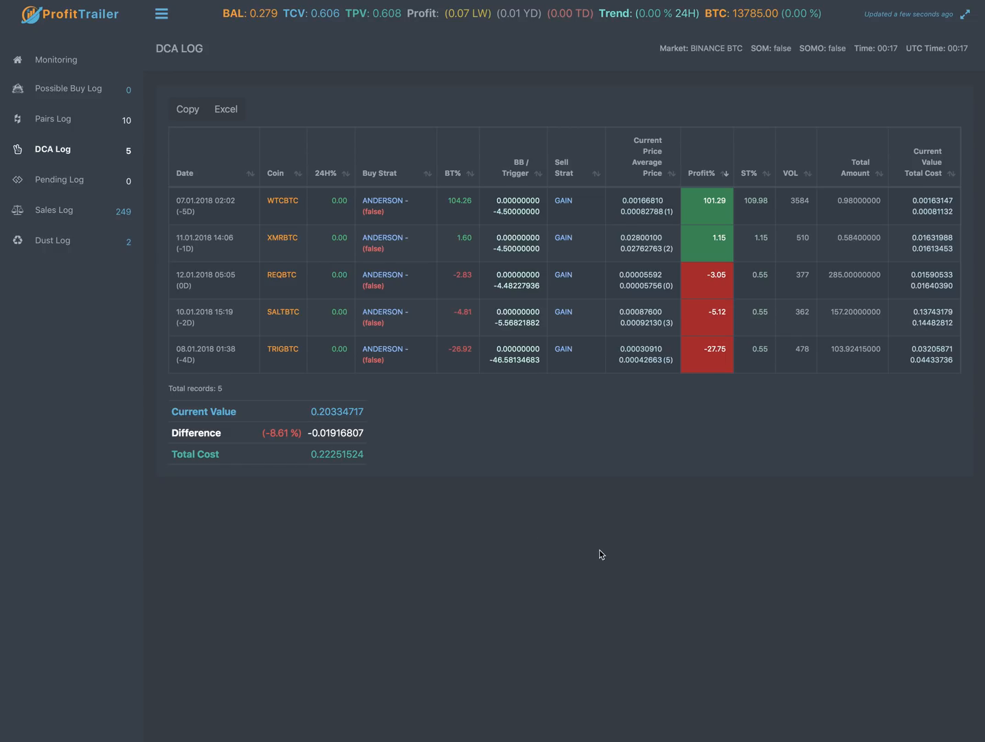
mouse_move(585, 497)
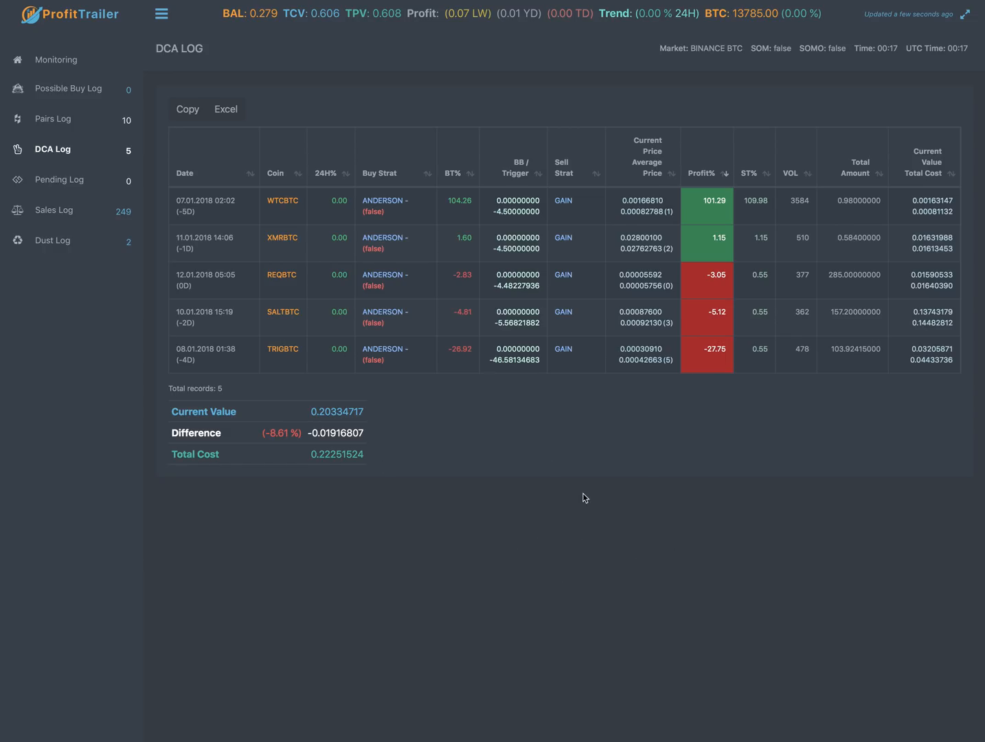
mouse_move(590, 482)
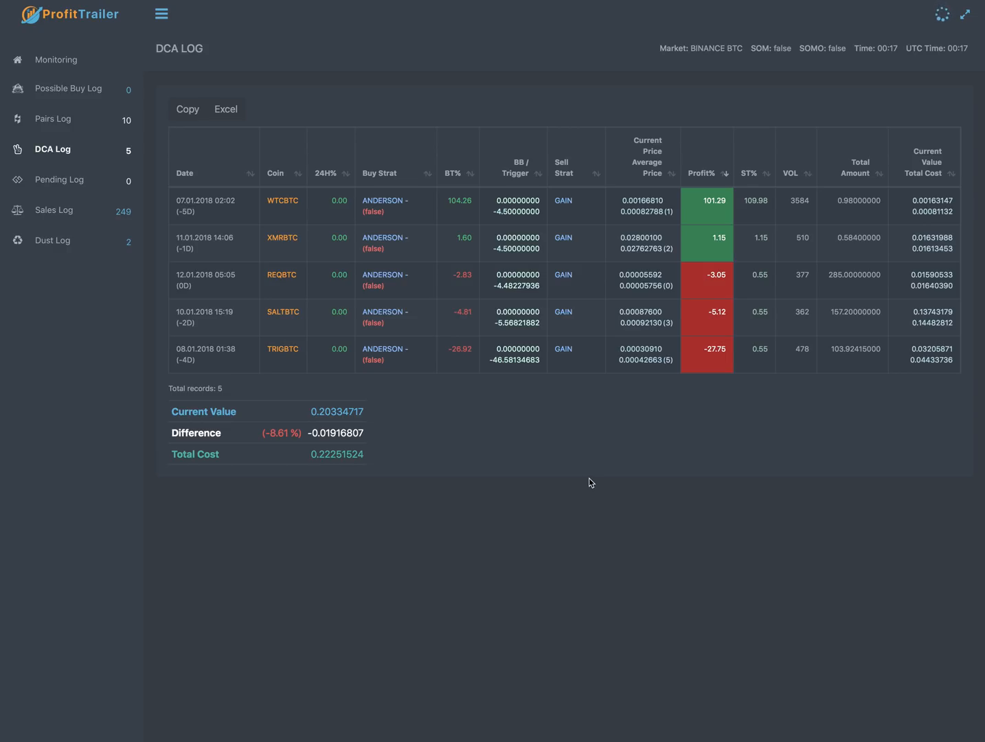
mouse_move(670, 494)
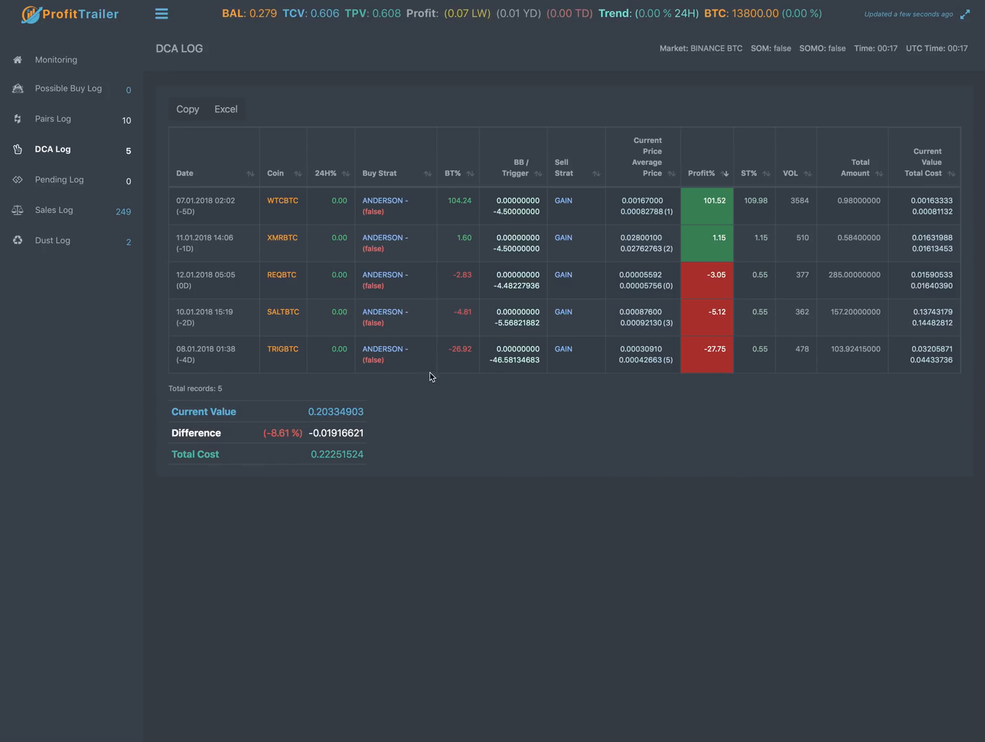
mouse_move(634, 486)
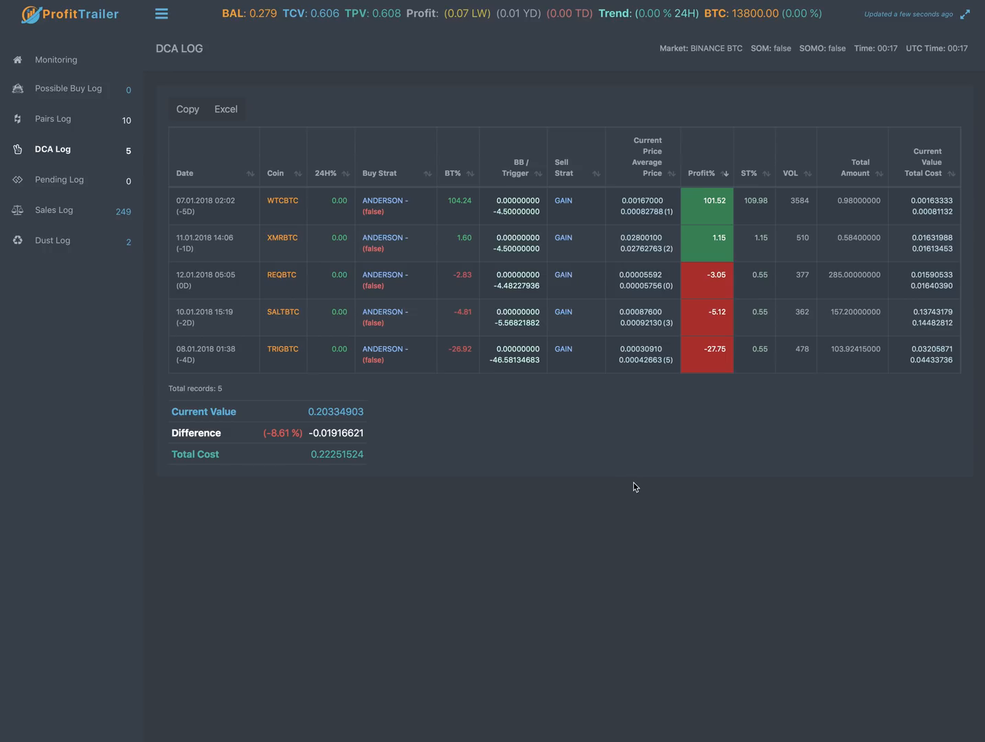
mouse_move(744, 415)
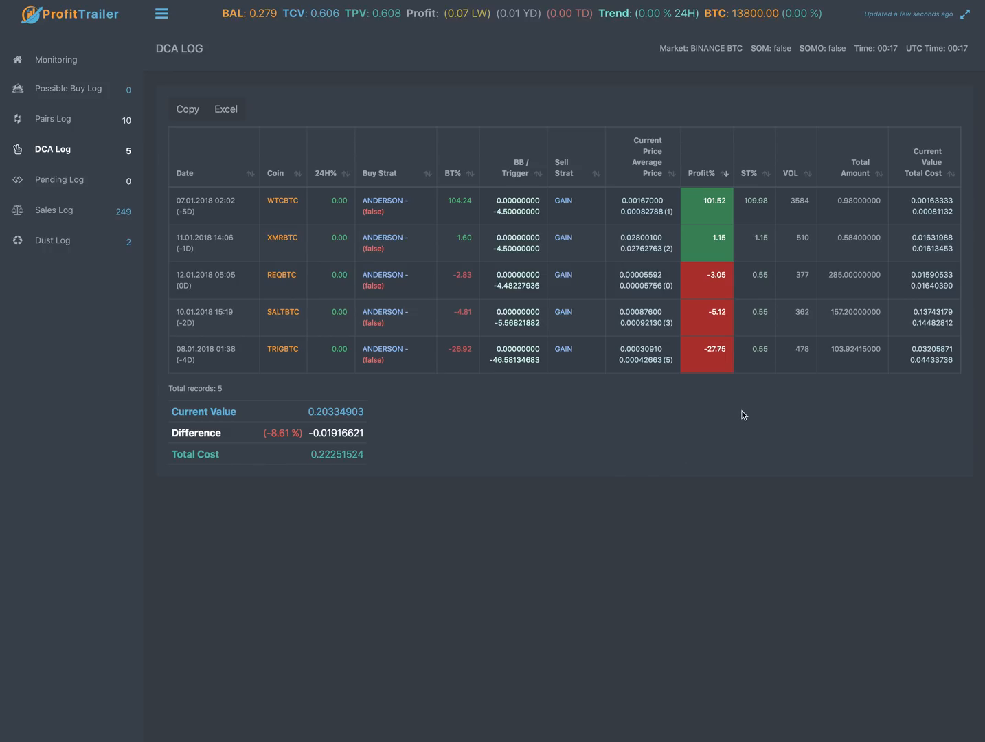
mouse_move(334, 171)
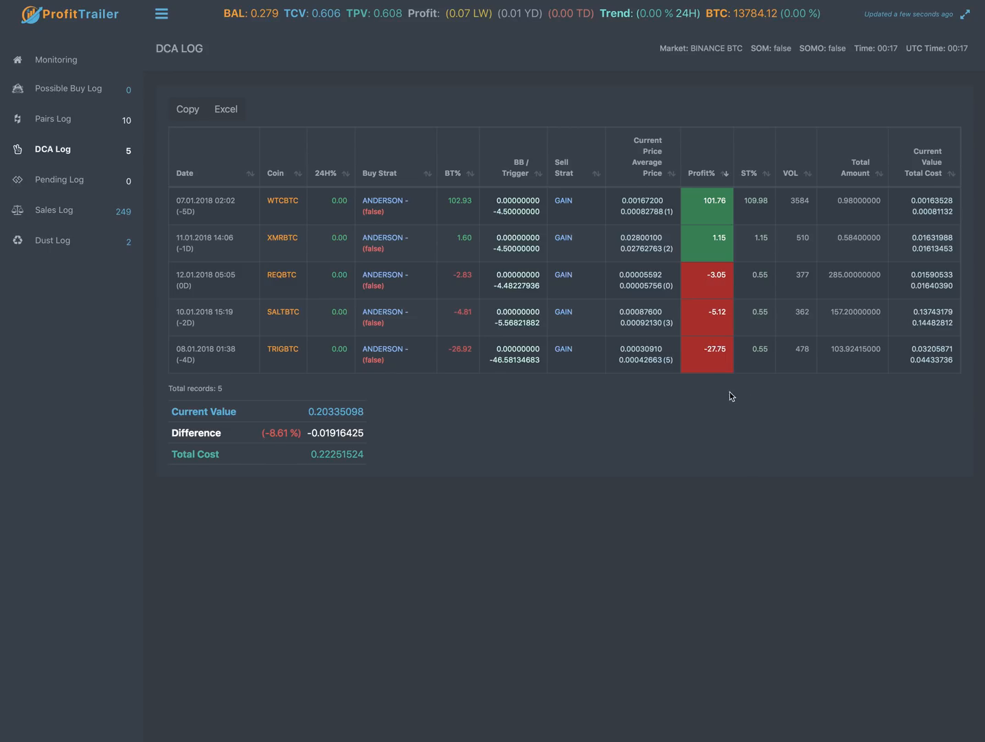
mouse_move(728, 352)
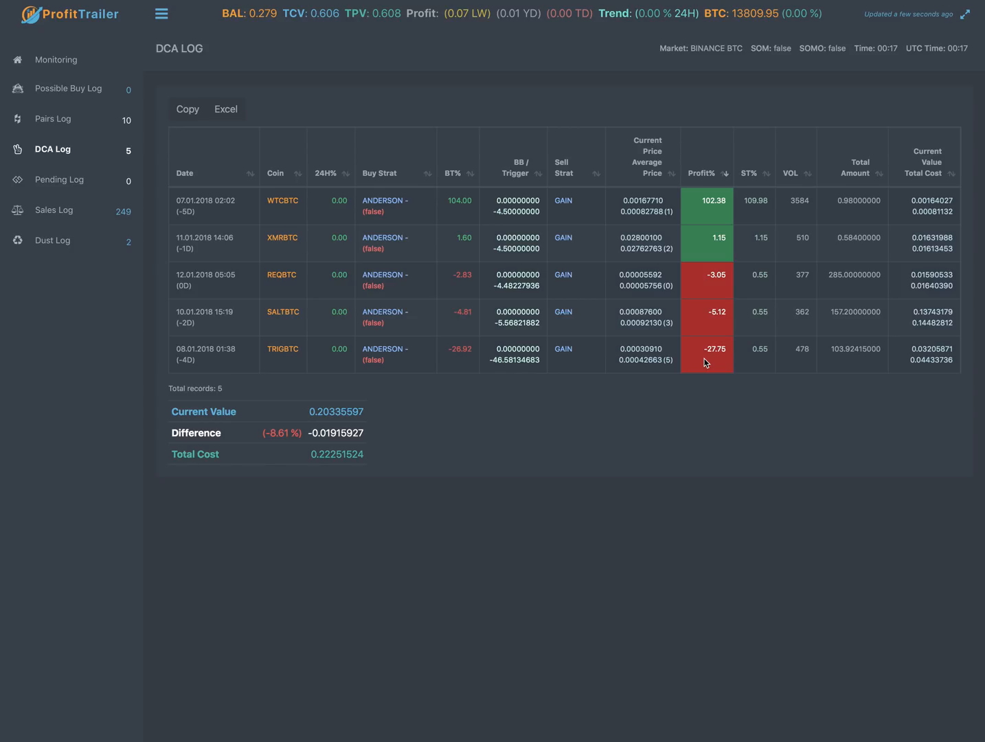
mouse_move(761, 357)
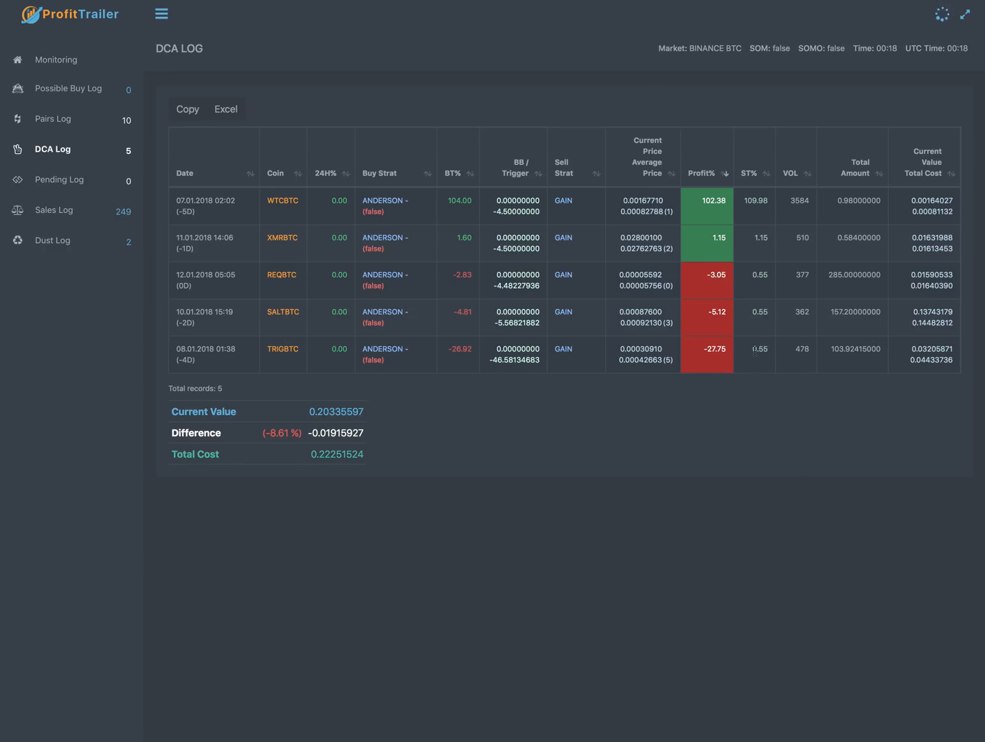
mouse_move(753, 355)
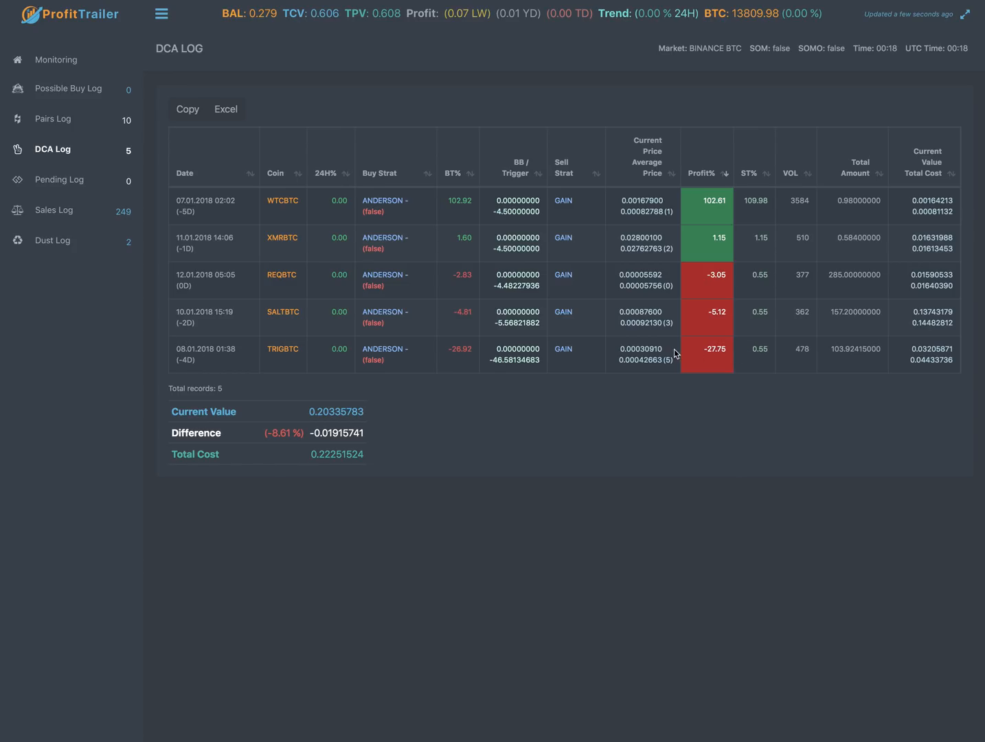
mouse_move(244, 357)
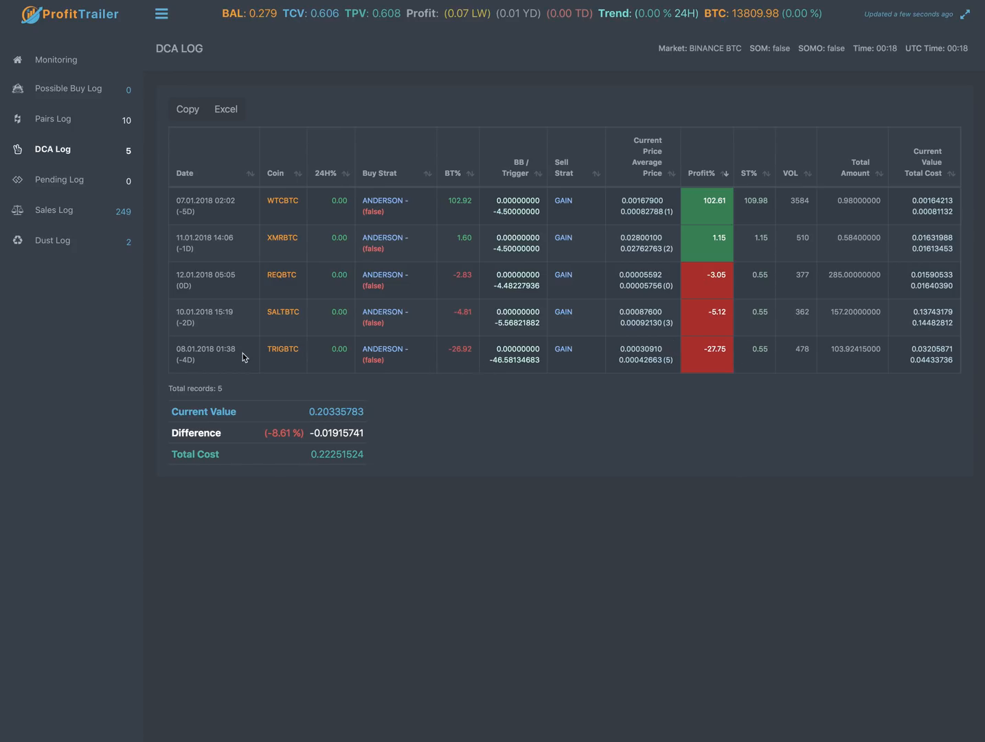
mouse_move(312, 363)
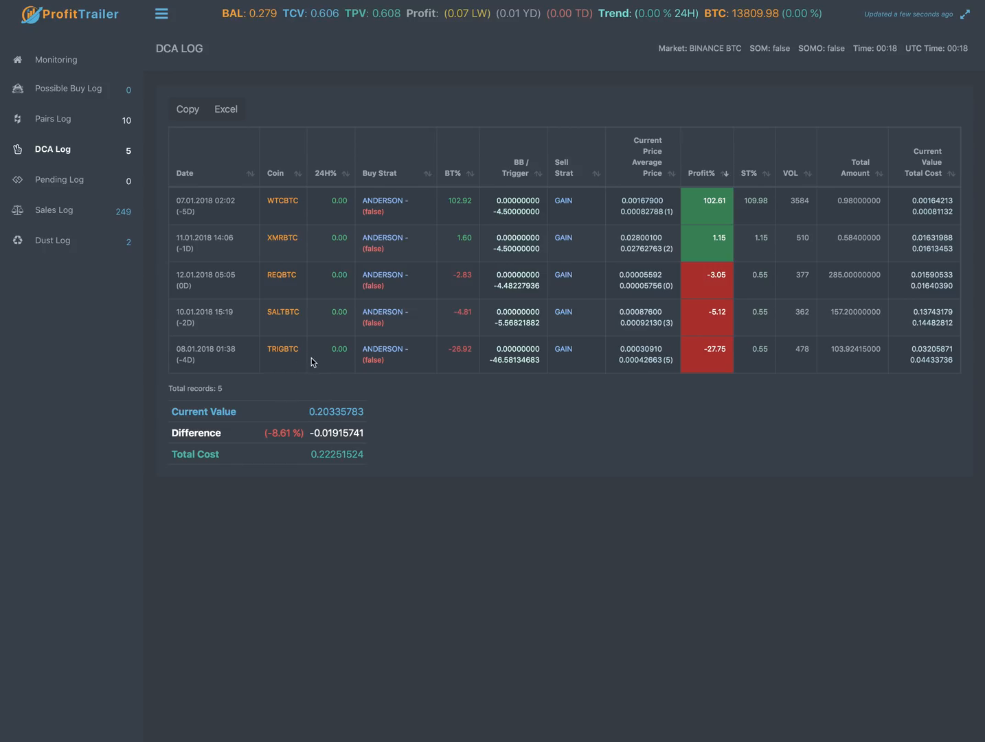
mouse_move(368, 342)
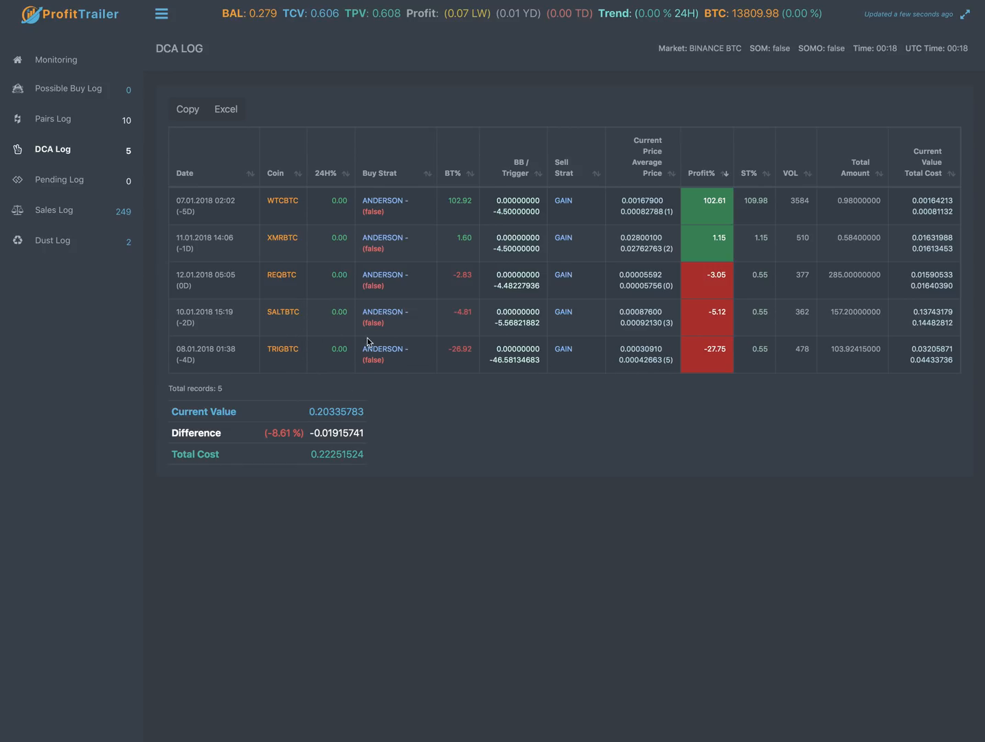
mouse_move(309, 349)
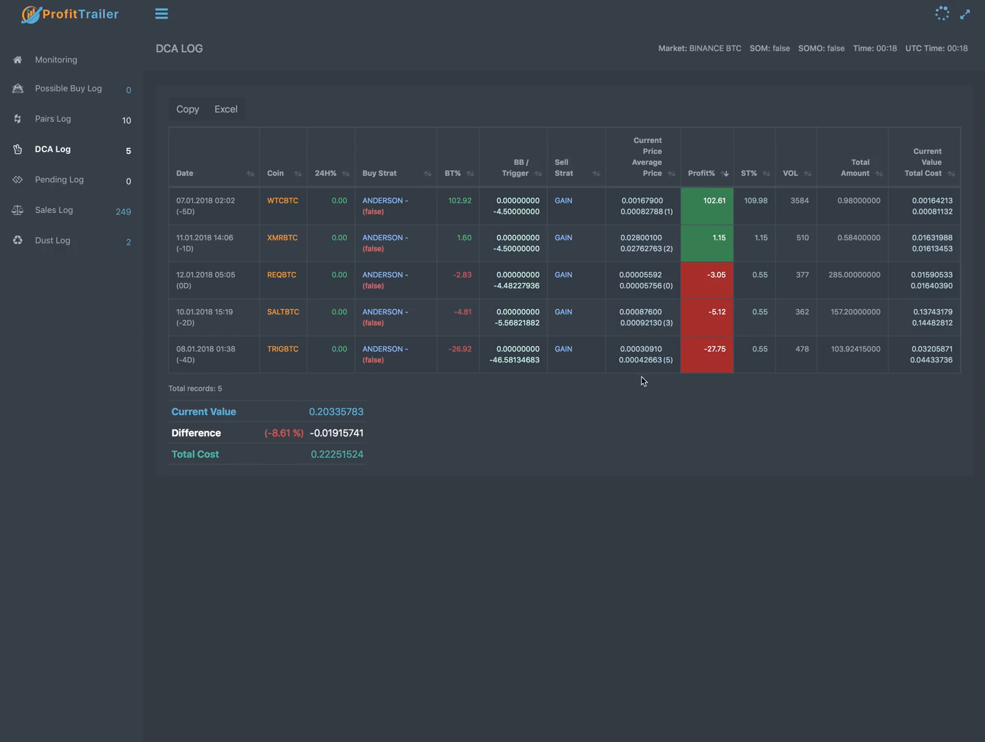
mouse_move(288, 371)
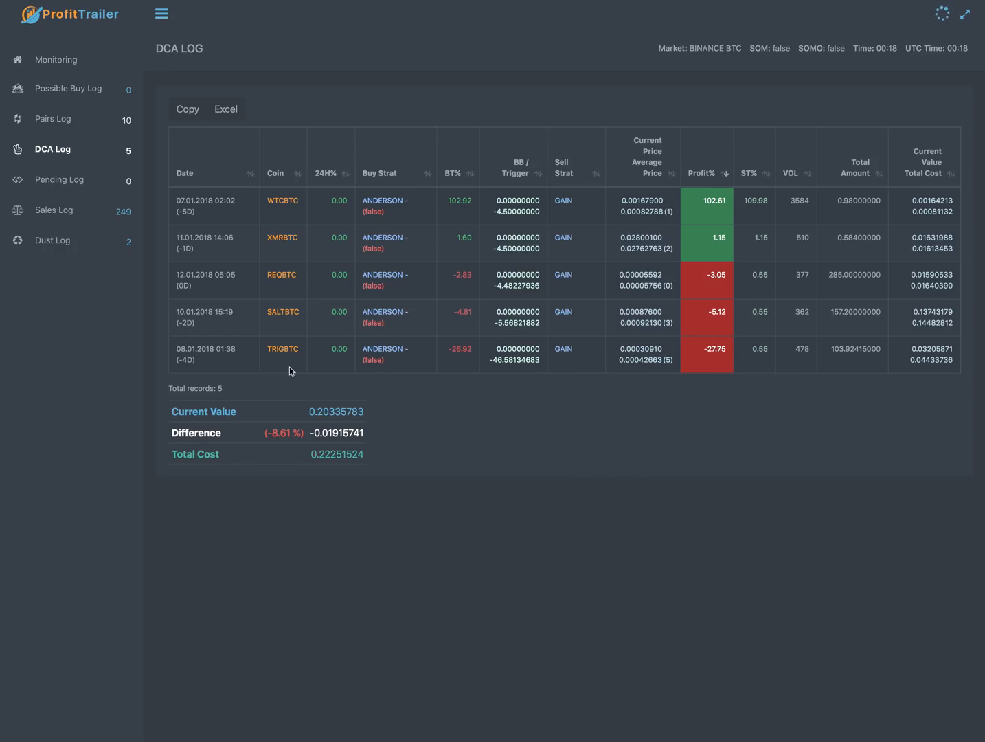
mouse_move(325, 354)
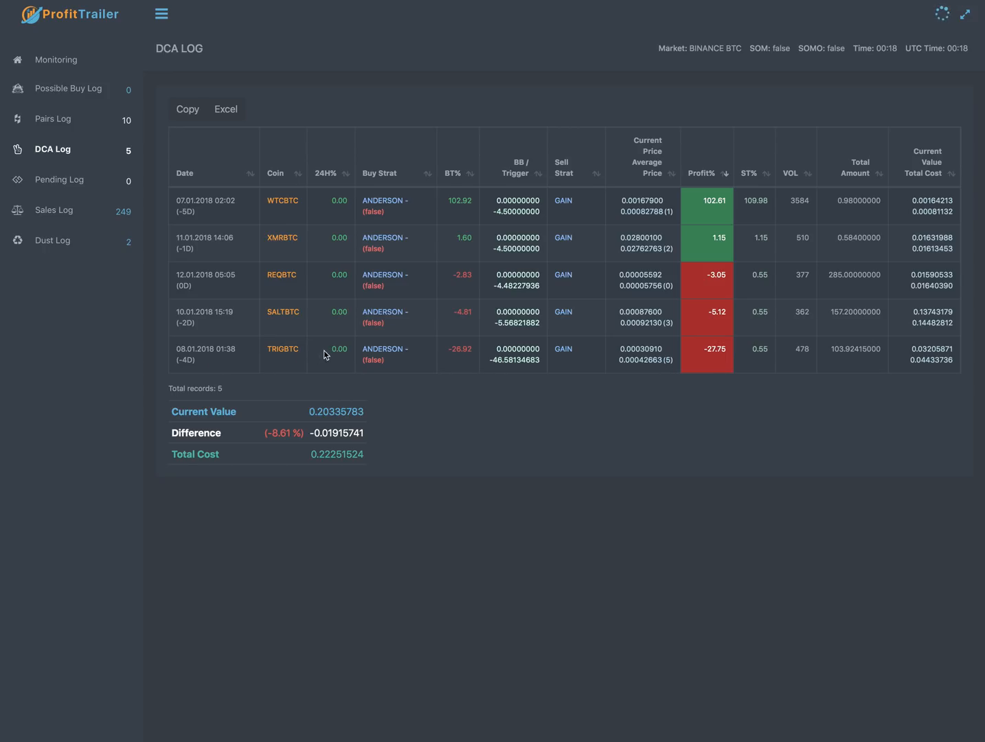
mouse_move(281, 355)
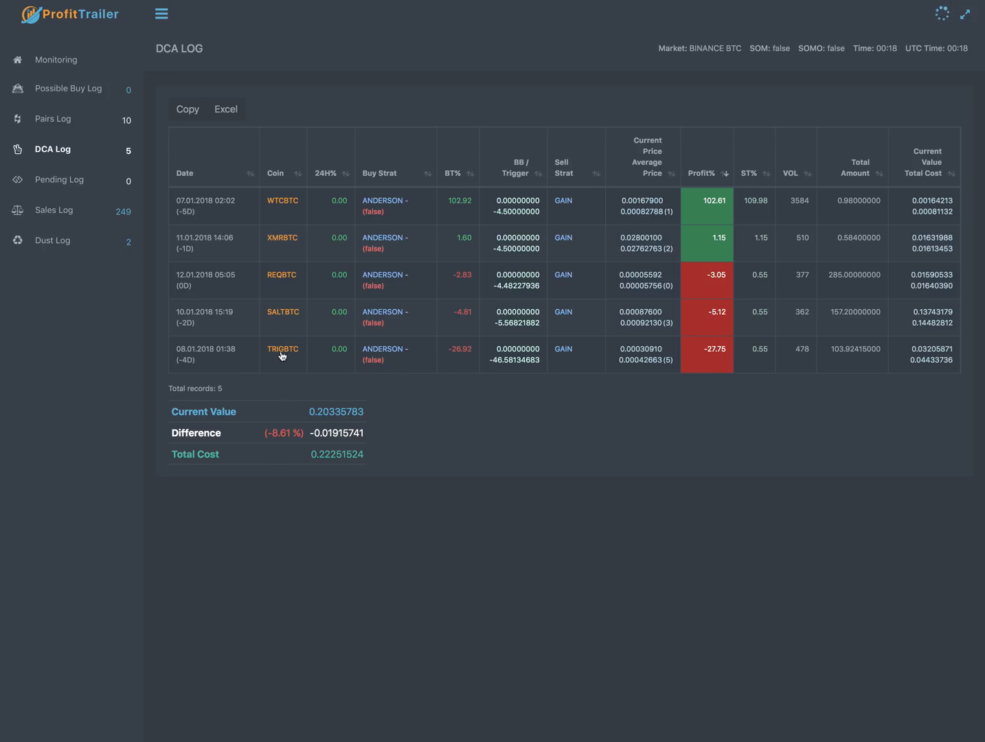
mouse_move(300, 357)
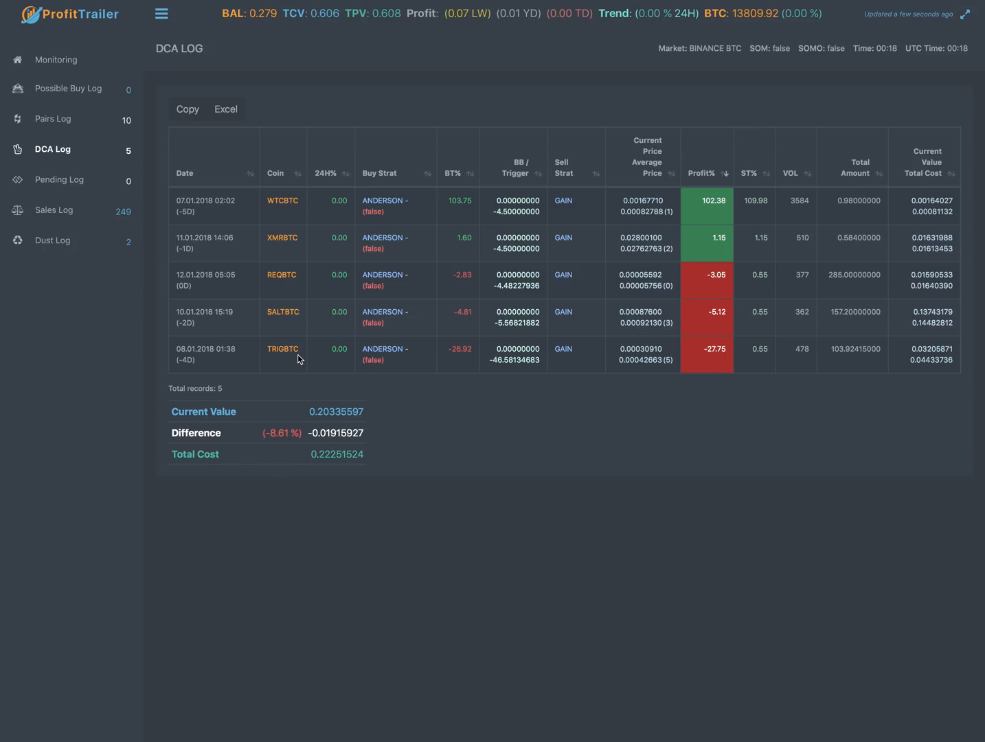
mouse_move(610, 371)
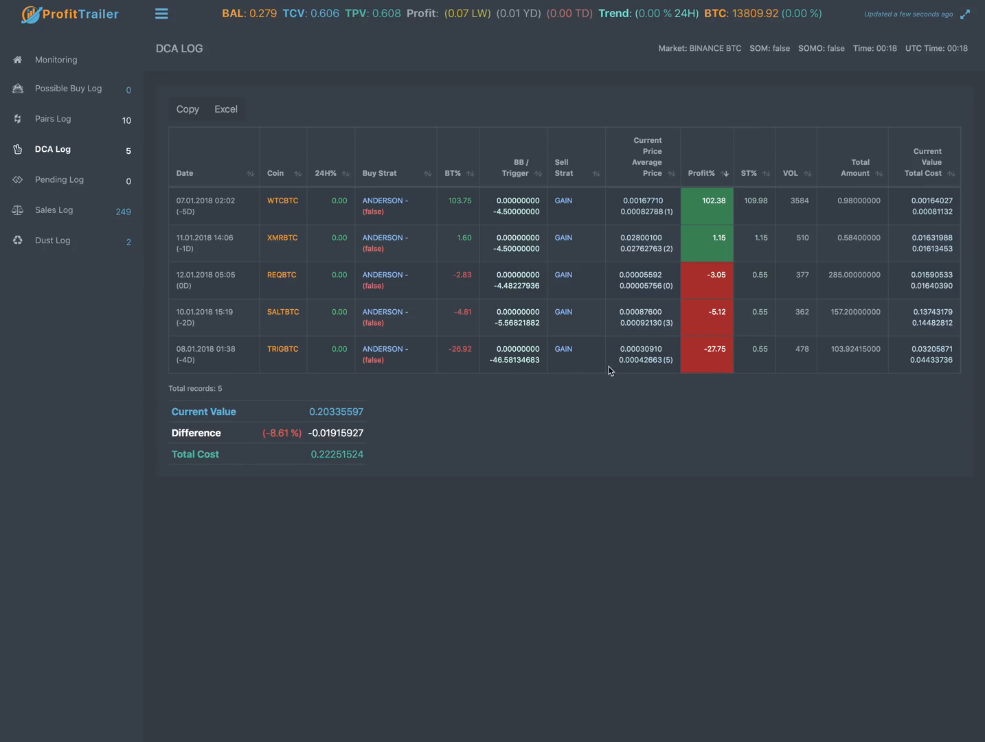
mouse_move(594, 344)
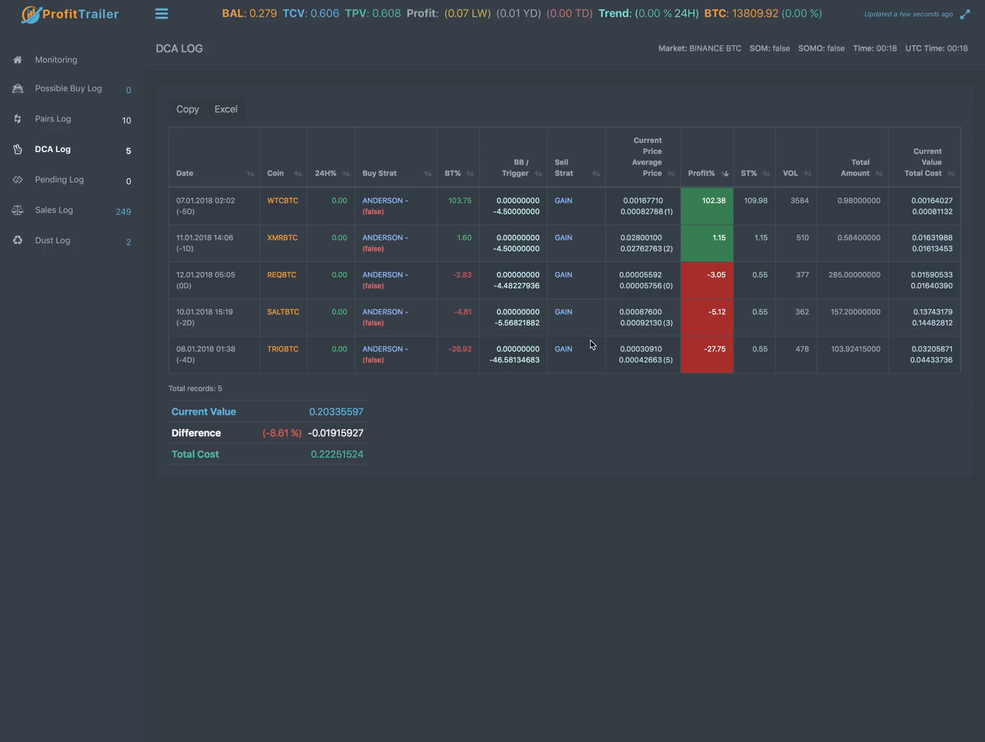
mouse_move(378, 340)
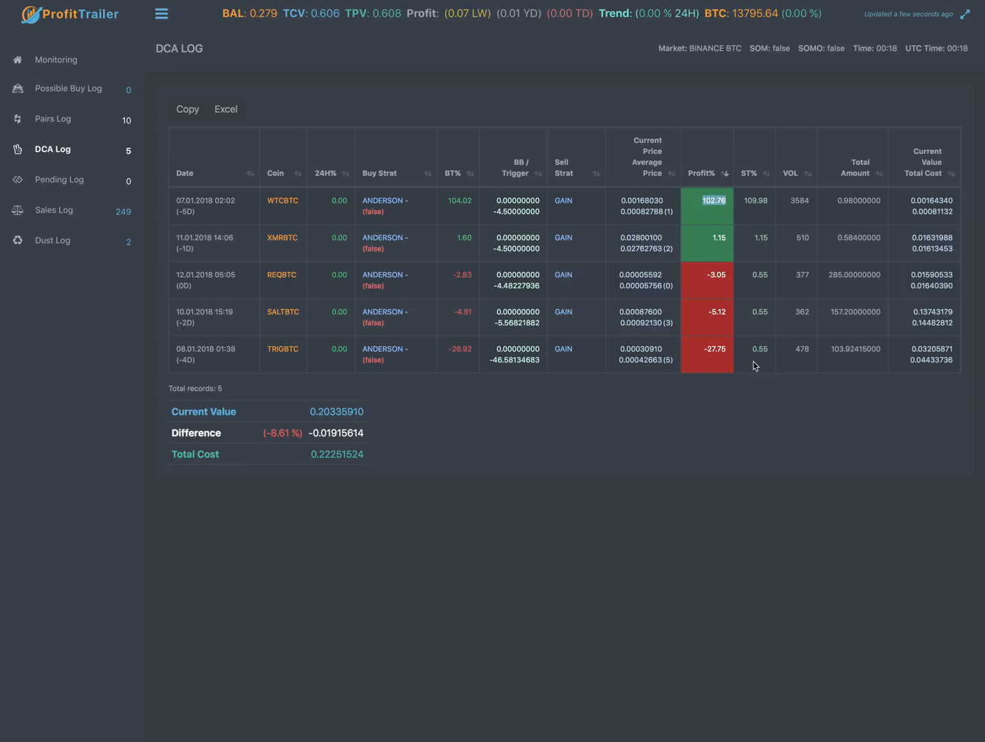
mouse_move(865, 211)
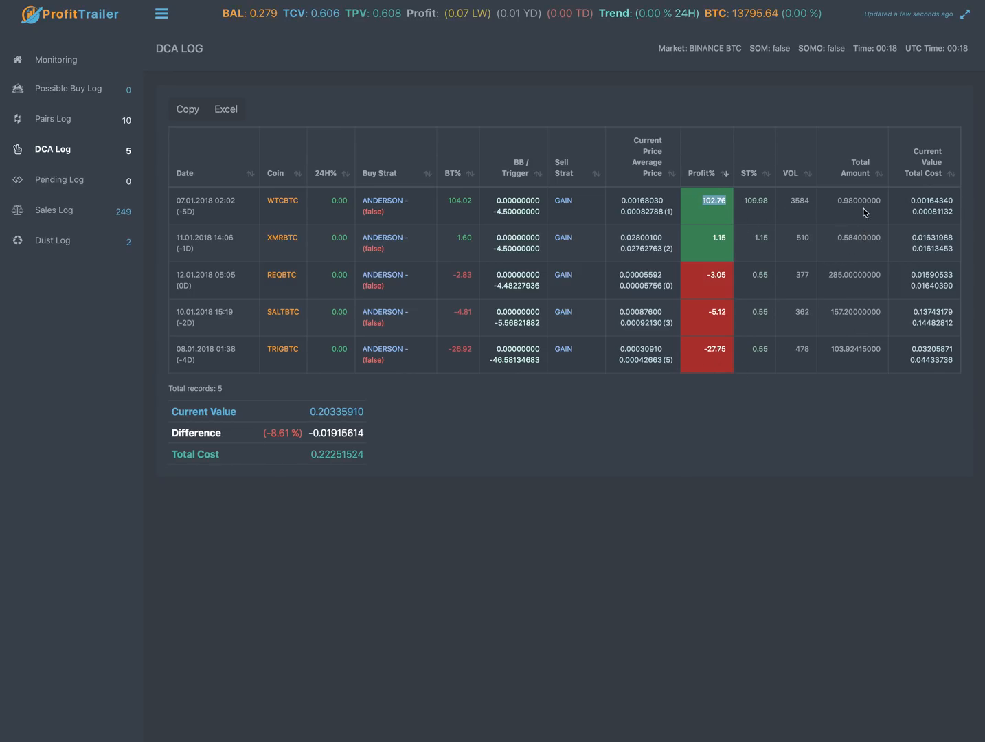
mouse_move(813, 230)
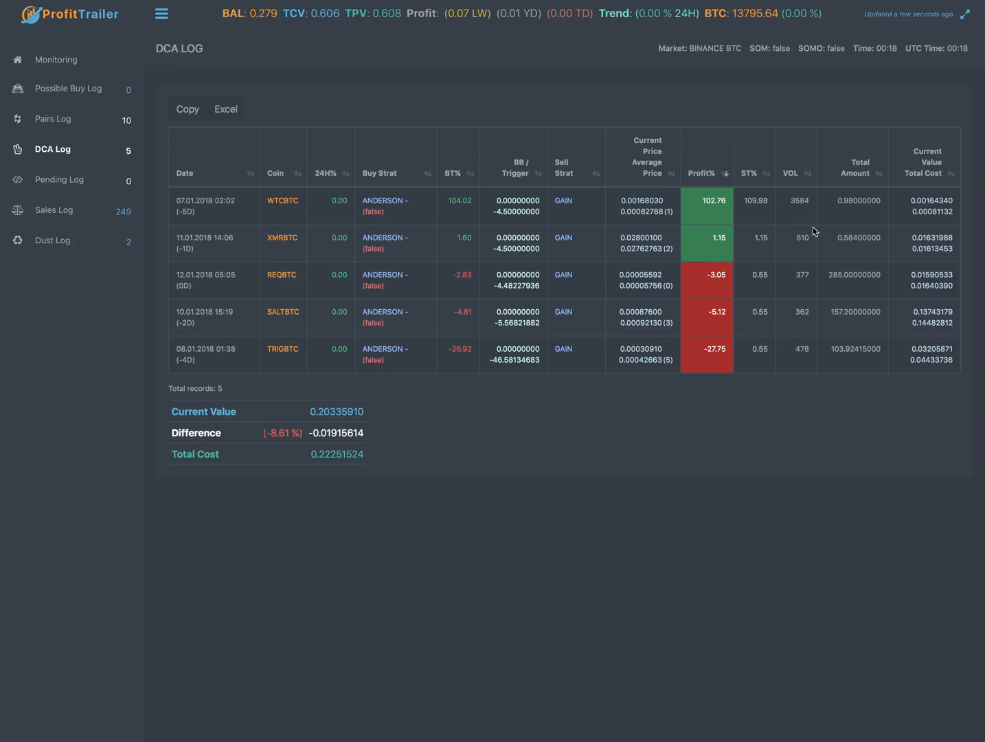
mouse_move(662, 369)
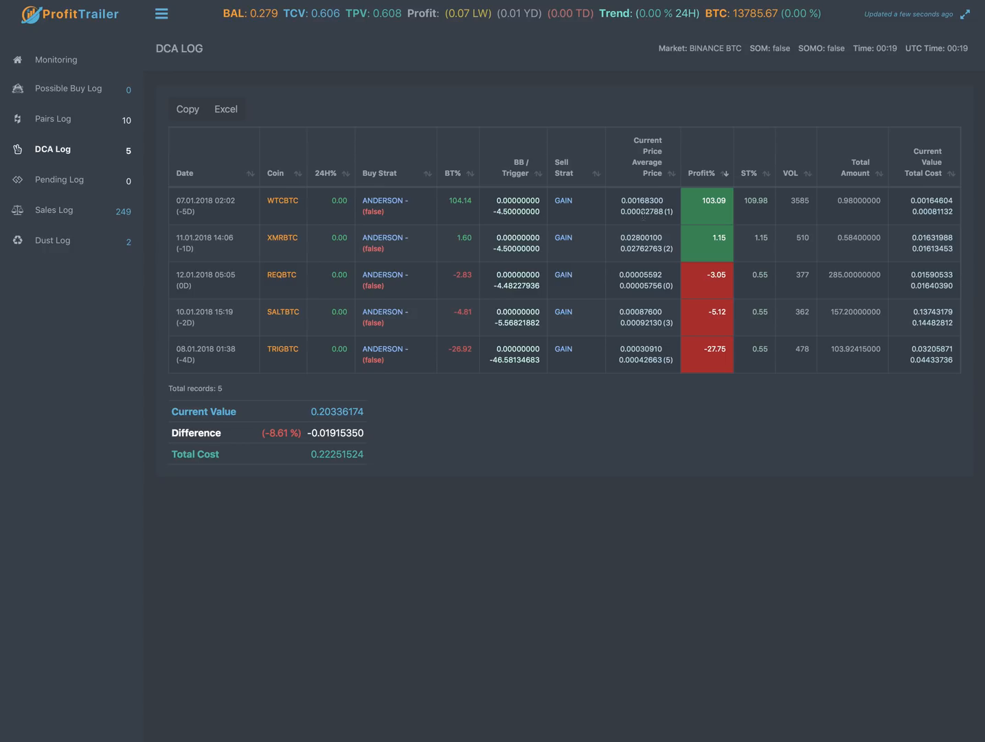
mouse_move(636, 221)
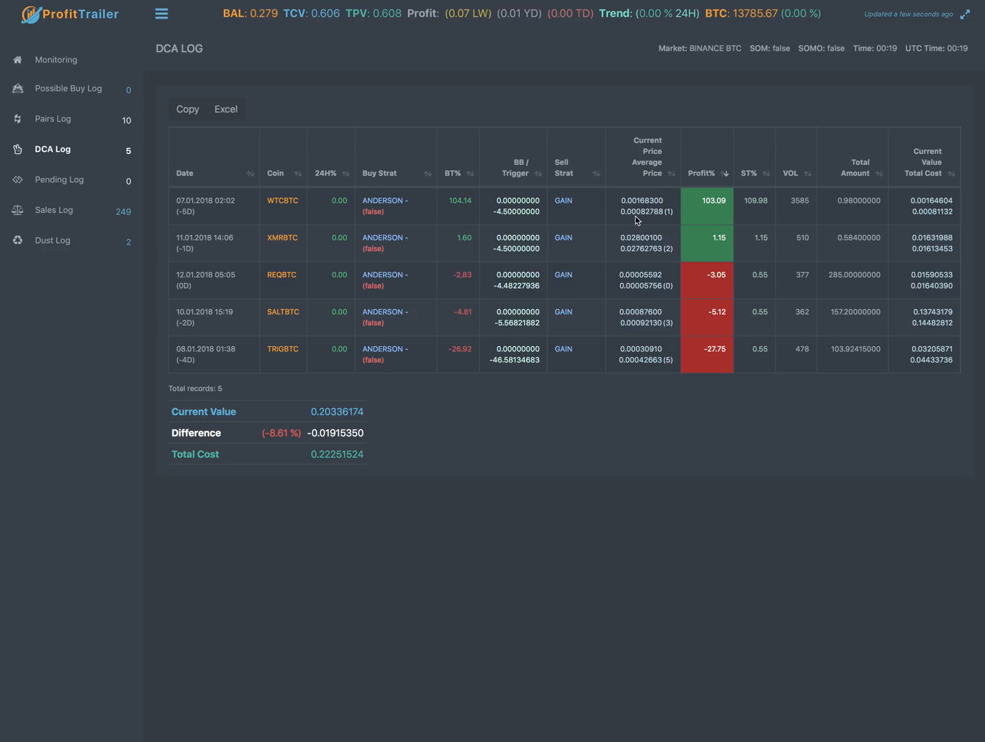
mouse_move(638, 218)
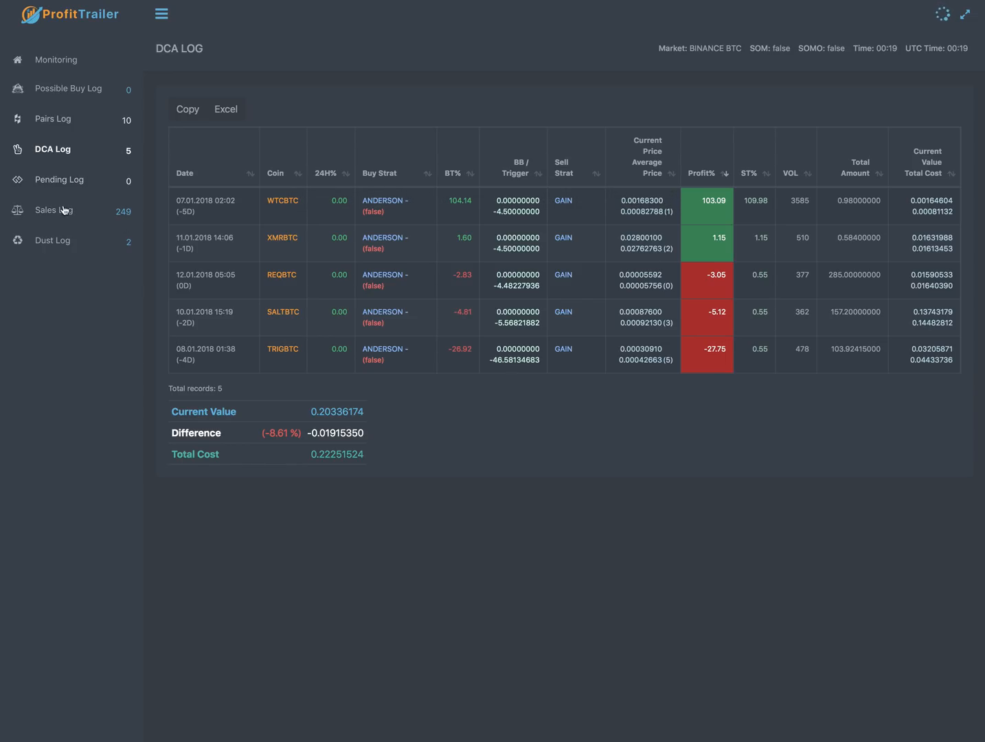
Check the Pending Log, then browse the Sales Log of 249 sold coins with profit percentages.
click(60, 178)
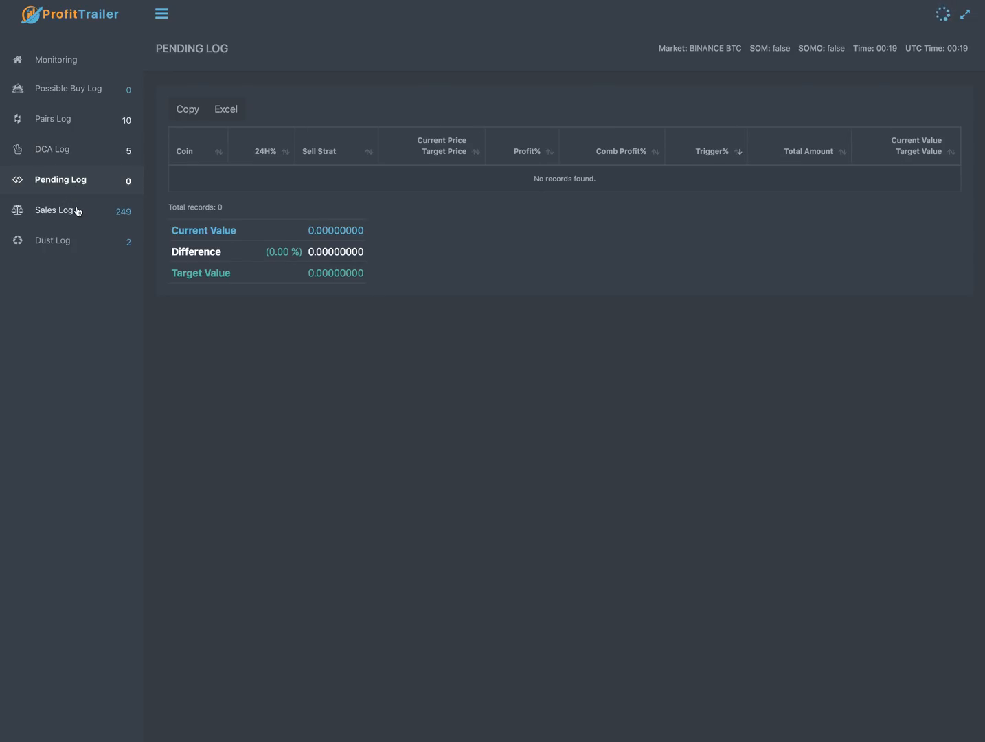
click(55, 209)
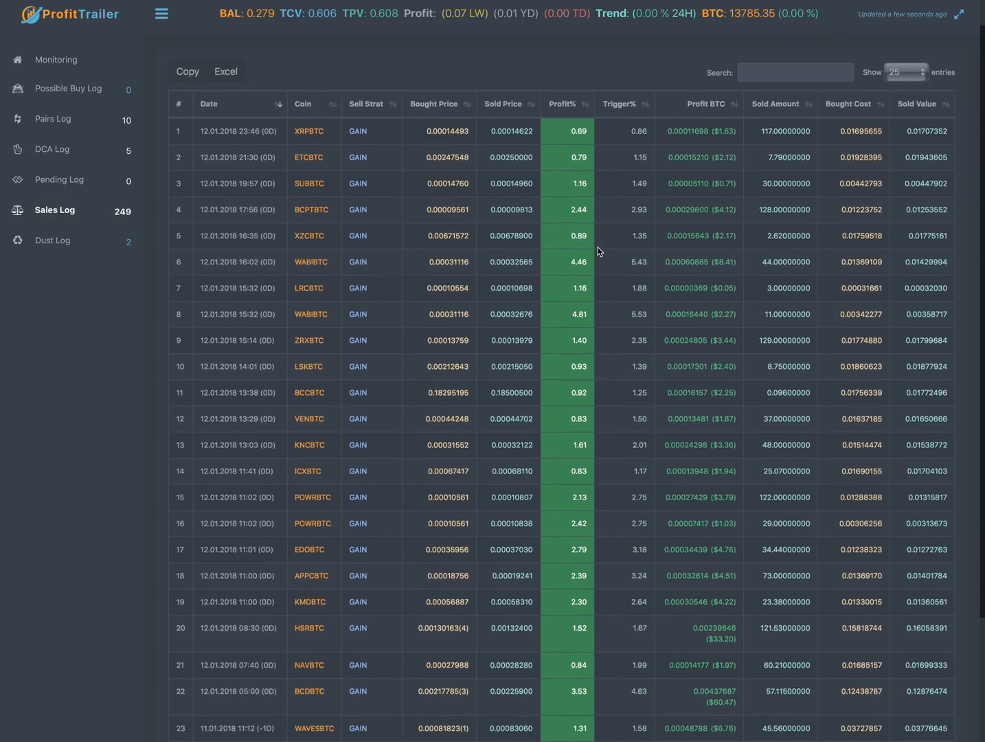
scroll(down, 3)
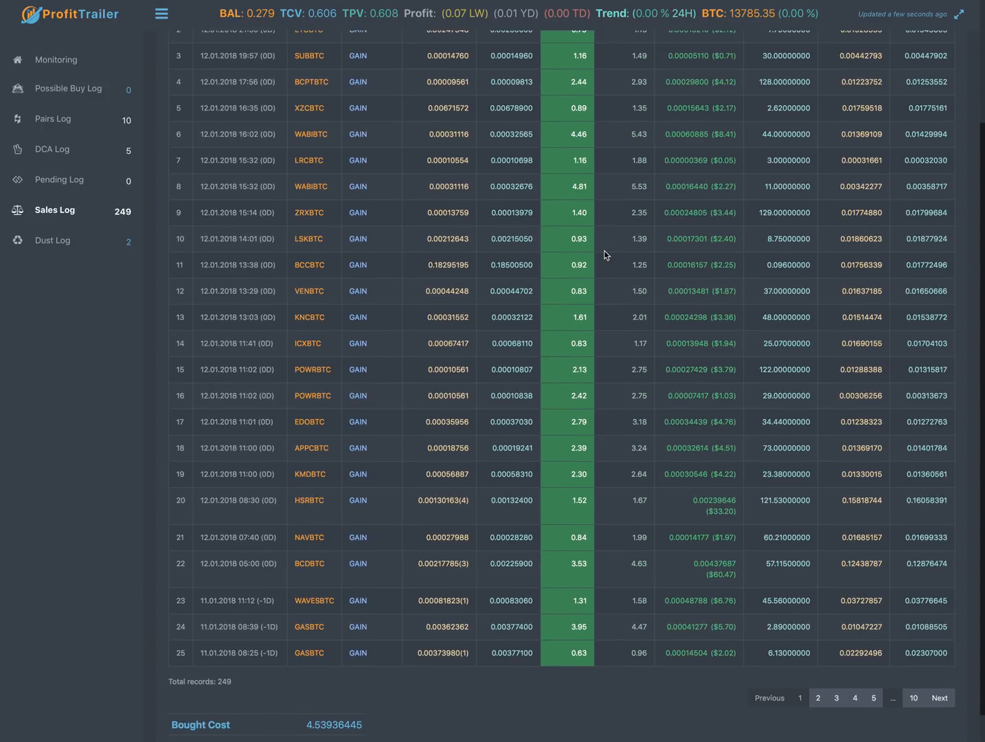
scroll(up, 3)
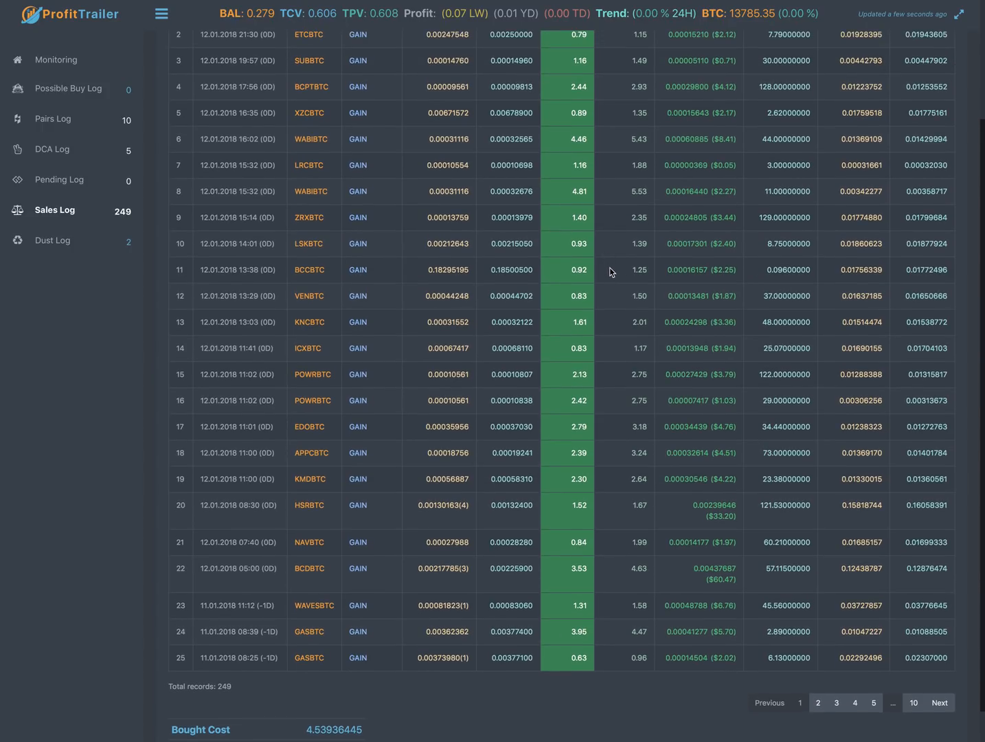
scroll(up, 3)
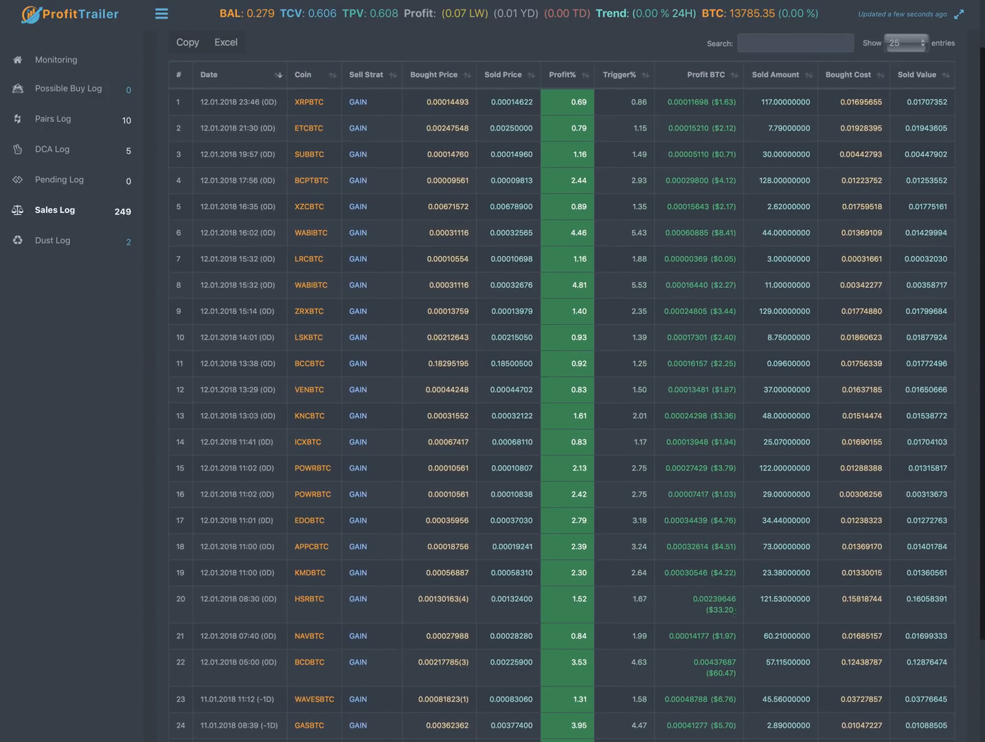
click(162, 14)
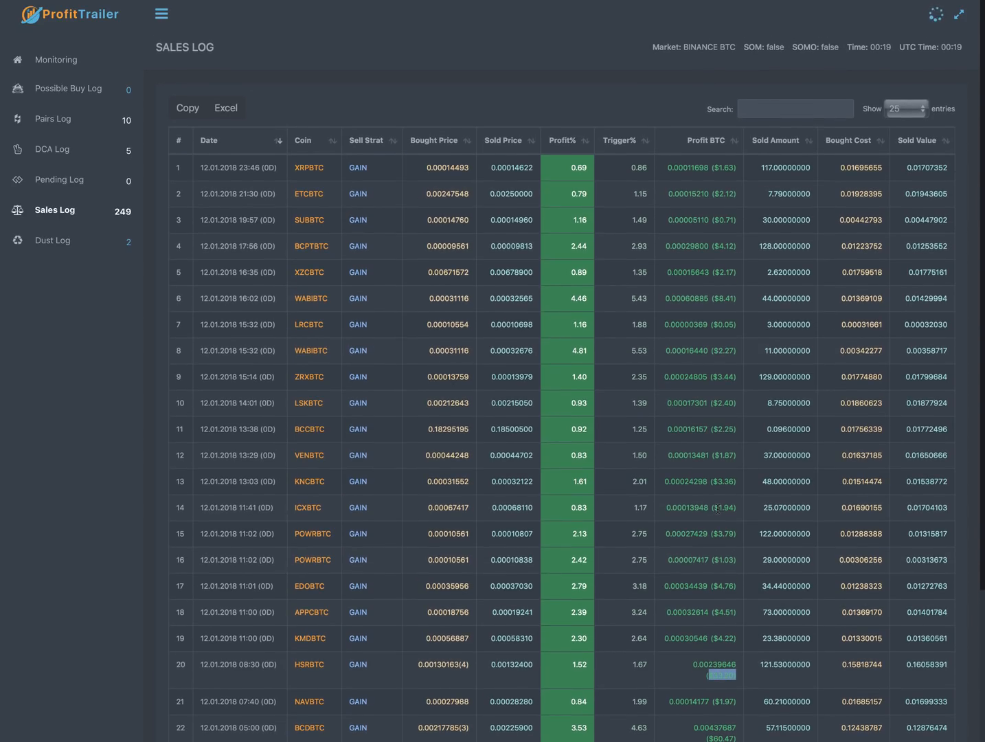
mouse_move(642, 390)
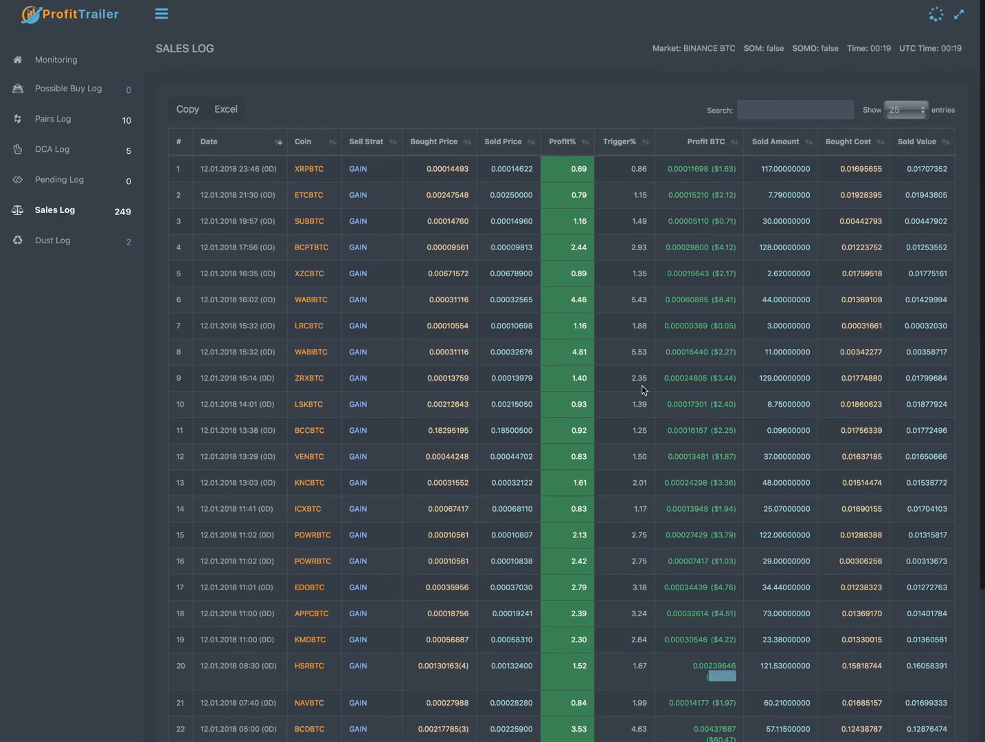
mouse_move(53, 240)
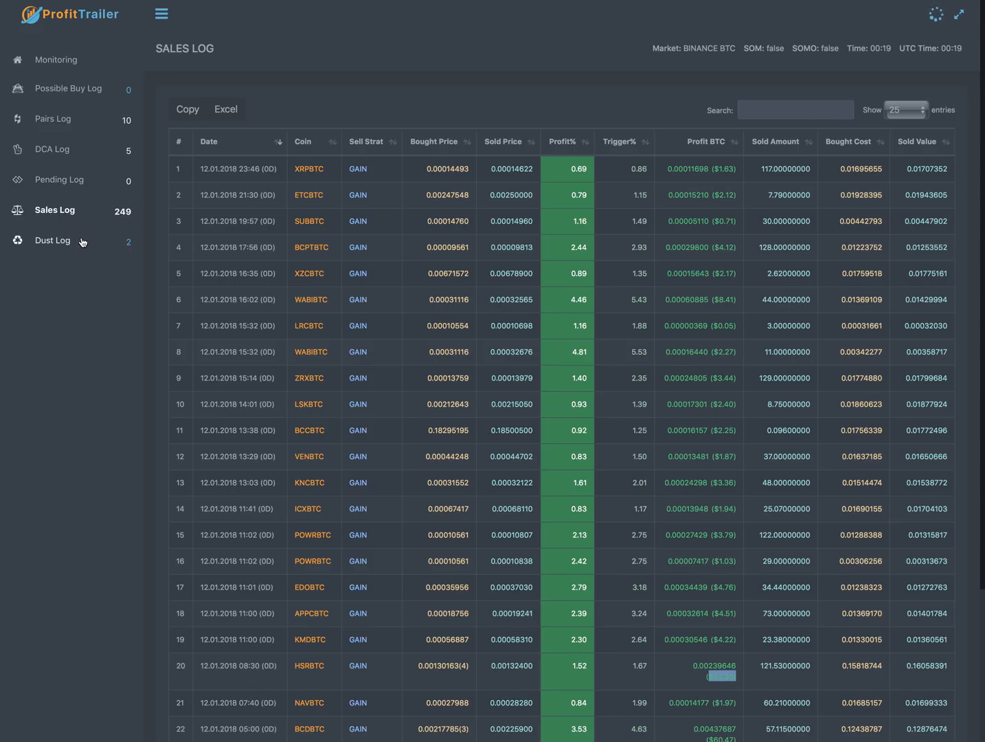
click(52, 239)
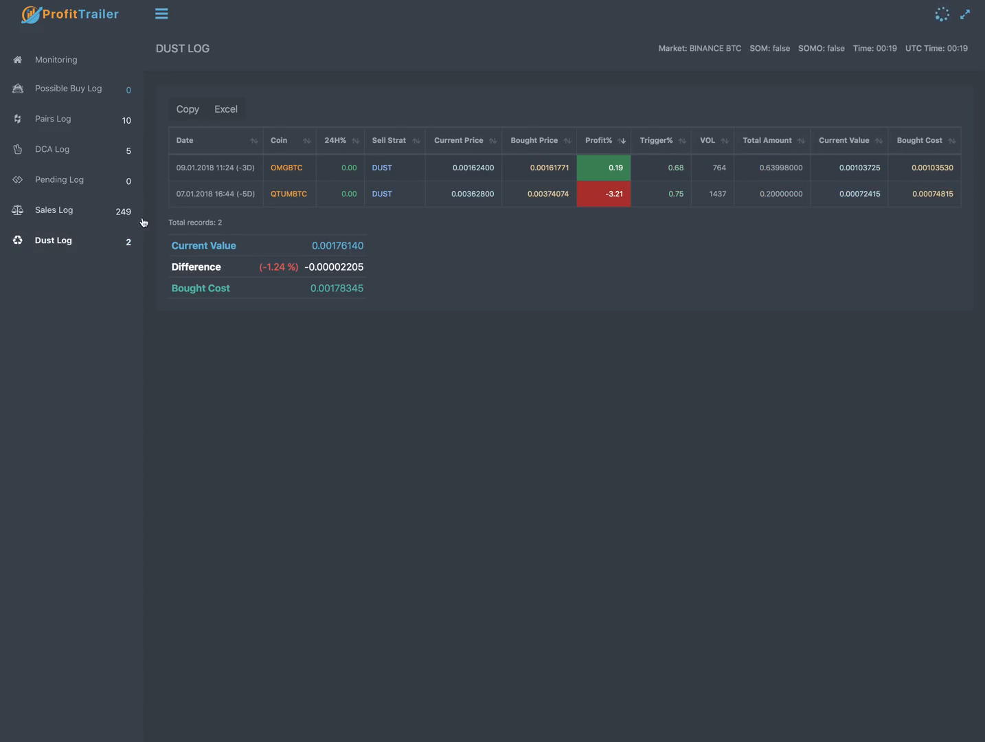
mouse_move(341, 168)
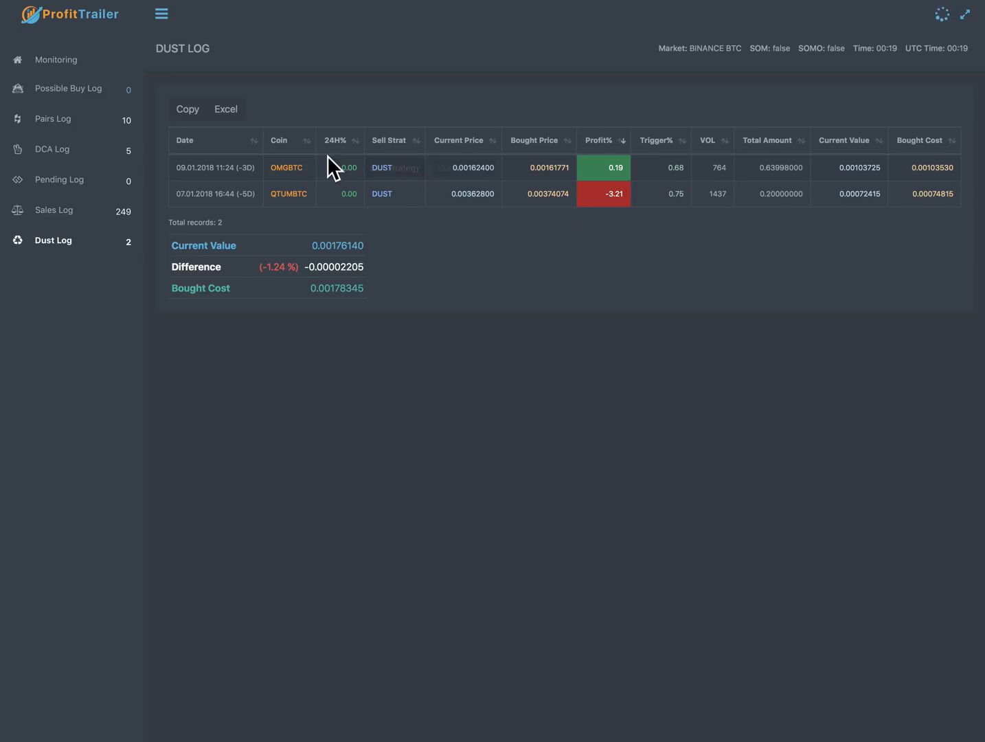
mouse_move(612, 233)
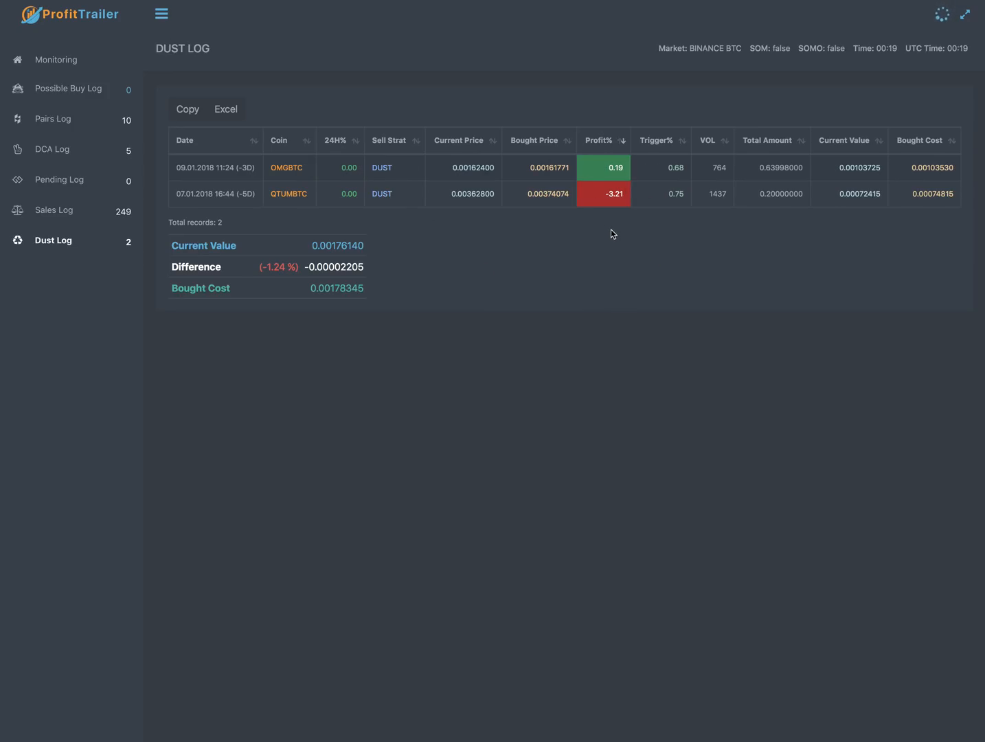
mouse_move(709, 204)
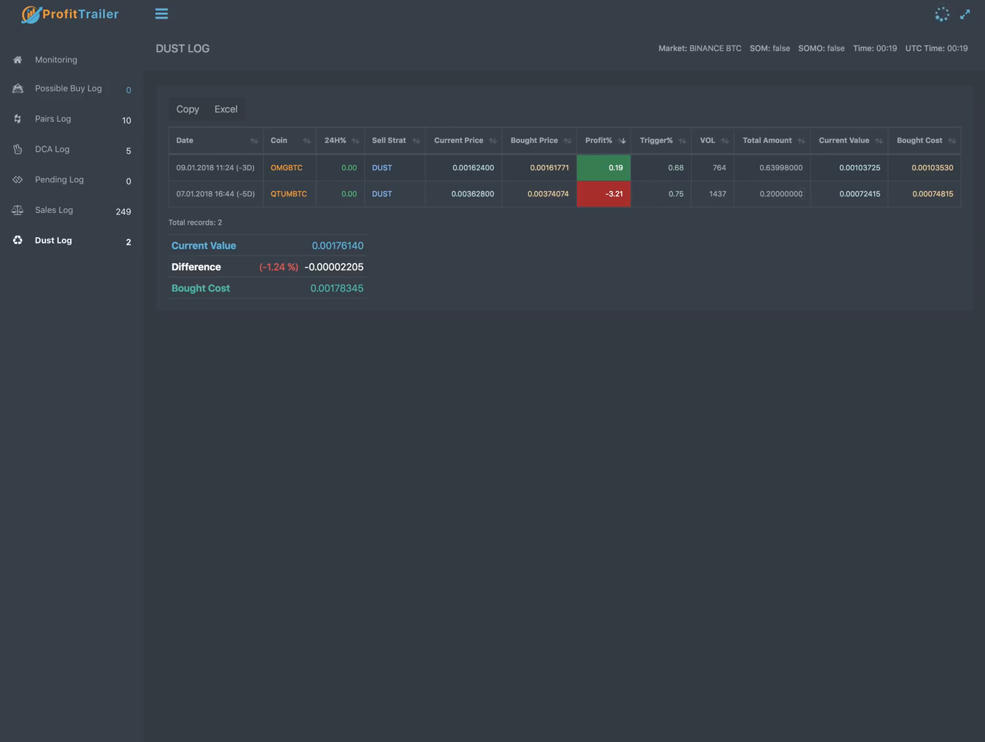
double_click(780, 192)
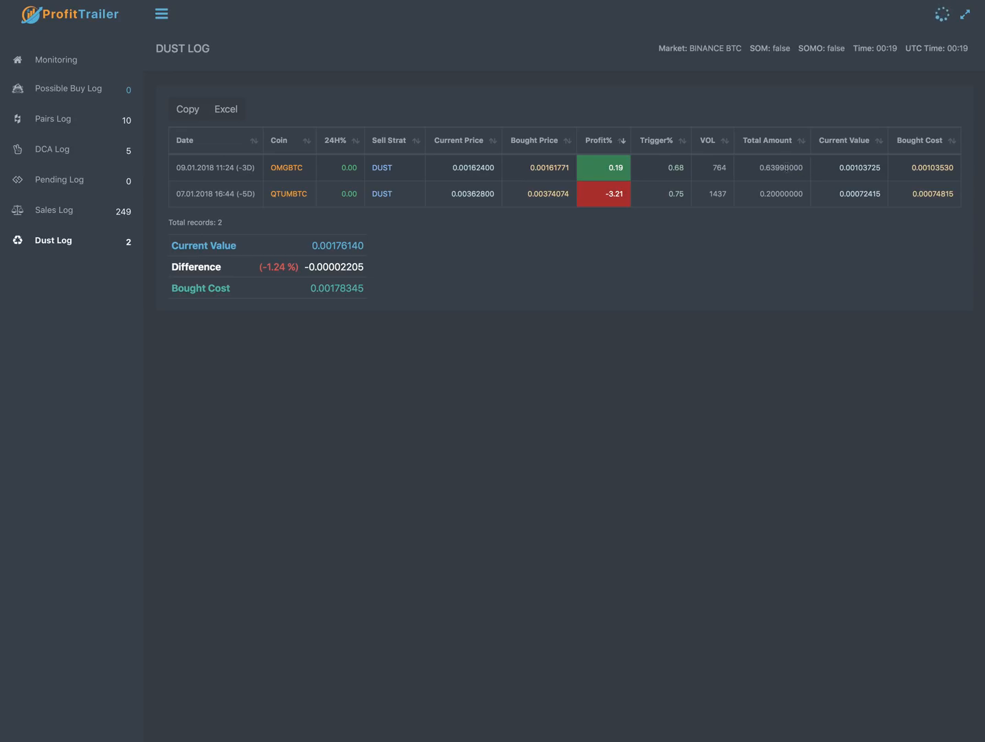
double_click(770, 168)
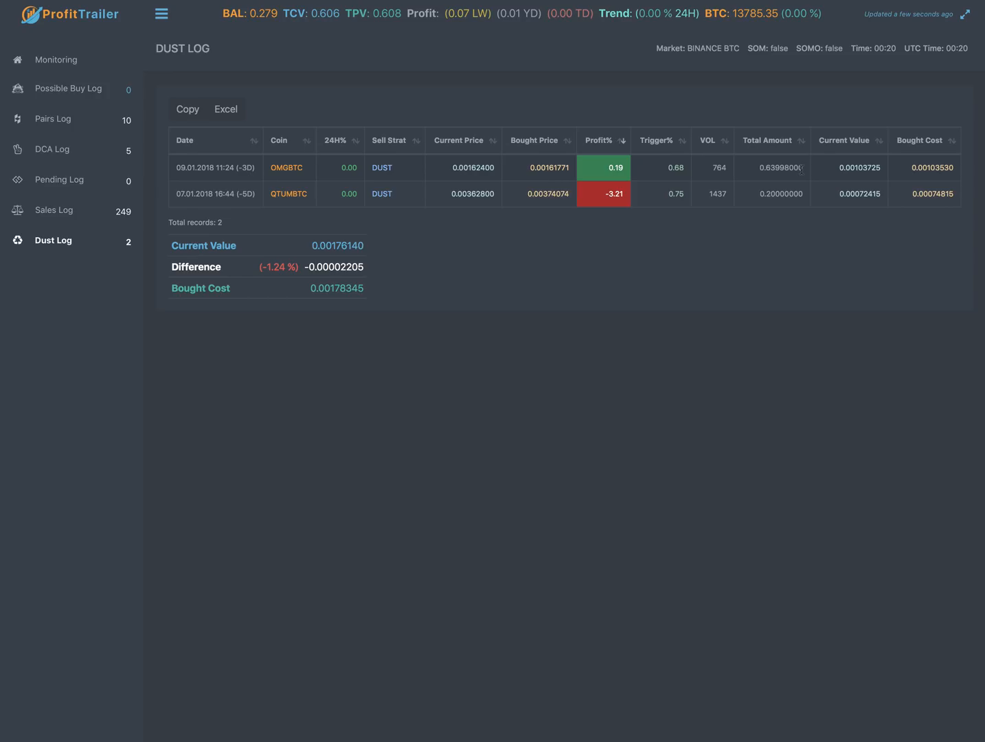
mouse_move(809, 202)
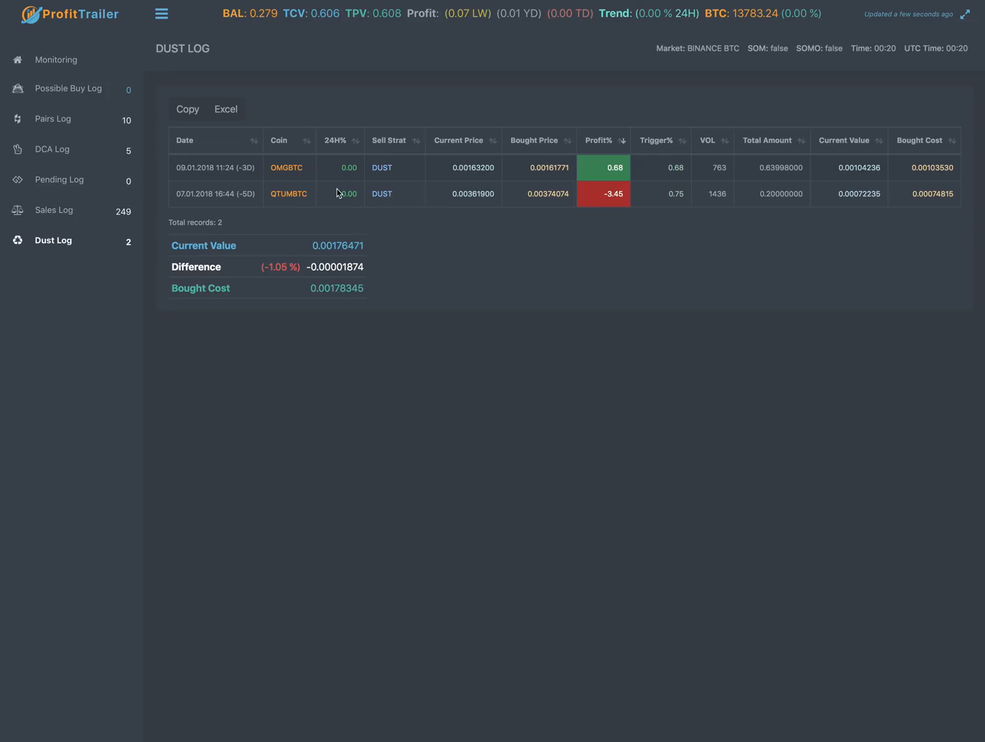
mouse_move(319, 187)
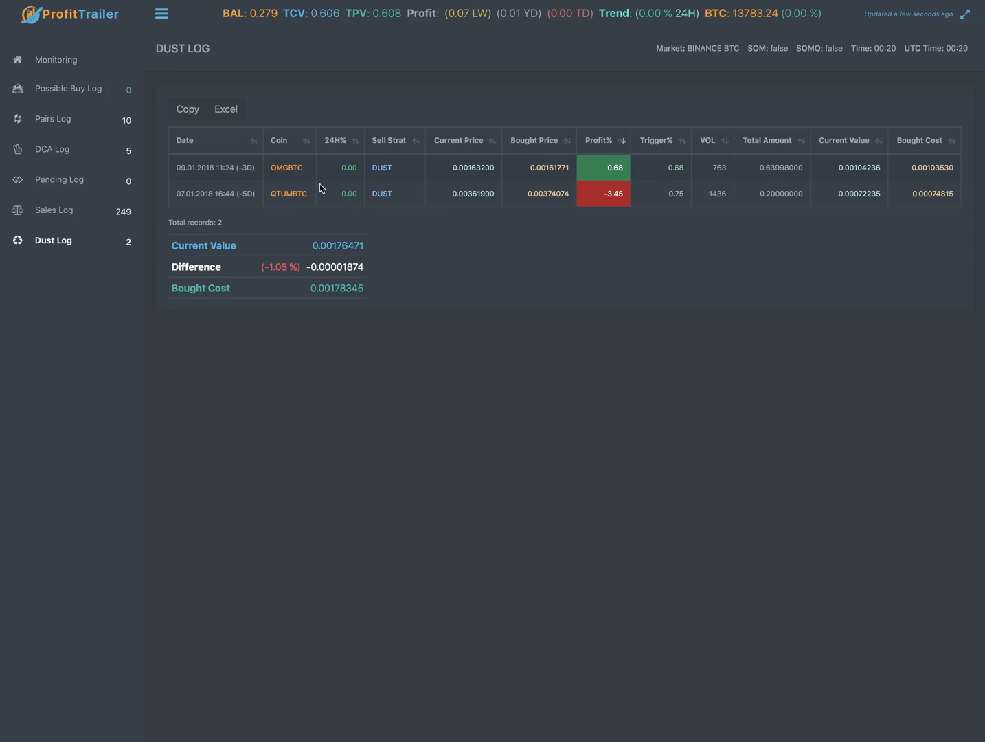
mouse_move(134, 222)
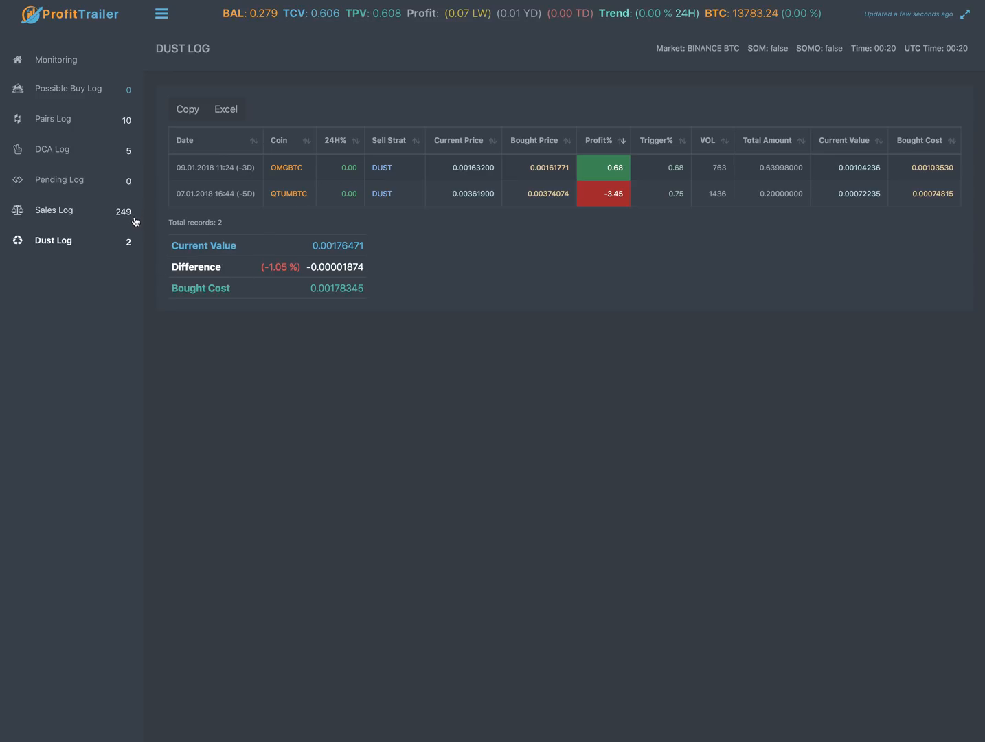
mouse_move(268, 211)
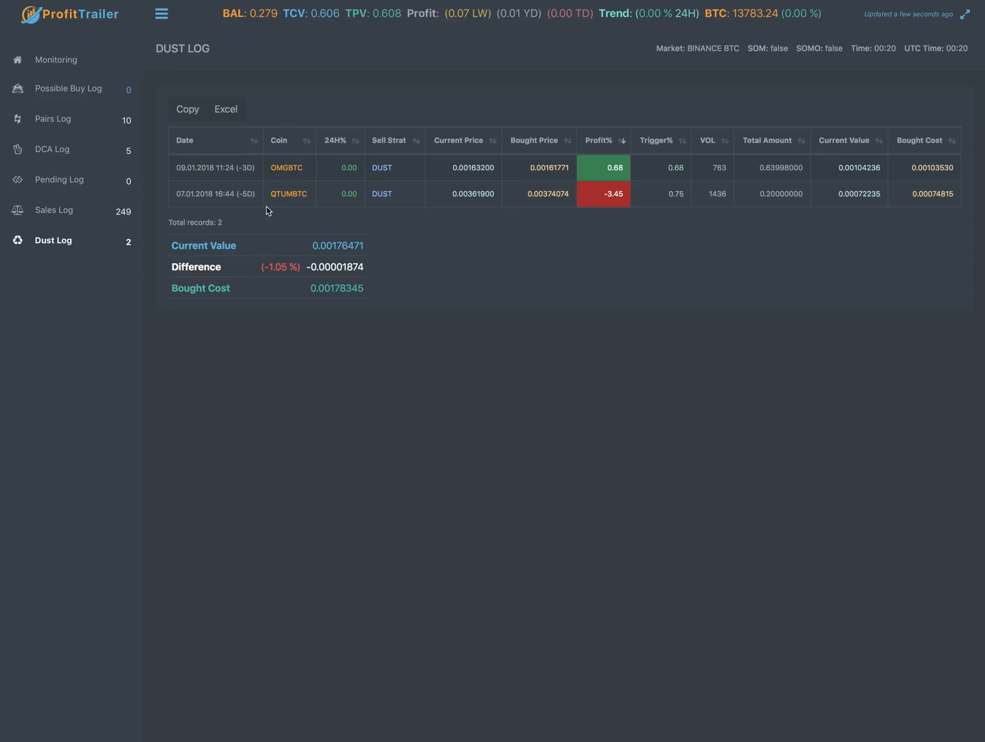
mouse_move(599, 140)
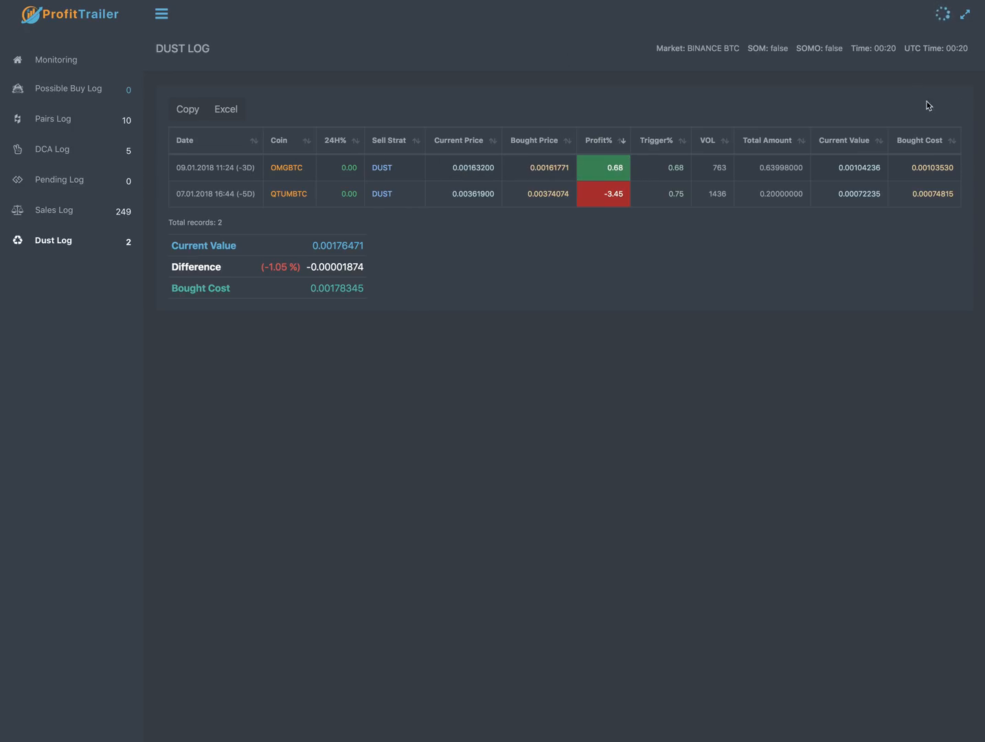
mouse_move(783, 192)
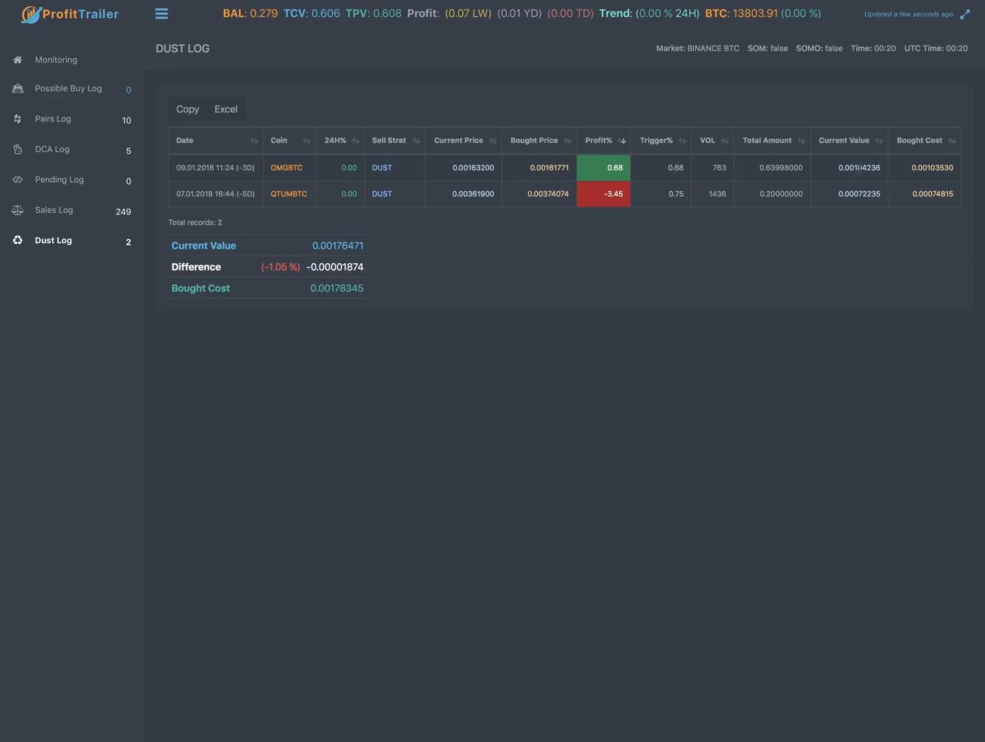
mouse_move(805, 177)
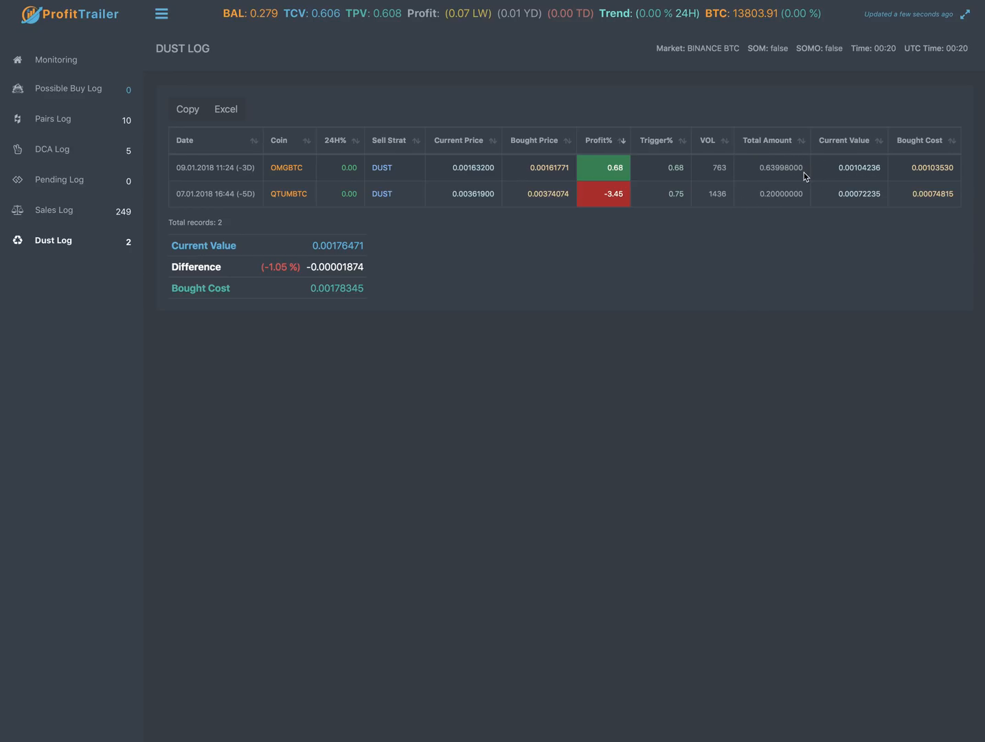
double_click(780, 167)
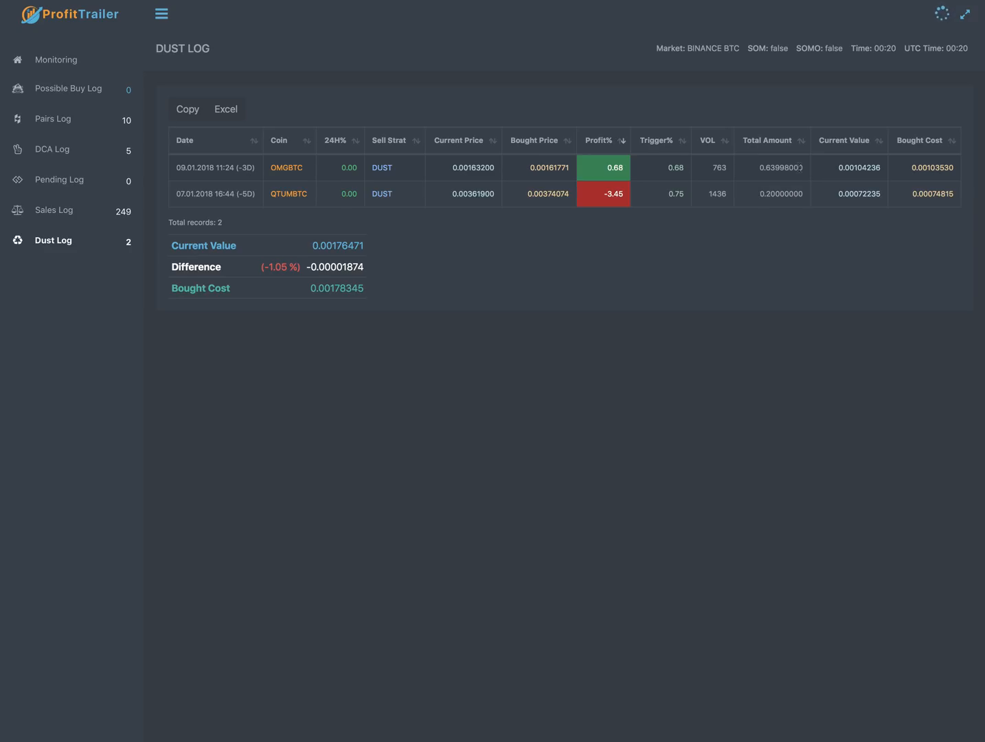
double_click(772, 167)
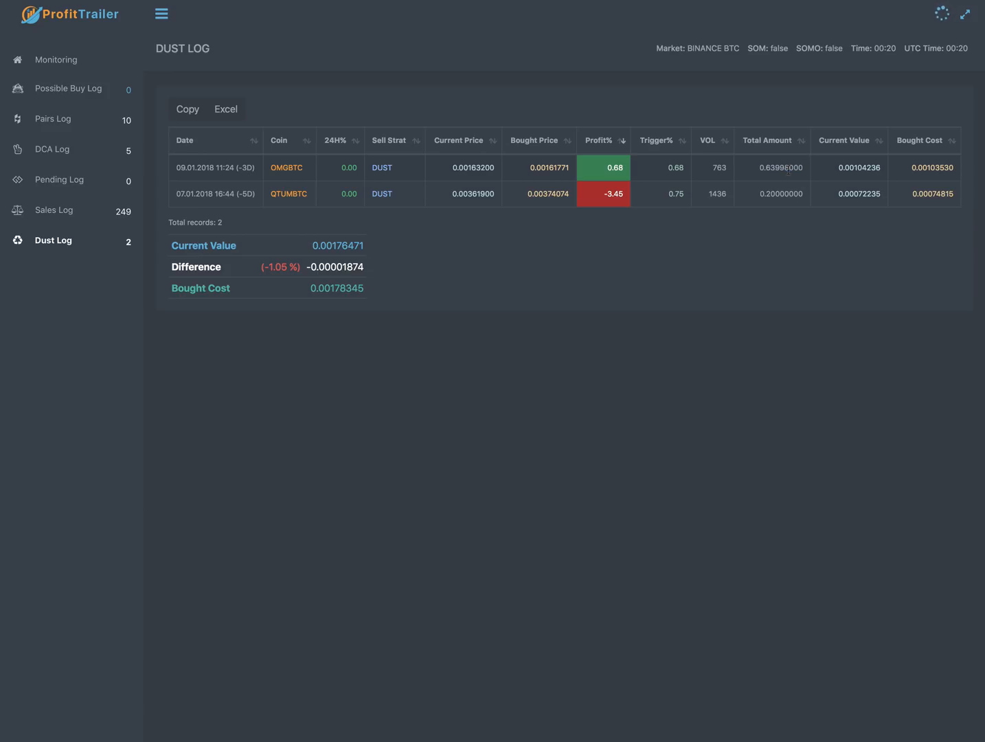
double_click(772, 168)
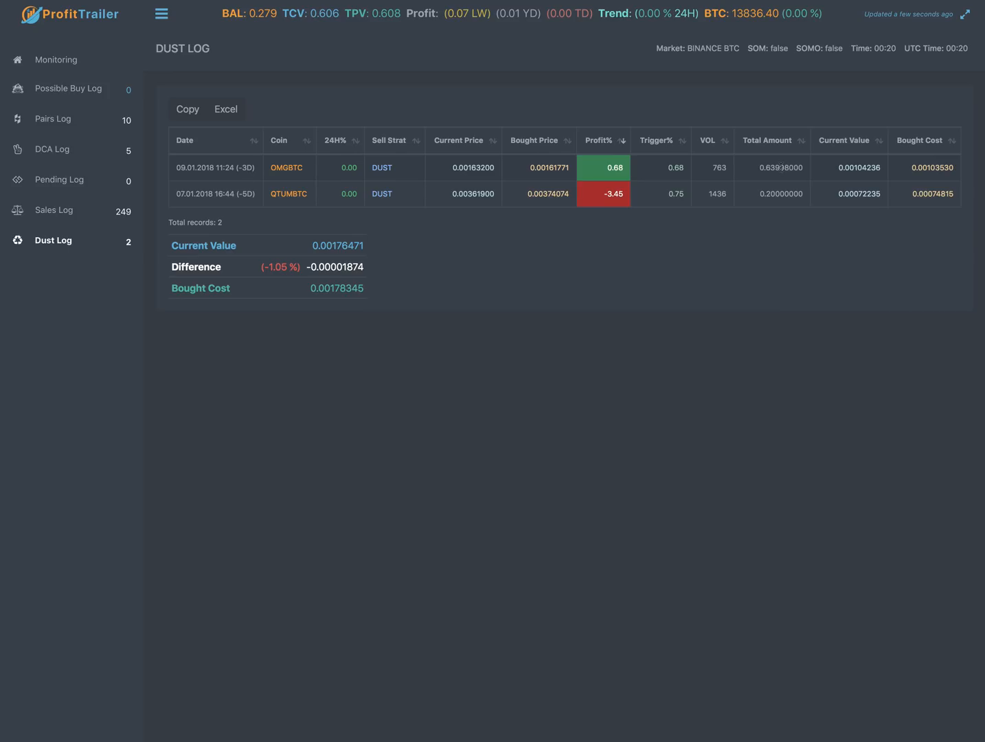
mouse_move(761, 166)
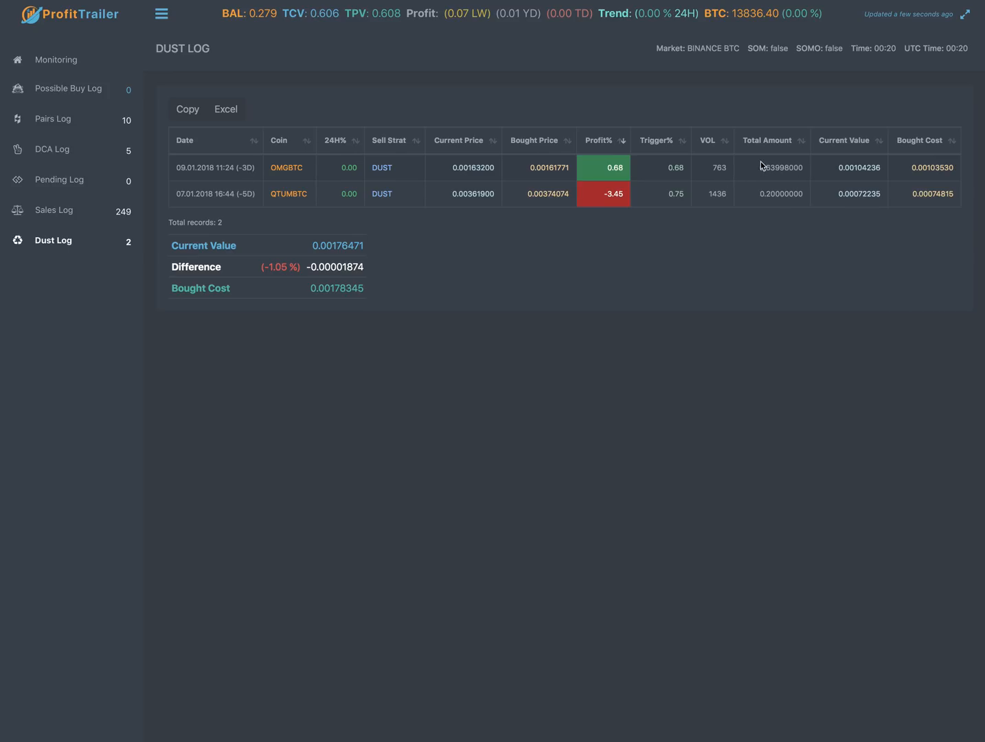
mouse_move(748, 170)
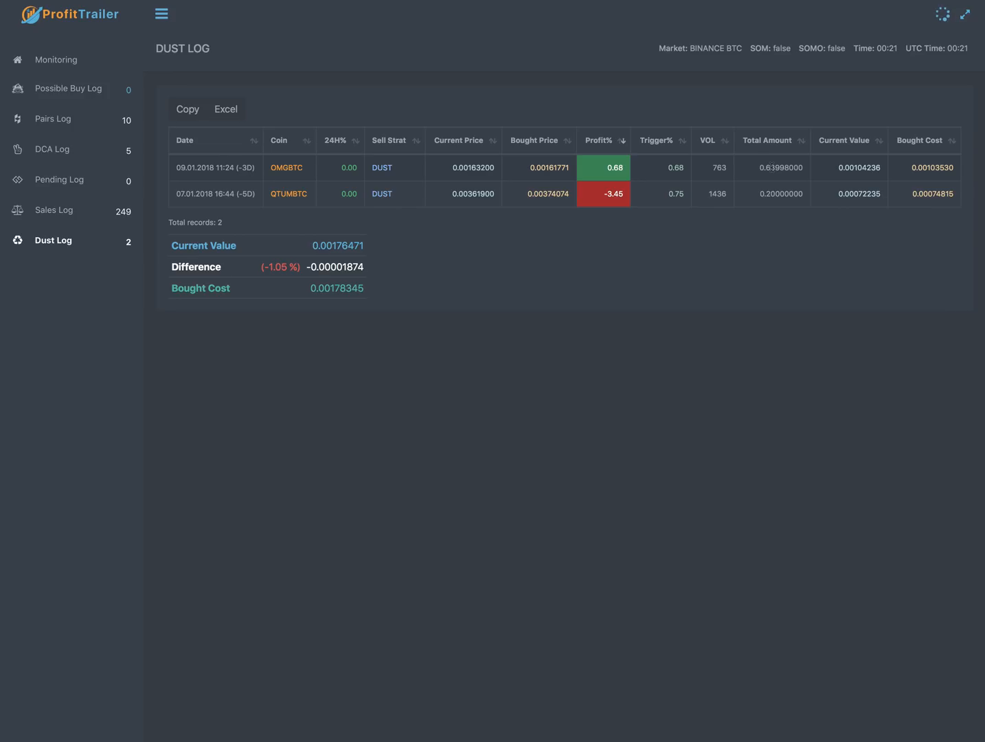
mouse_move(755, 167)
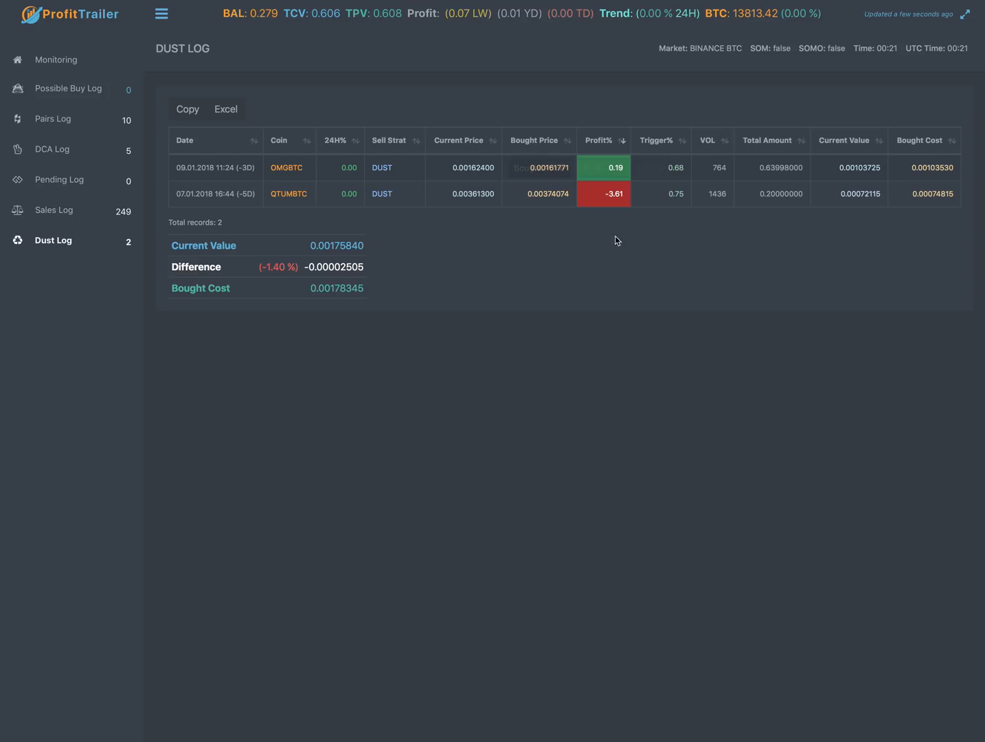
mouse_move(640, 193)
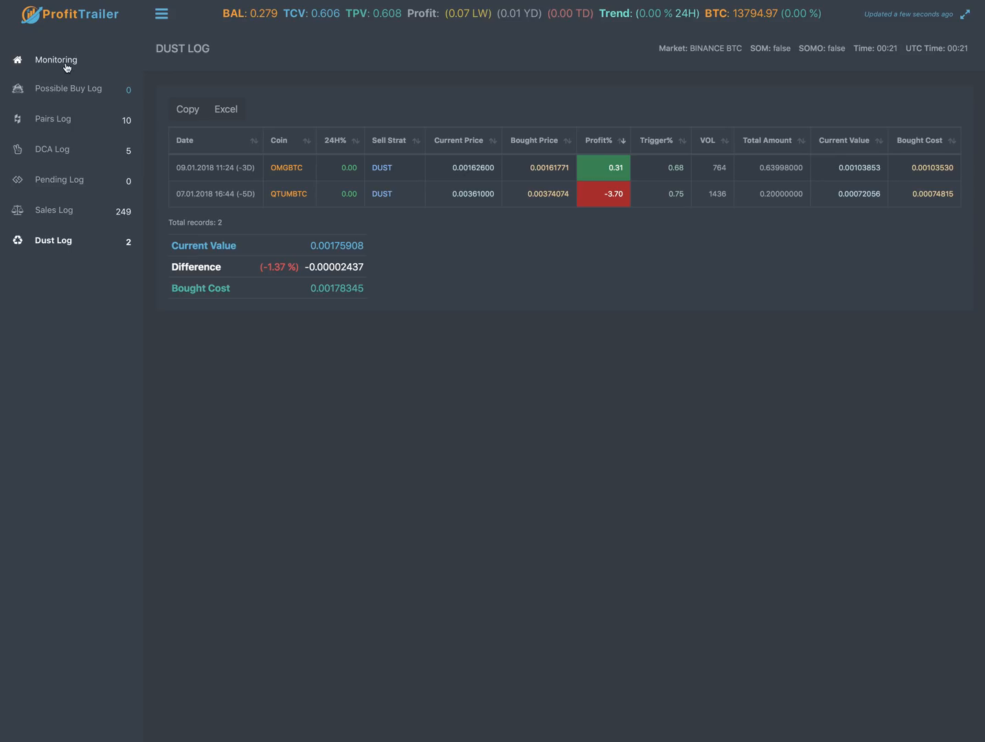
mouse_move(478, 313)
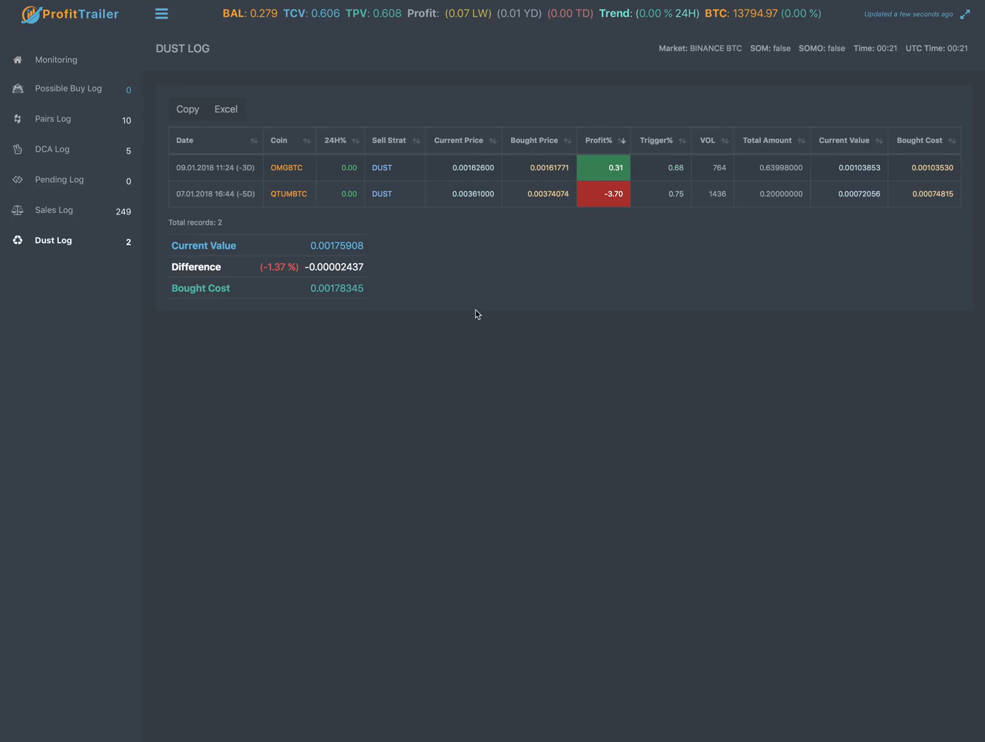
mouse_move(500, 337)
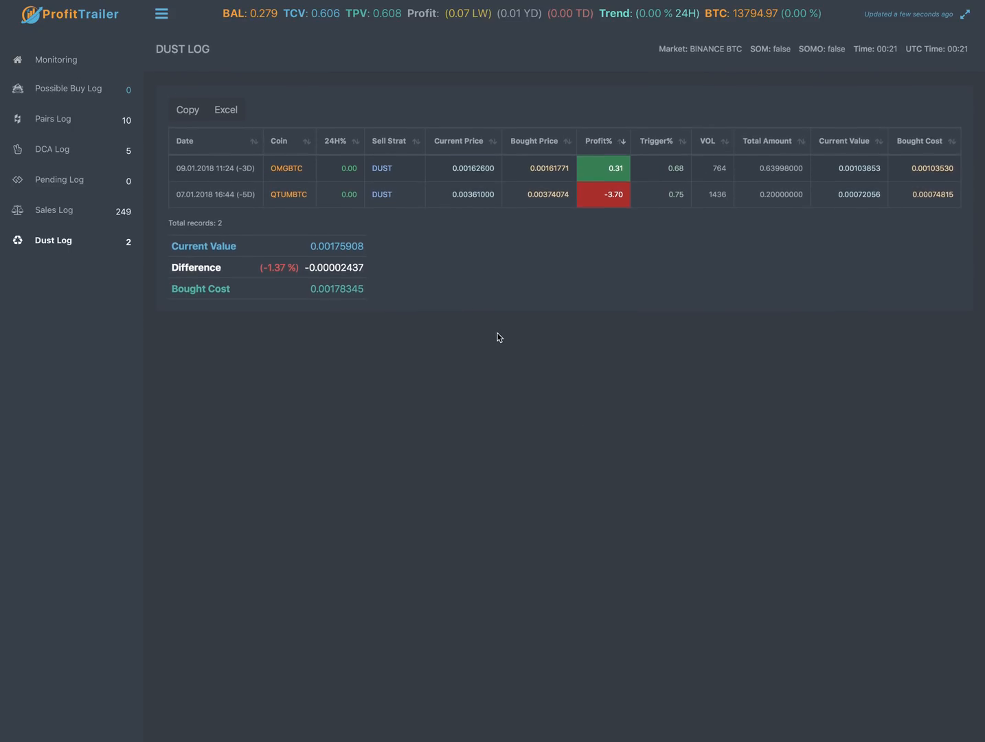
mouse_move(668, 272)
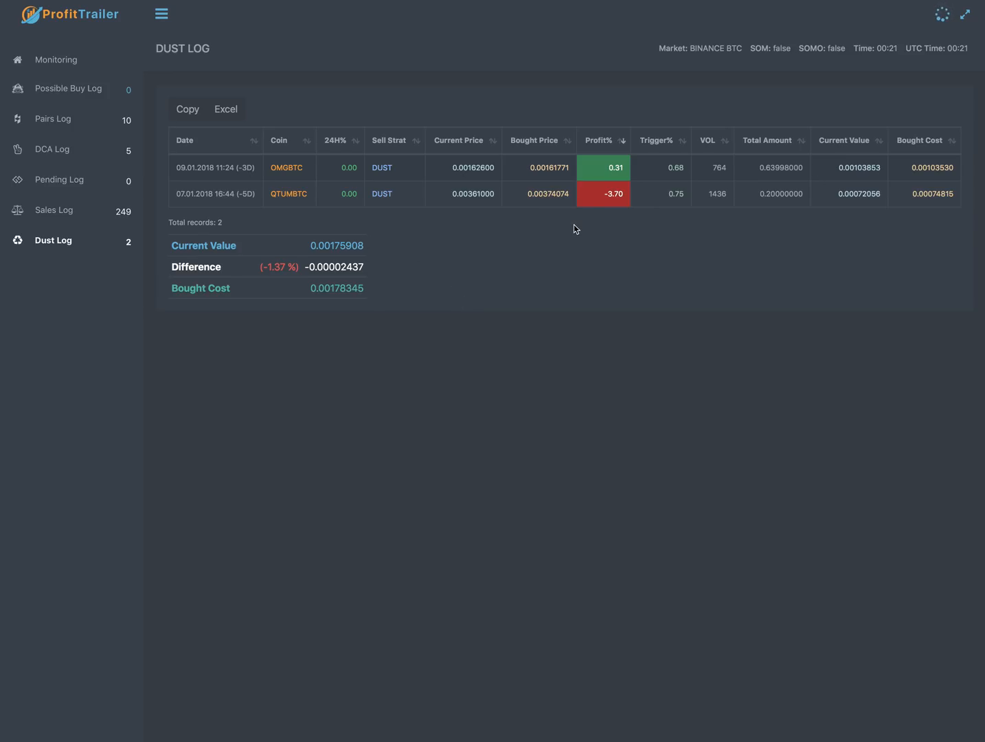
mouse_move(75, 71)
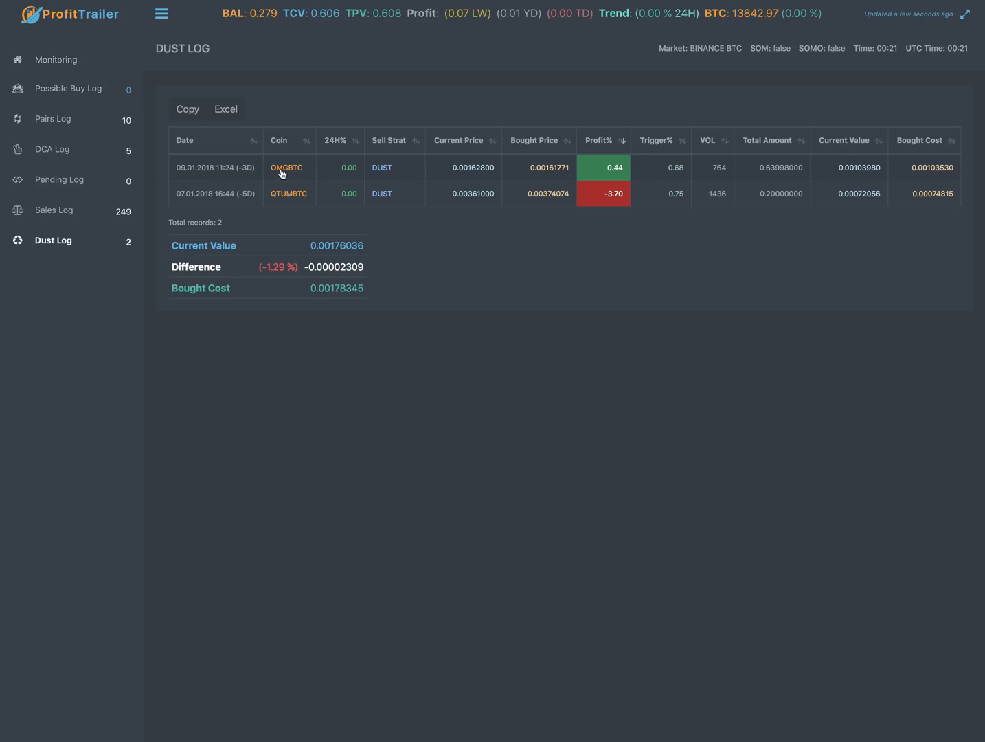
mouse_move(901, 227)
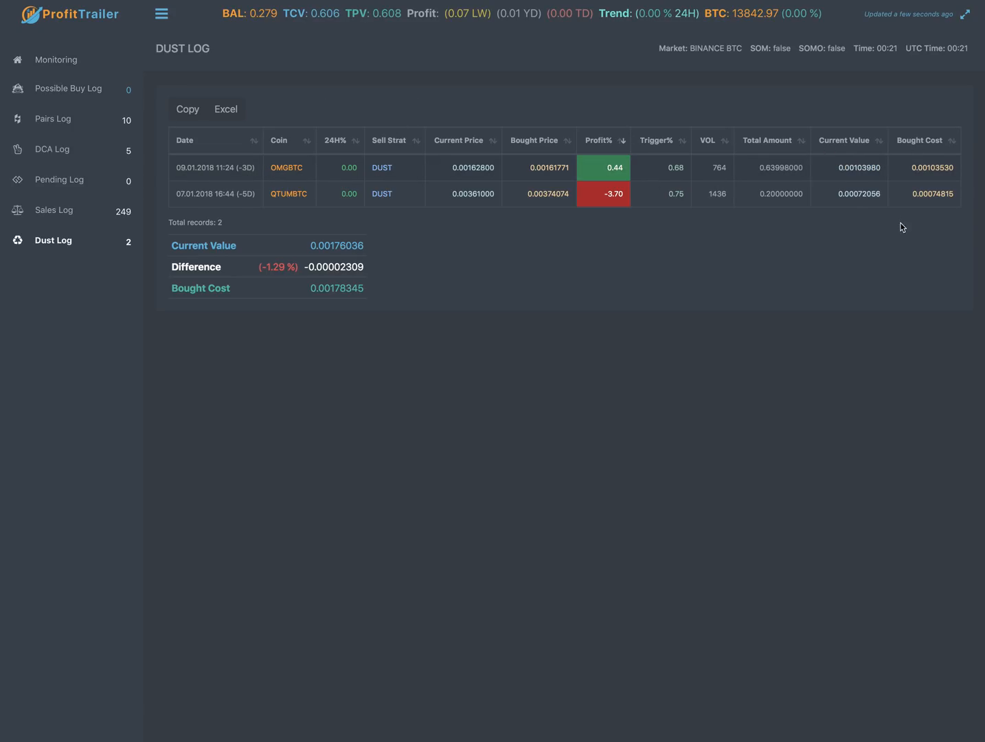
mouse_move(55, 60)
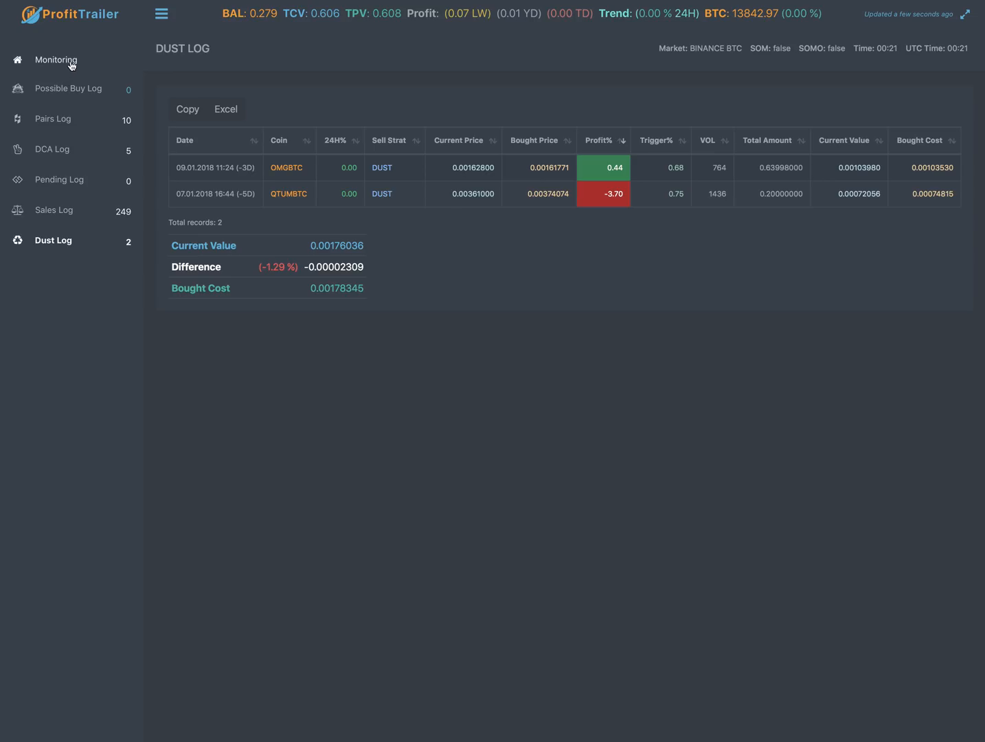
Show the Monitoring dashboard of balance, current value, trends and profits.
click(55, 61)
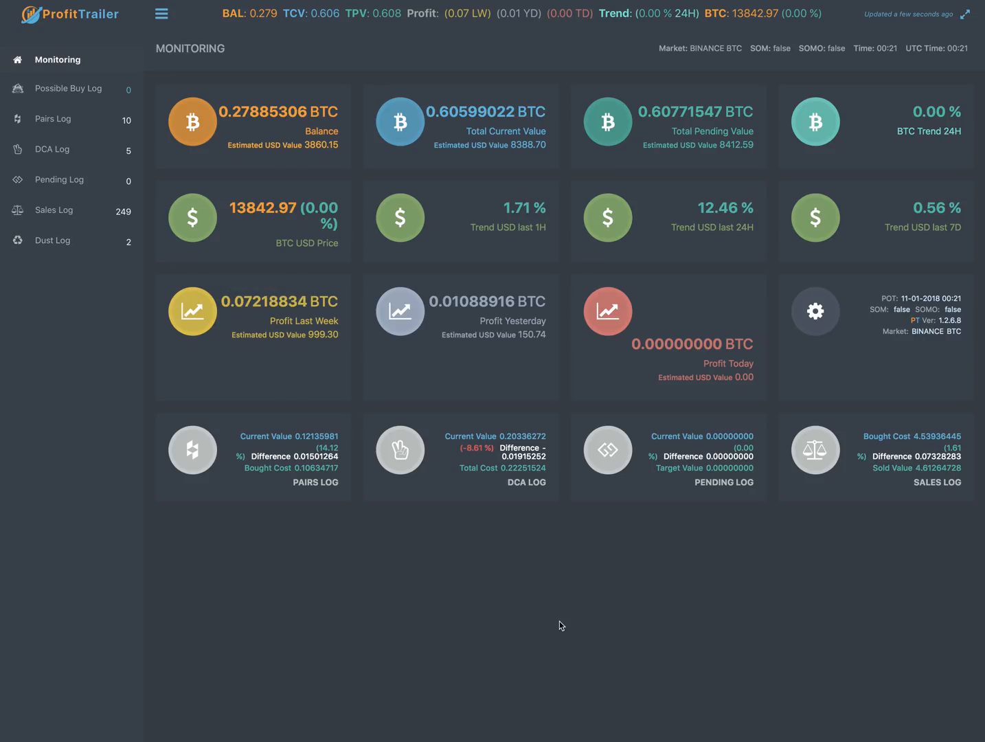
mouse_move(860, 596)
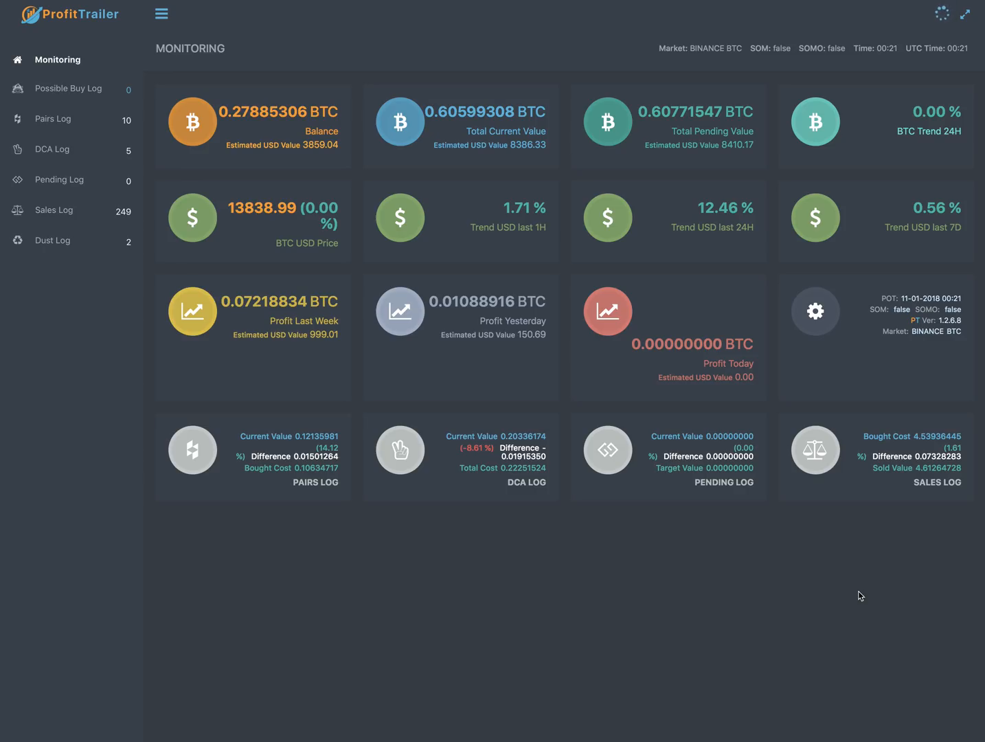
mouse_move(344, 347)
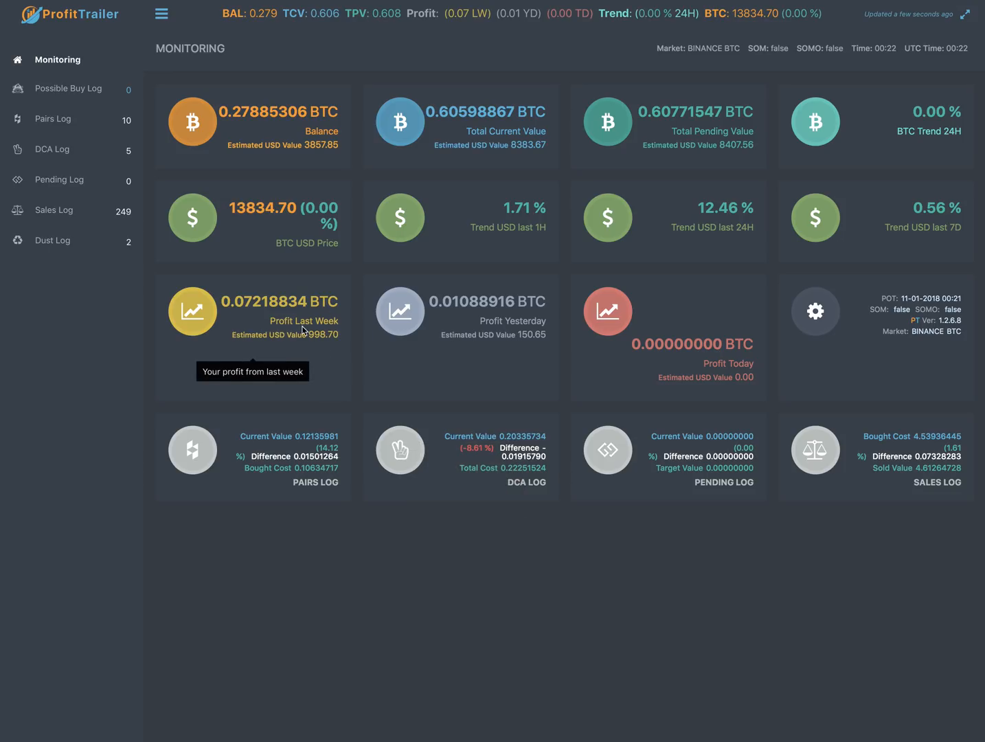
mouse_move(365, 333)
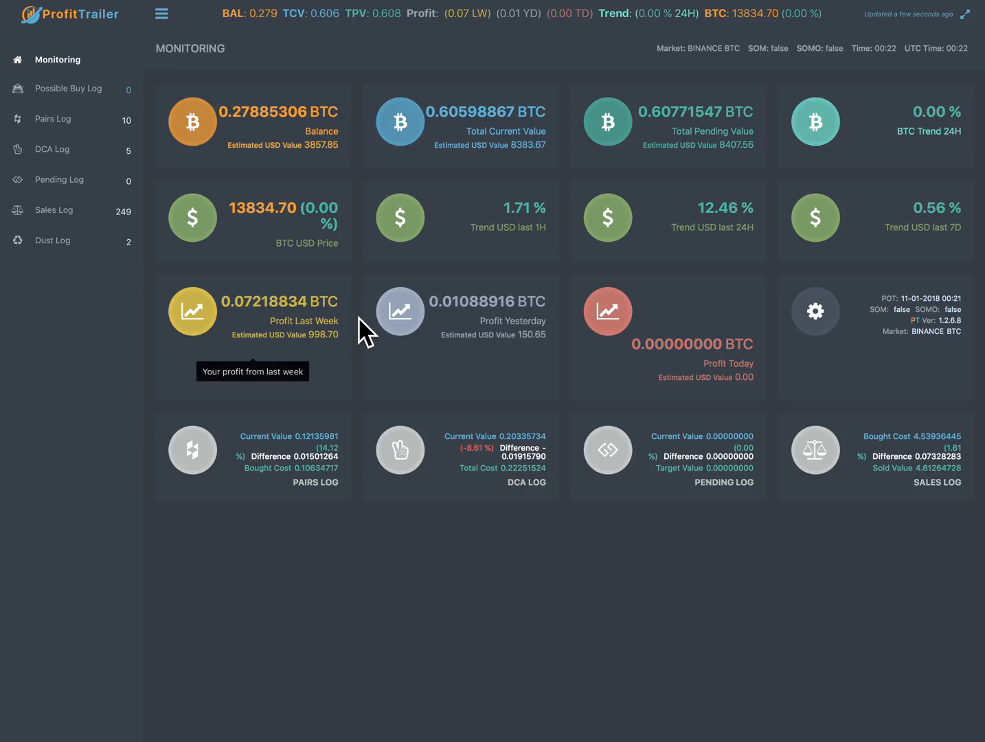
mouse_move(320, 347)
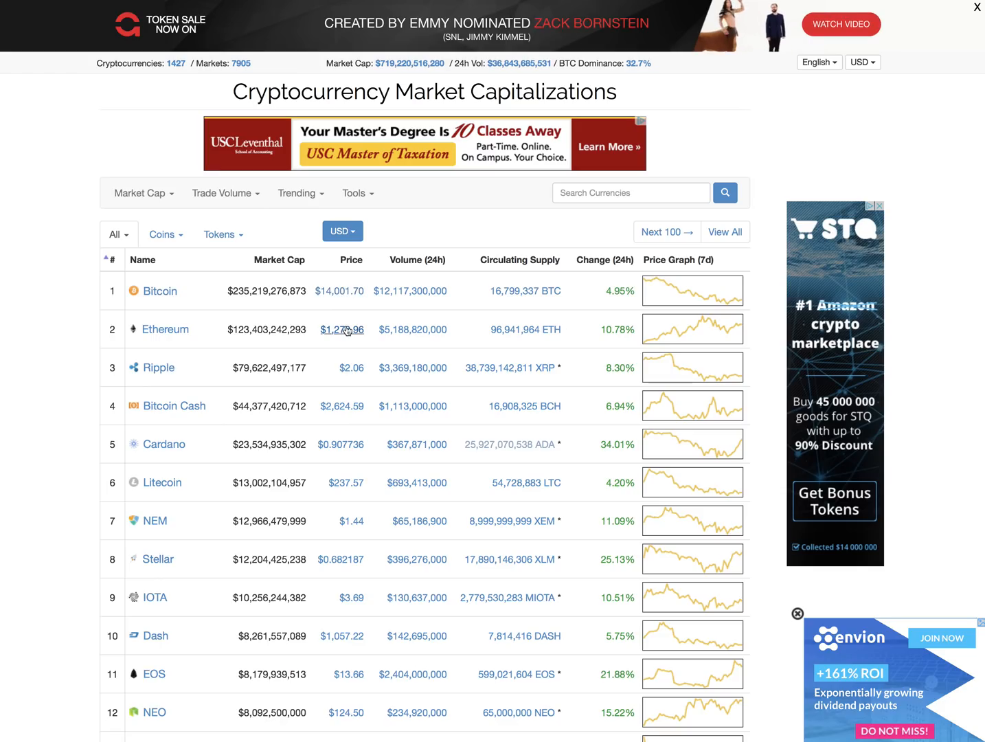
mouse_move(222, 346)
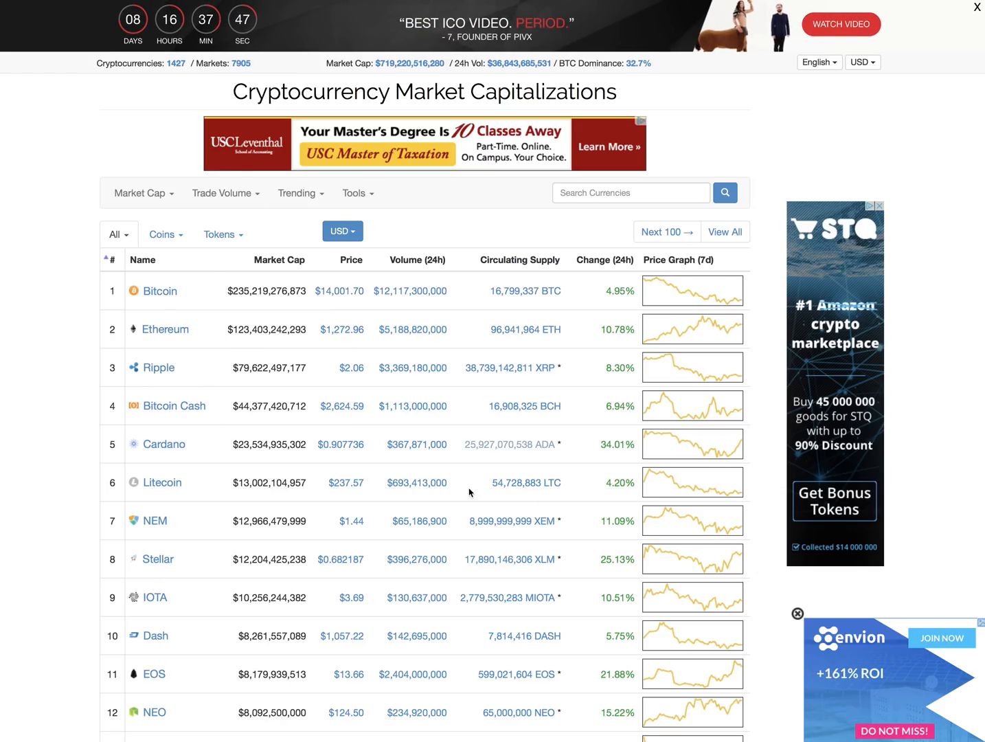
Show Cardano's CoinMarketCap page at $0.9359, up 38.90%, with its 7-day chart.
click(163, 443)
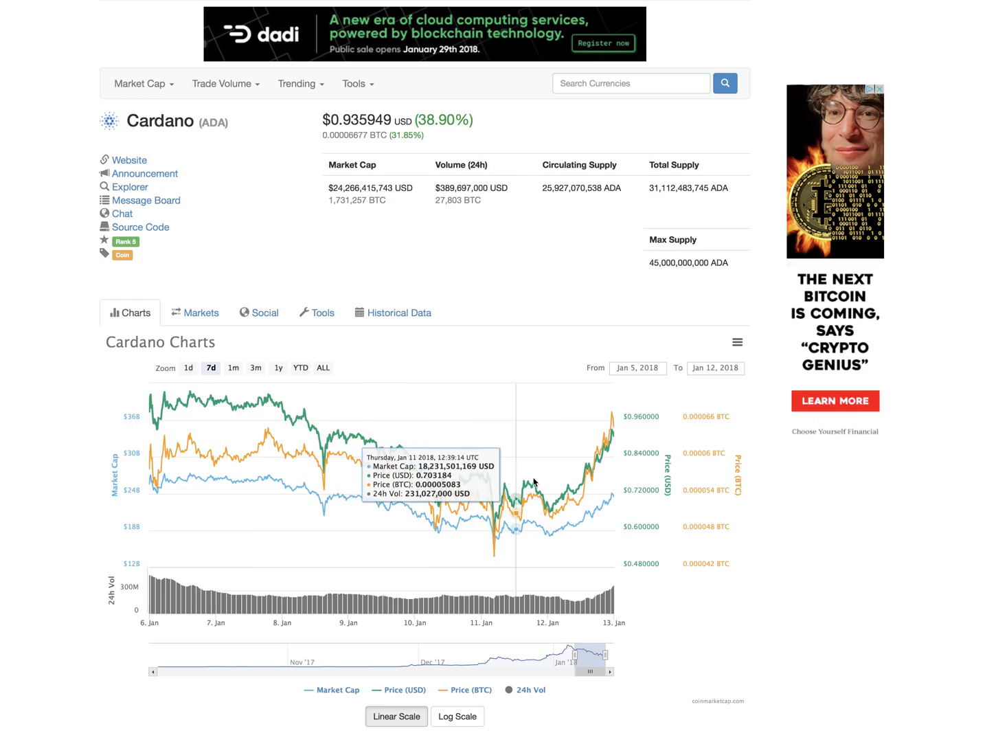
mouse_move(473, 478)
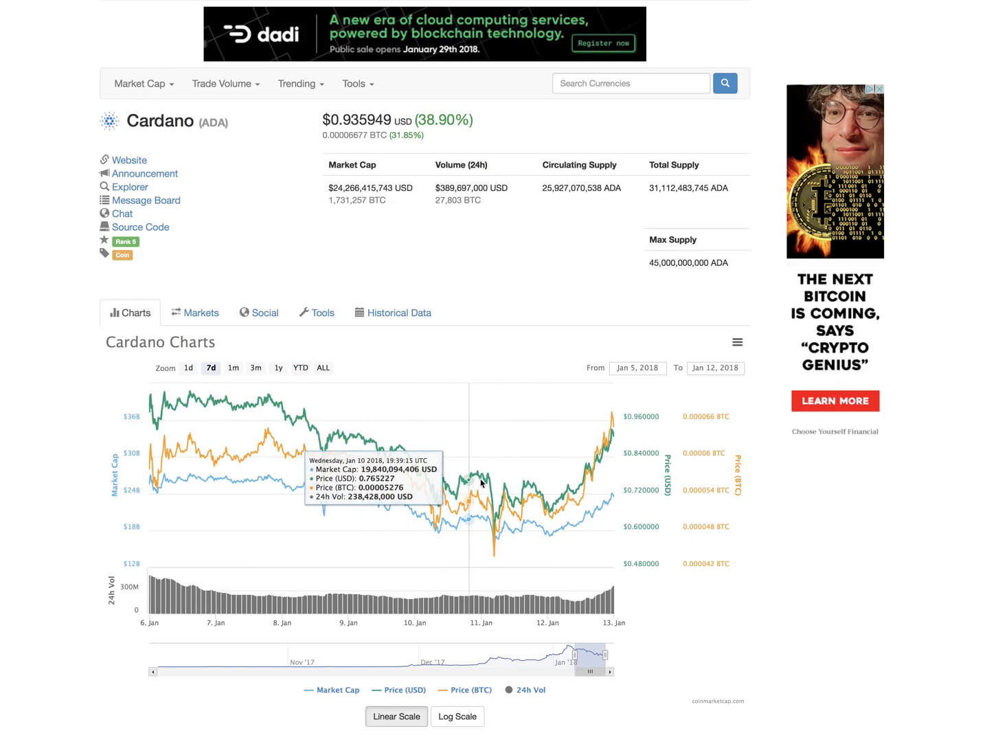
mouse_move(439, 385)
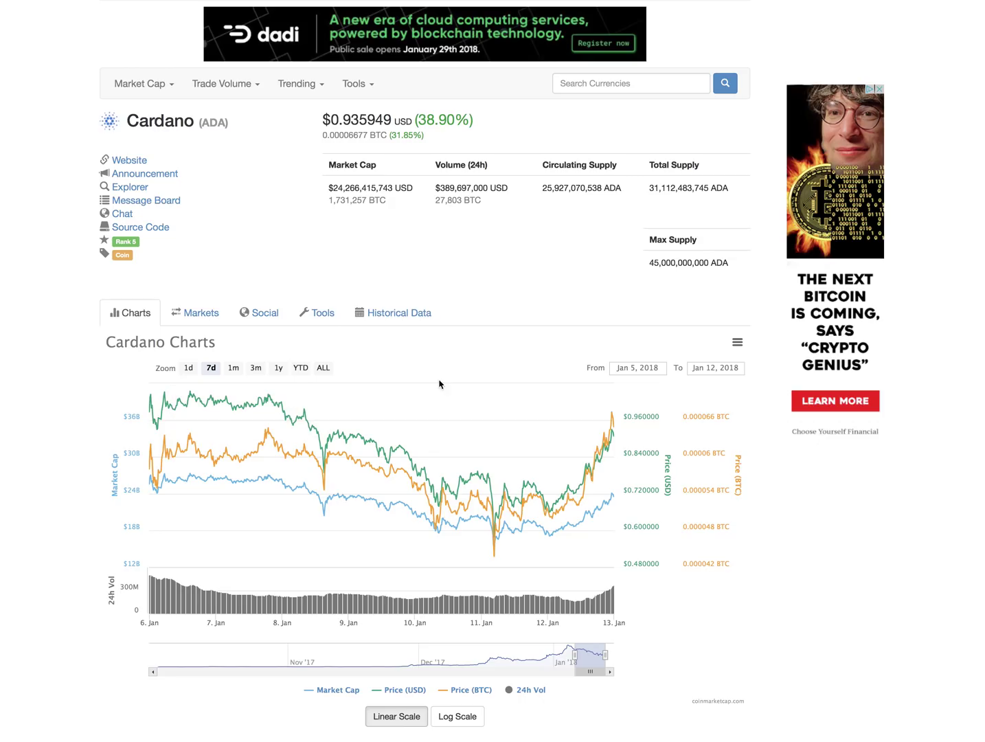